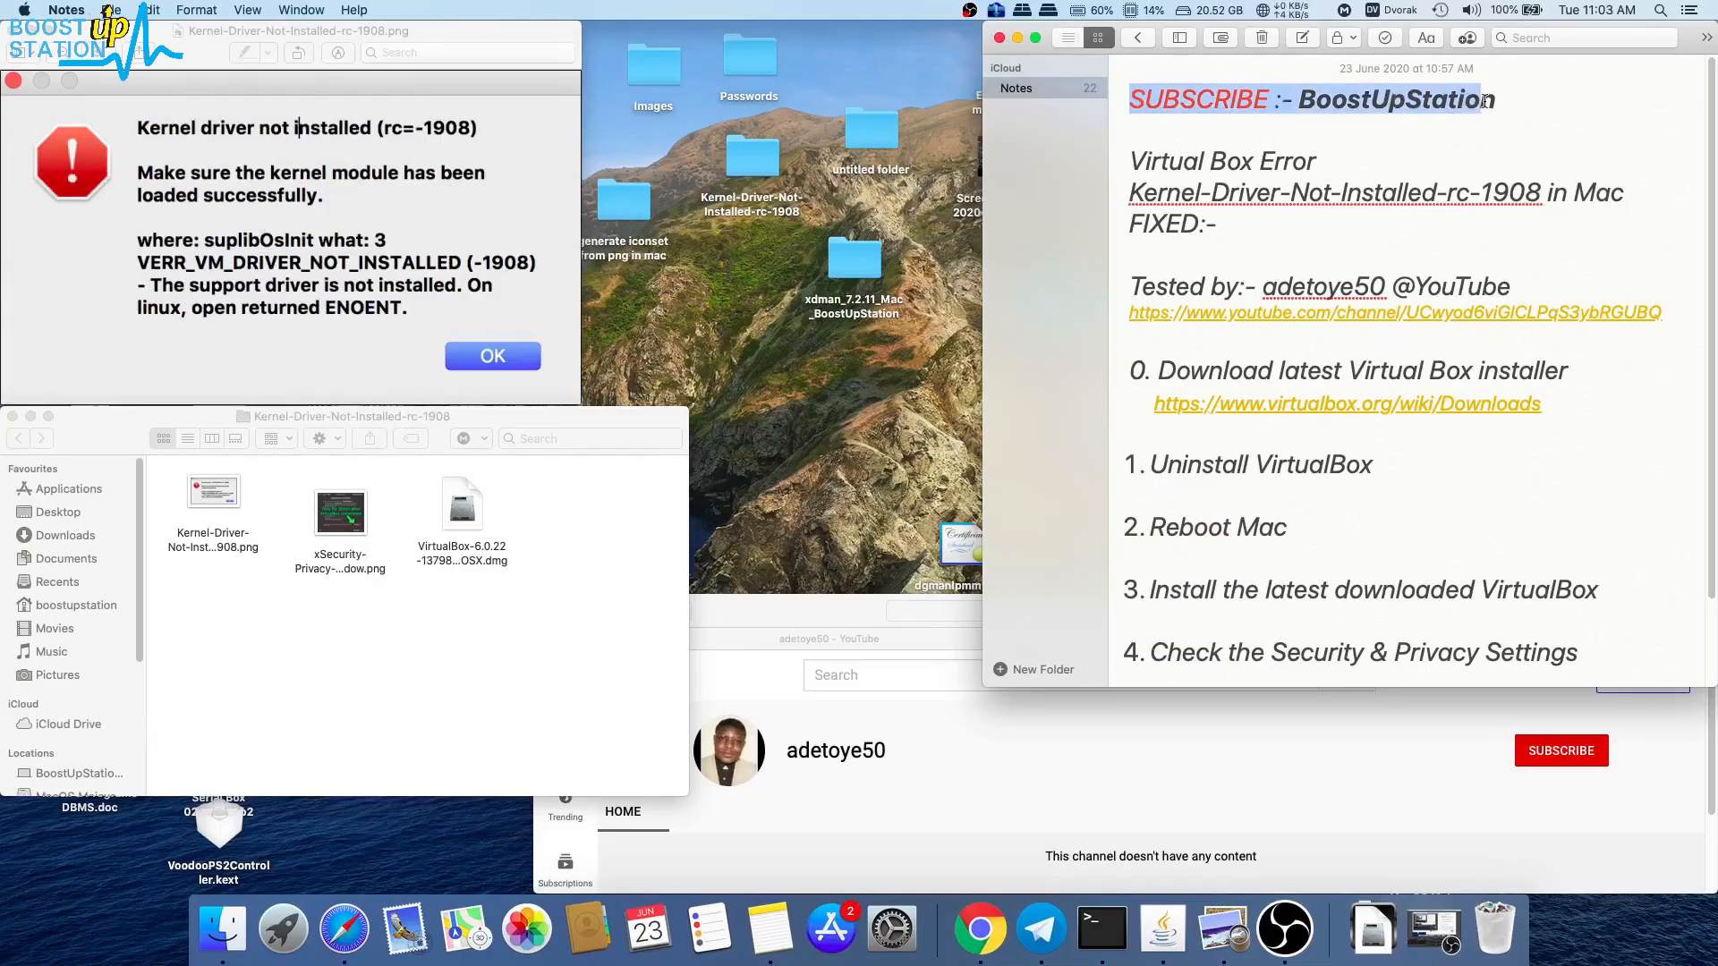
Bring Safari forward showing the VirtualBox 6.1.10 downloads page with the OS X hosts package.
{"action": "double_click", "coordinate": [1193, 161]}
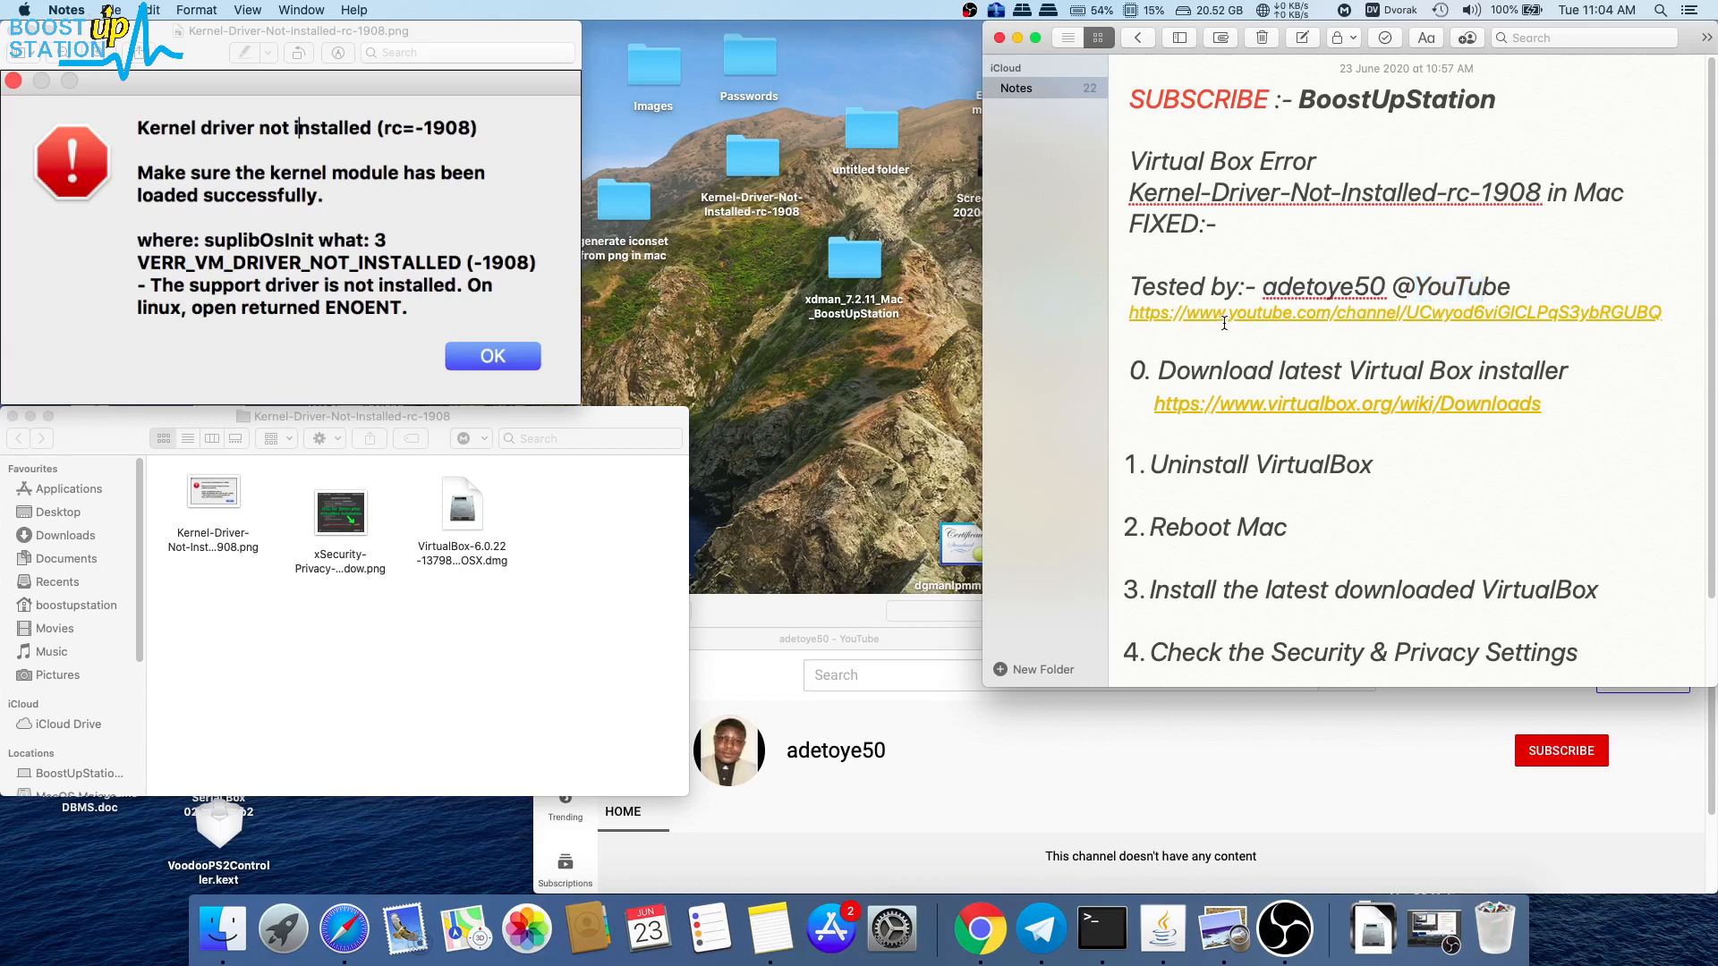
{"action": "left_click", "coordinate": [832, 639]}
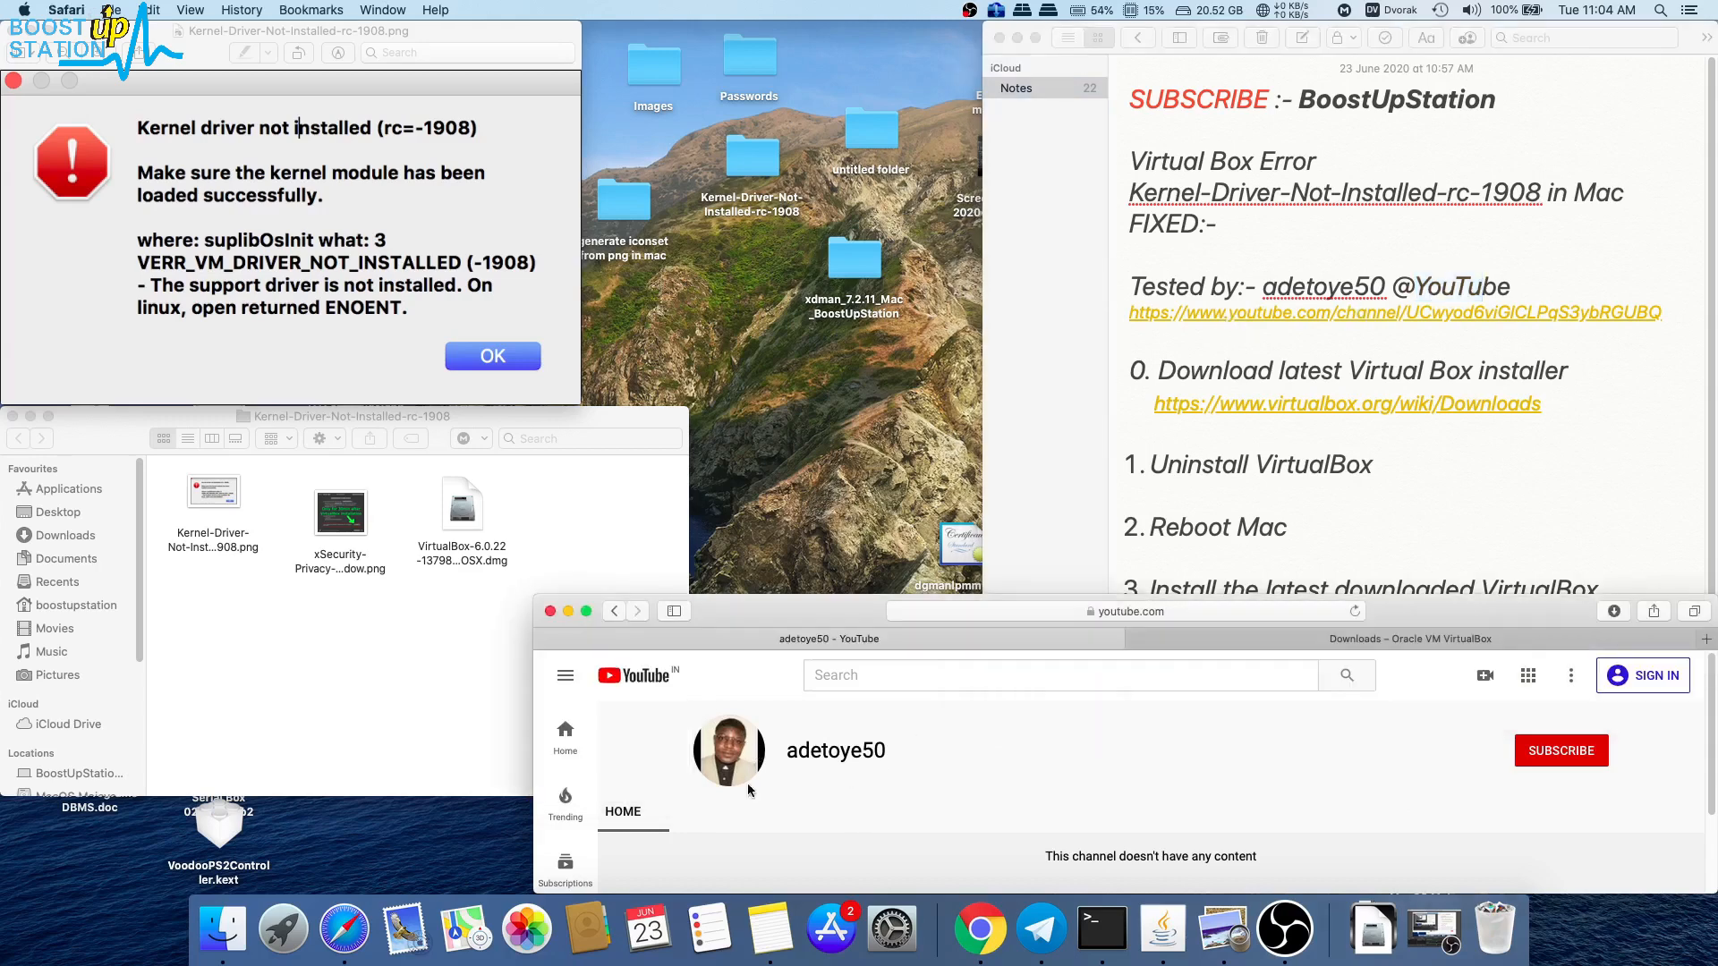
{"action": "mouse_move", "coordinate": [901, 754]}
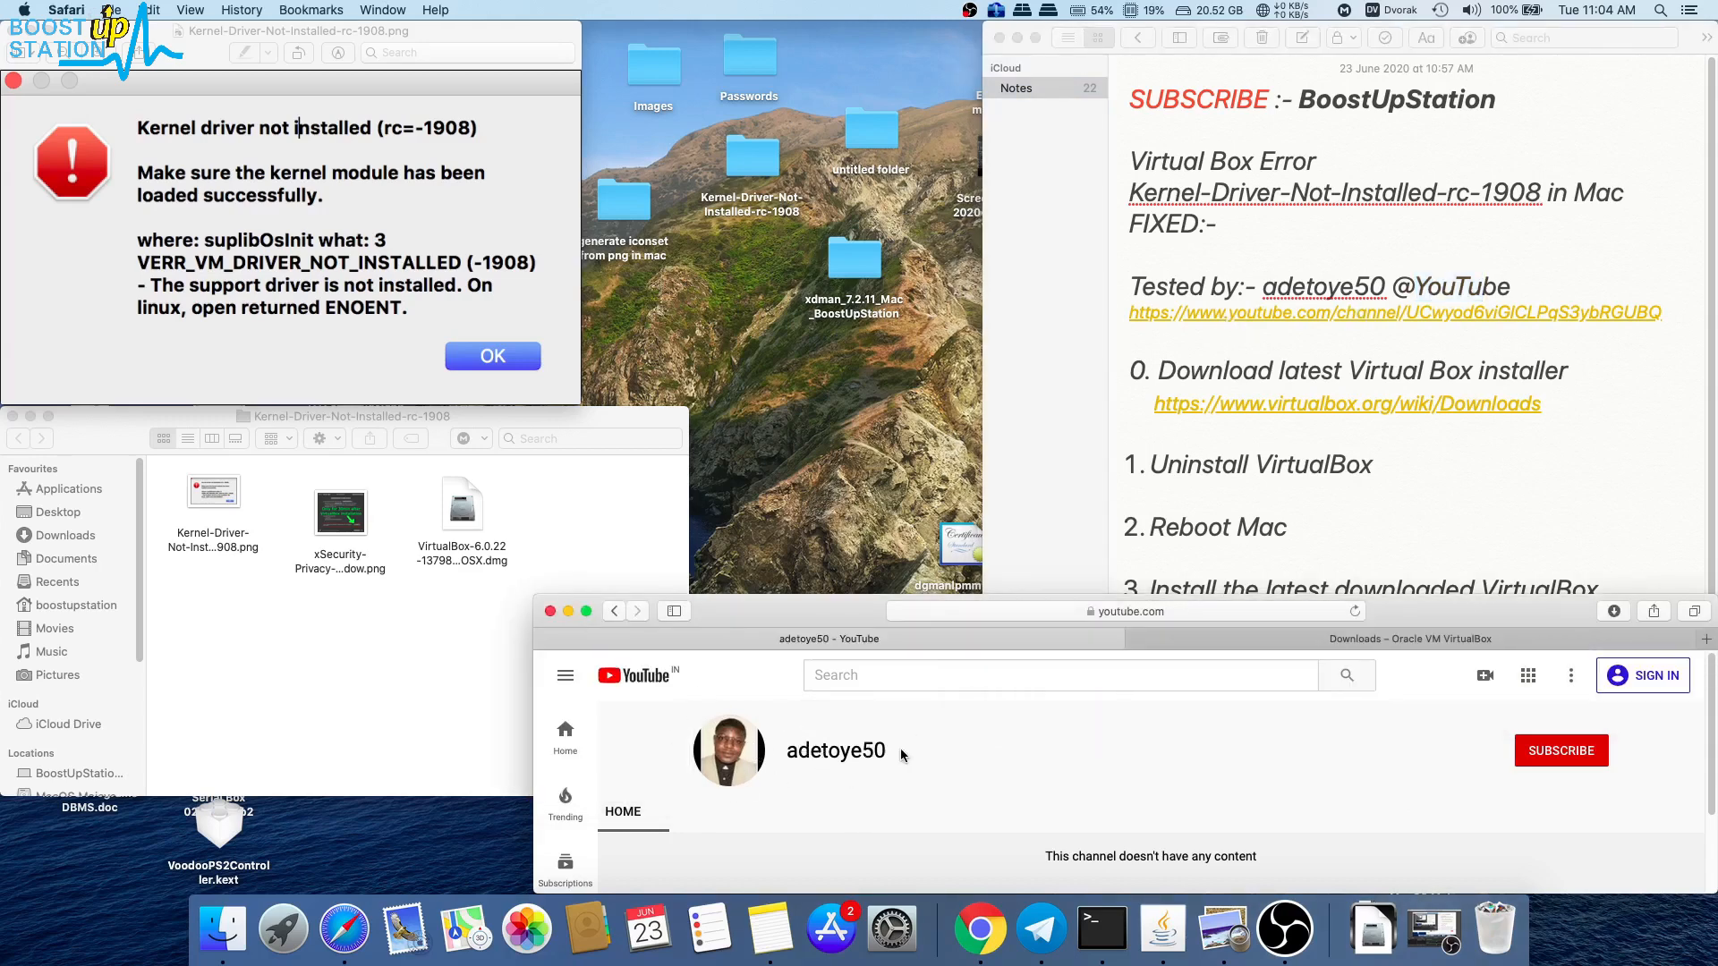
{"action": "left_click", "coordinate": [1238, 368]}
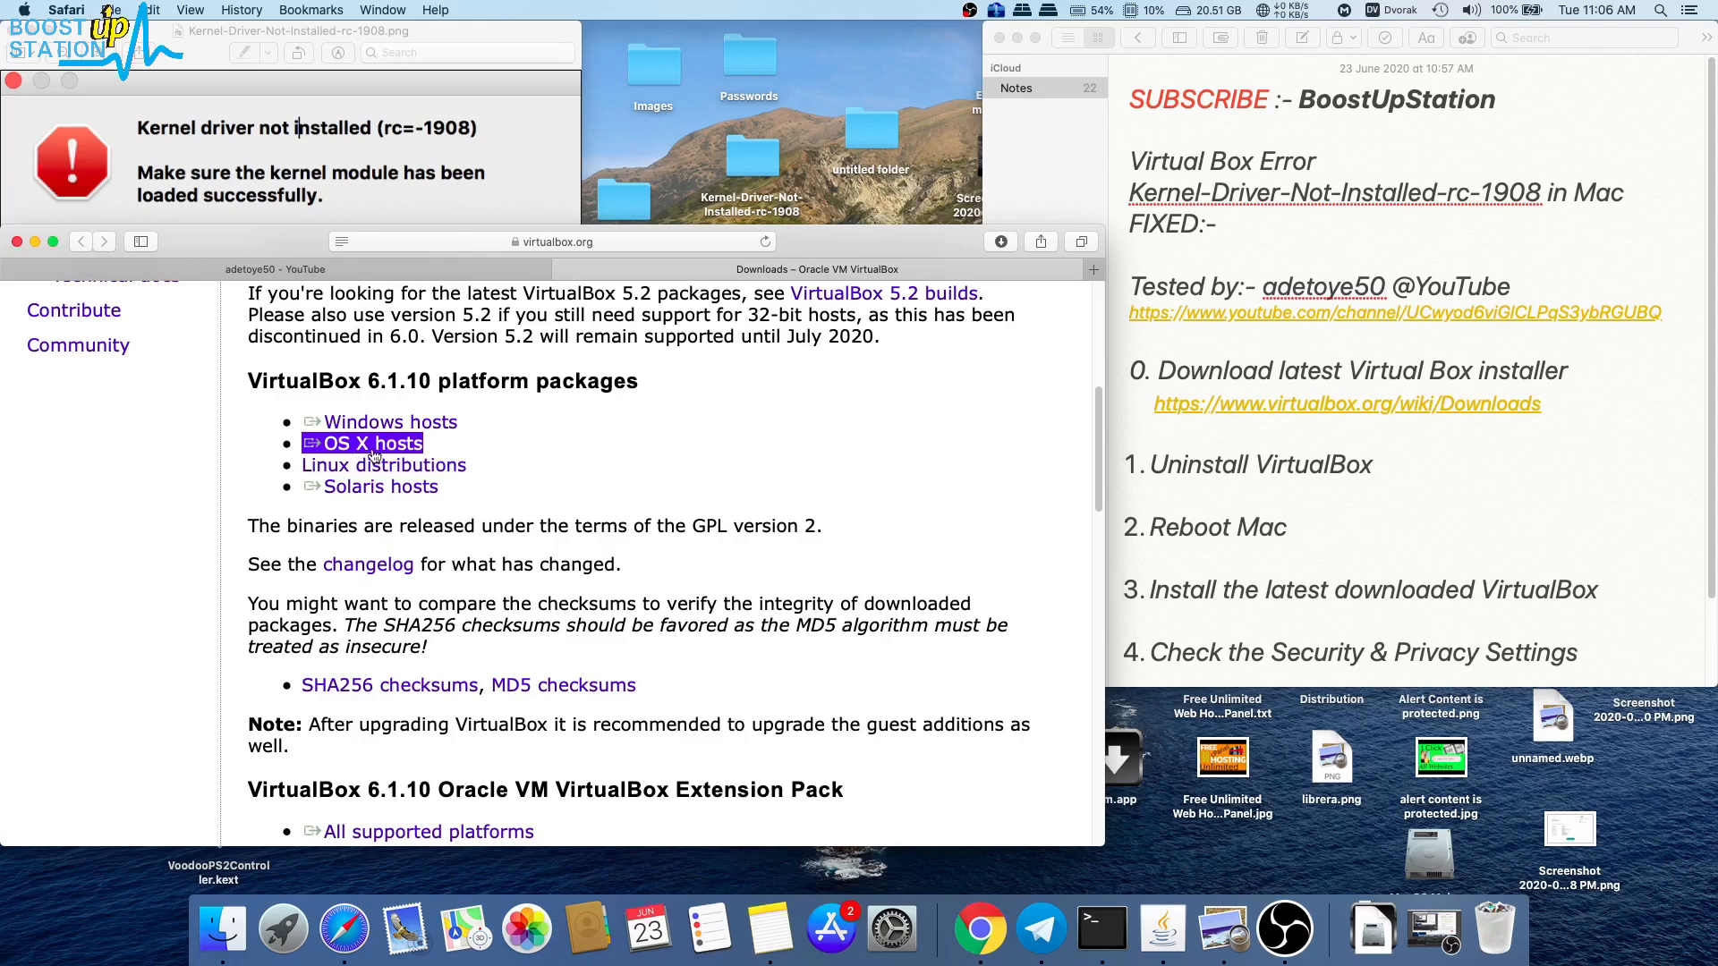
{"action": "mouse_move", "coordinate": [525, 446]}
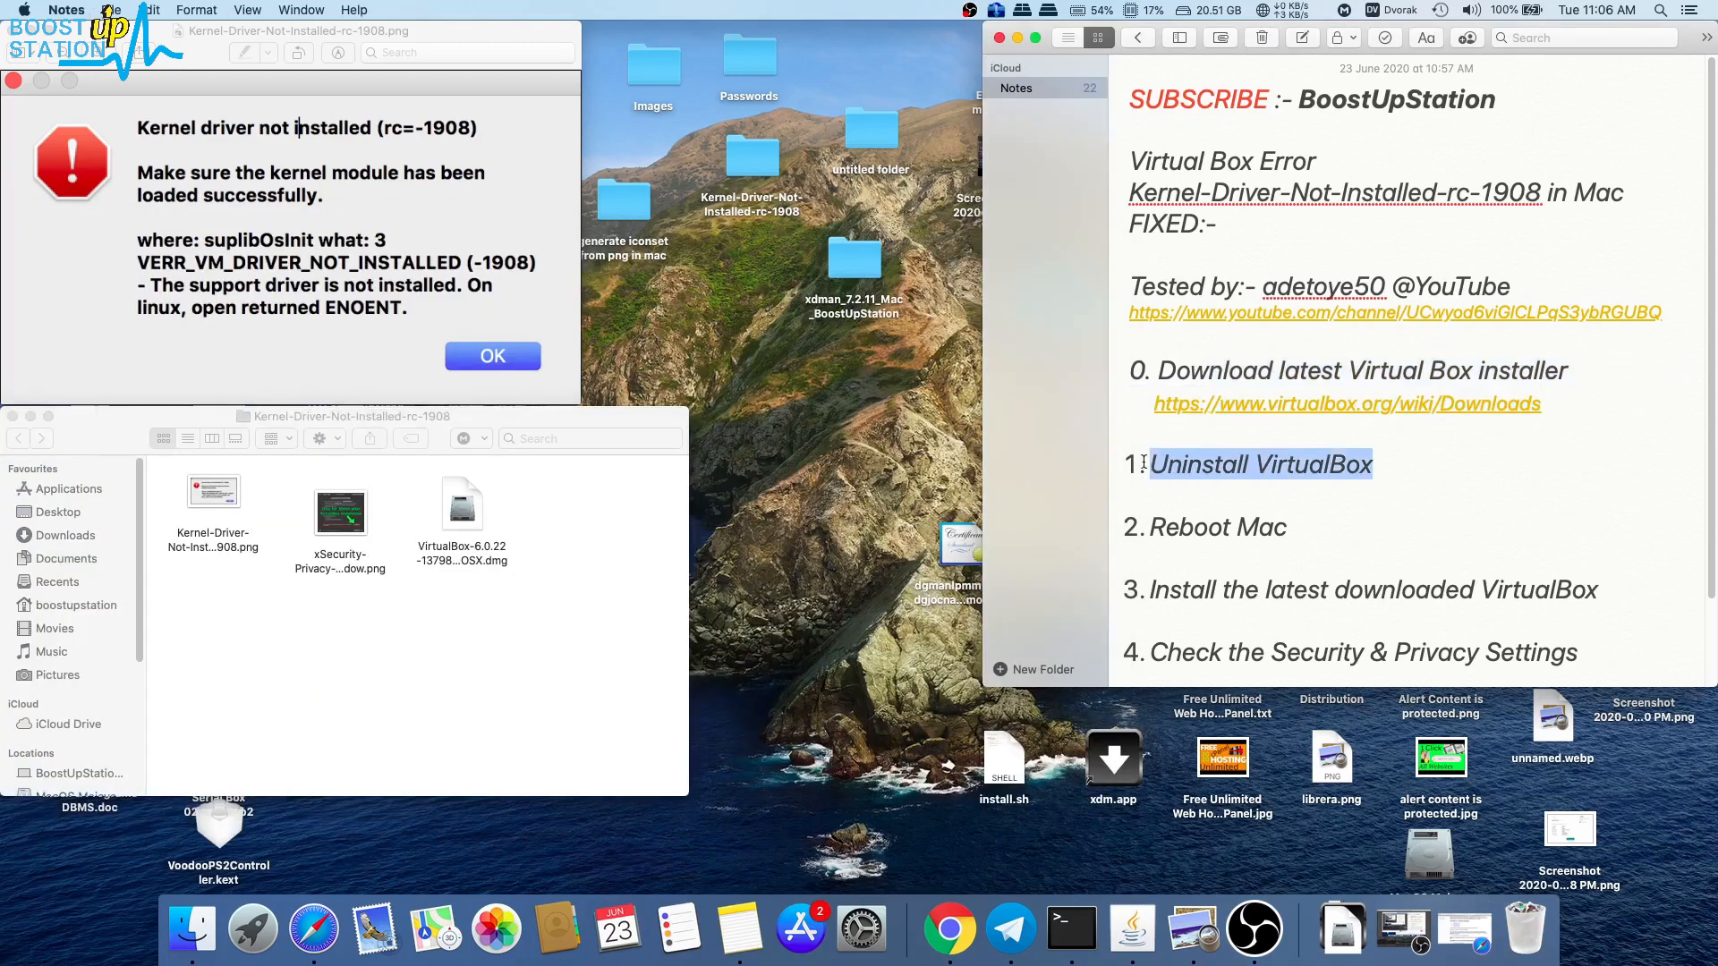
Add Applications to the Finder sidebar favourites via Finder Preferences for the rc-1908 window.
{"action": "left_click", "coordinate": [1244, 466]}
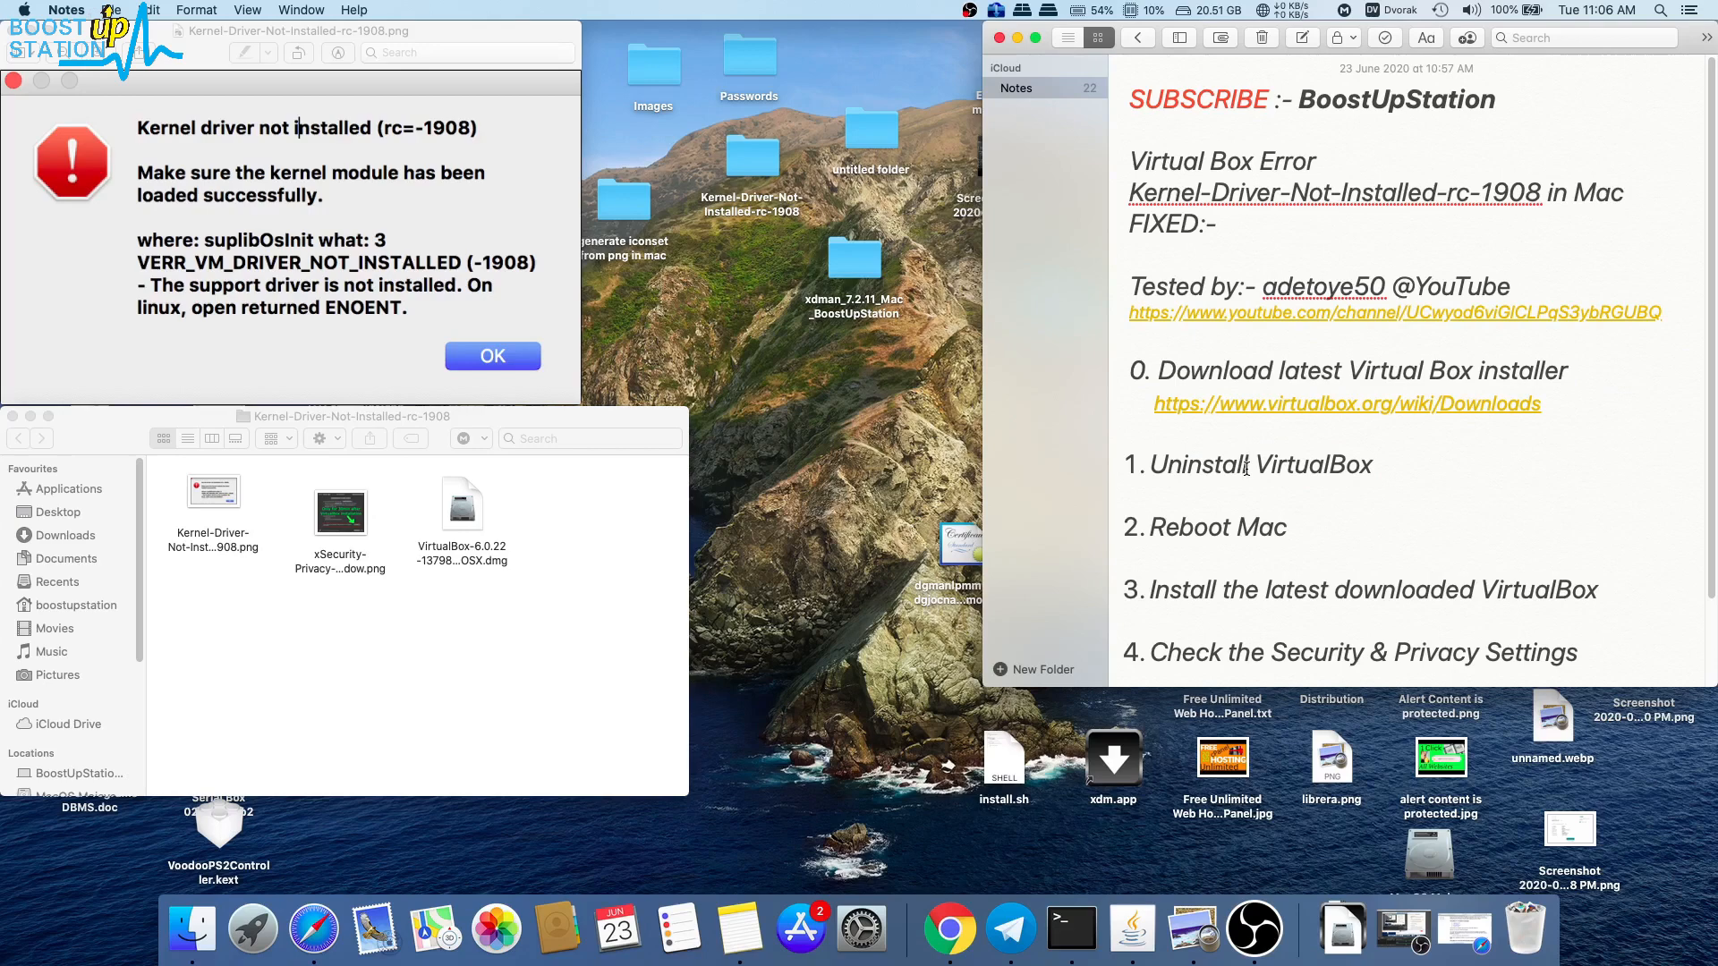
{"action": "left_click", "coordinate": [351, 417]}
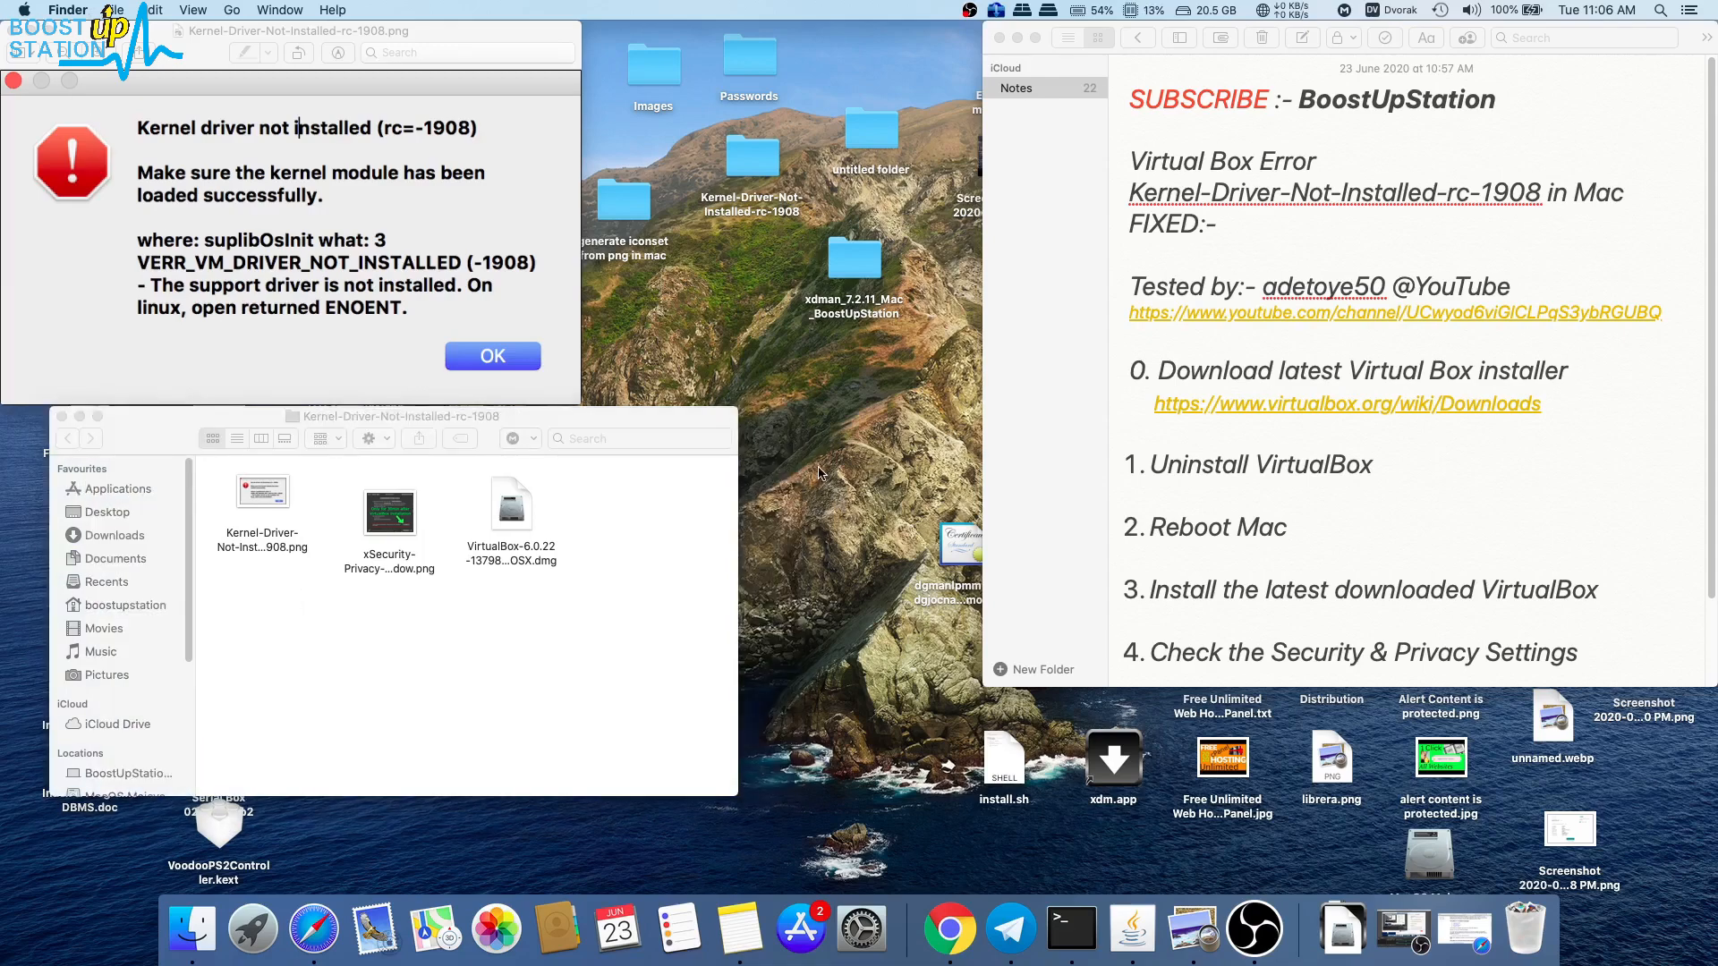
{"action": "left_click", "coordinate": [68, 9]}
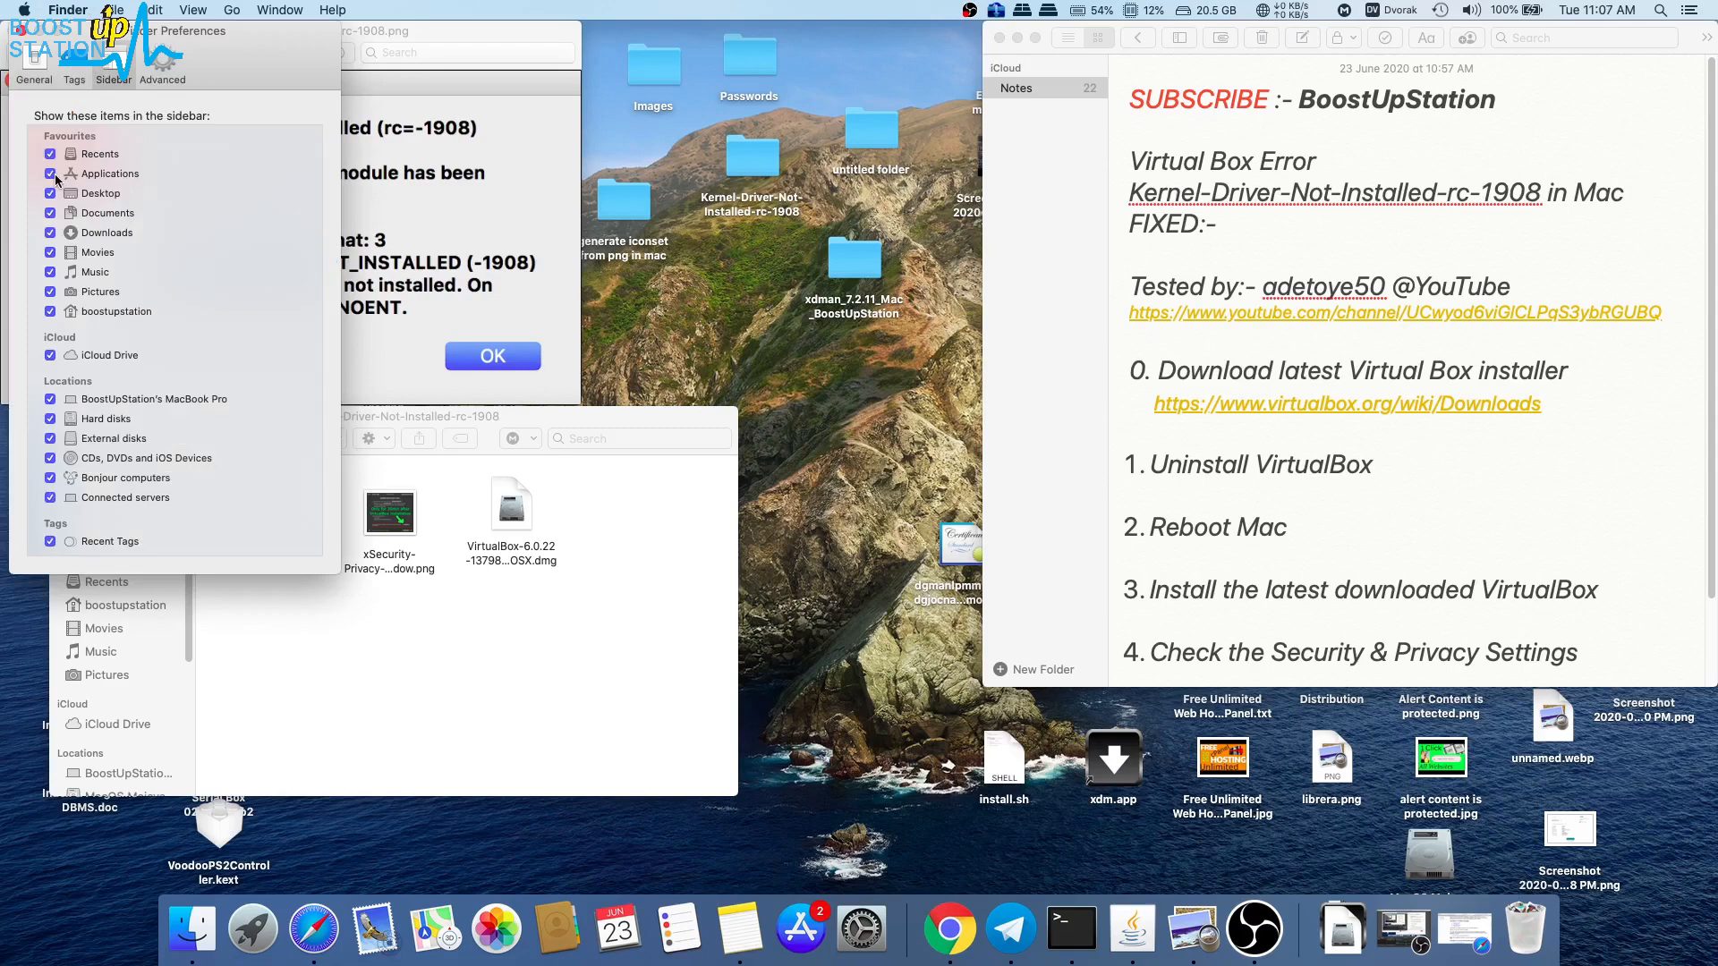
{"action": "left_click", "coordinate": [50, 173]}
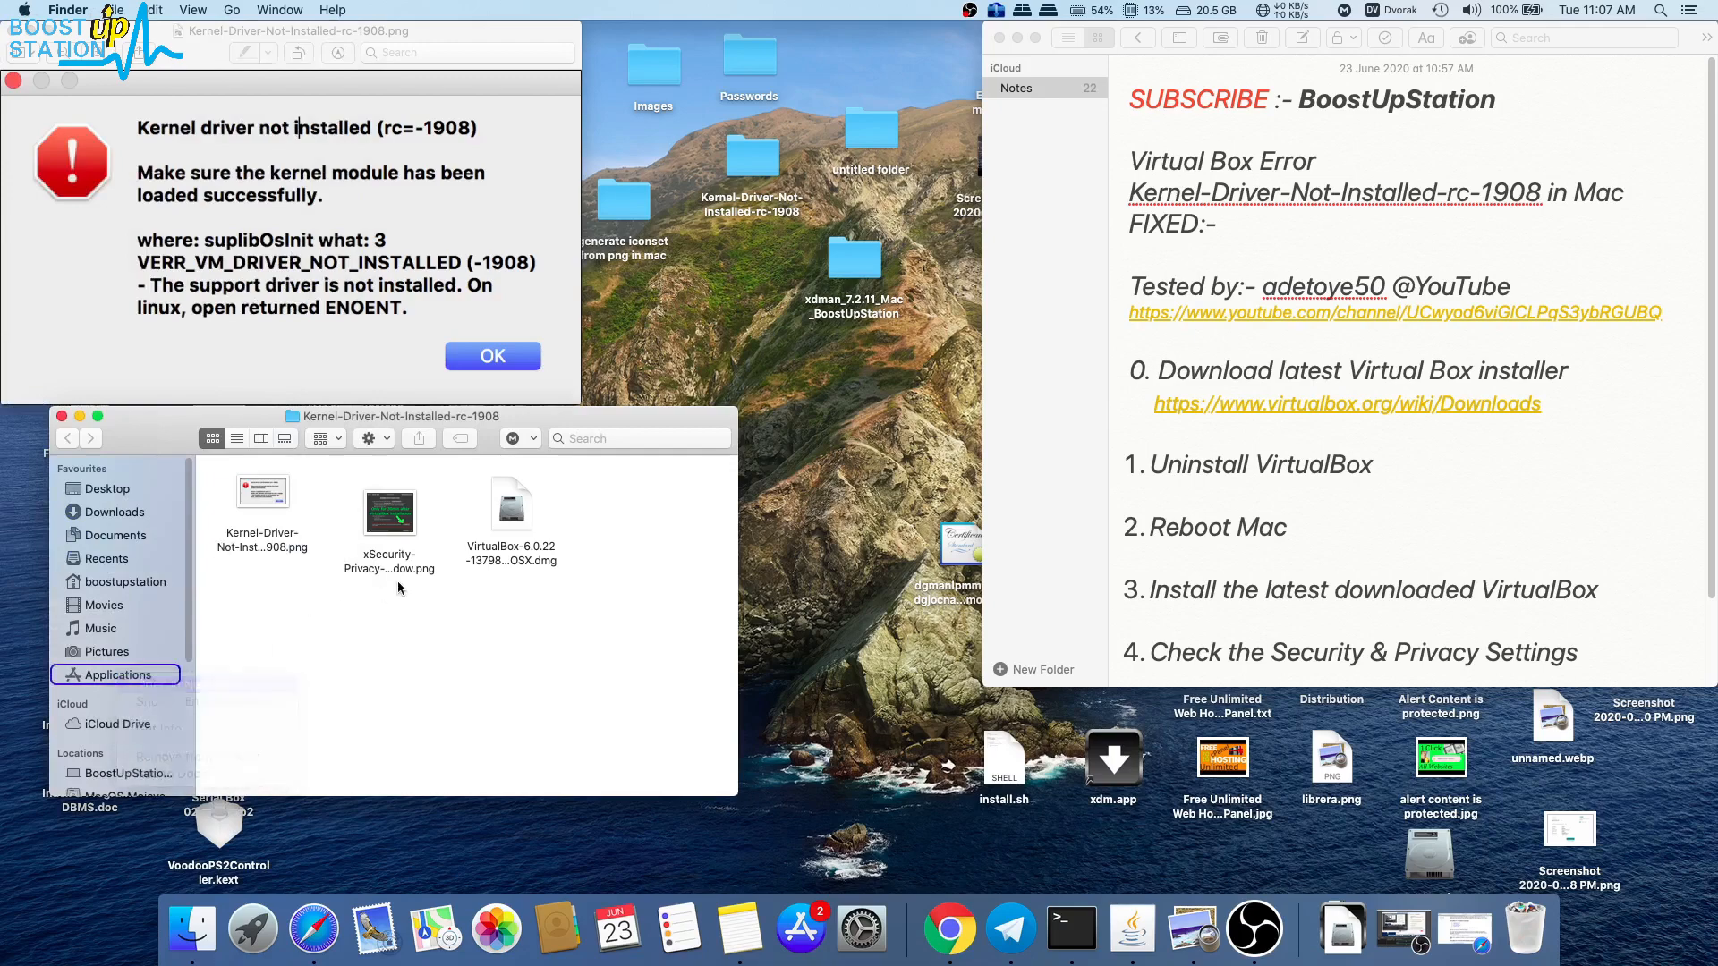
Move VirtualBox.app from Applications to the Bin, authorising with the password.
{"action": "left_click", "coordinate": [114, 697]}
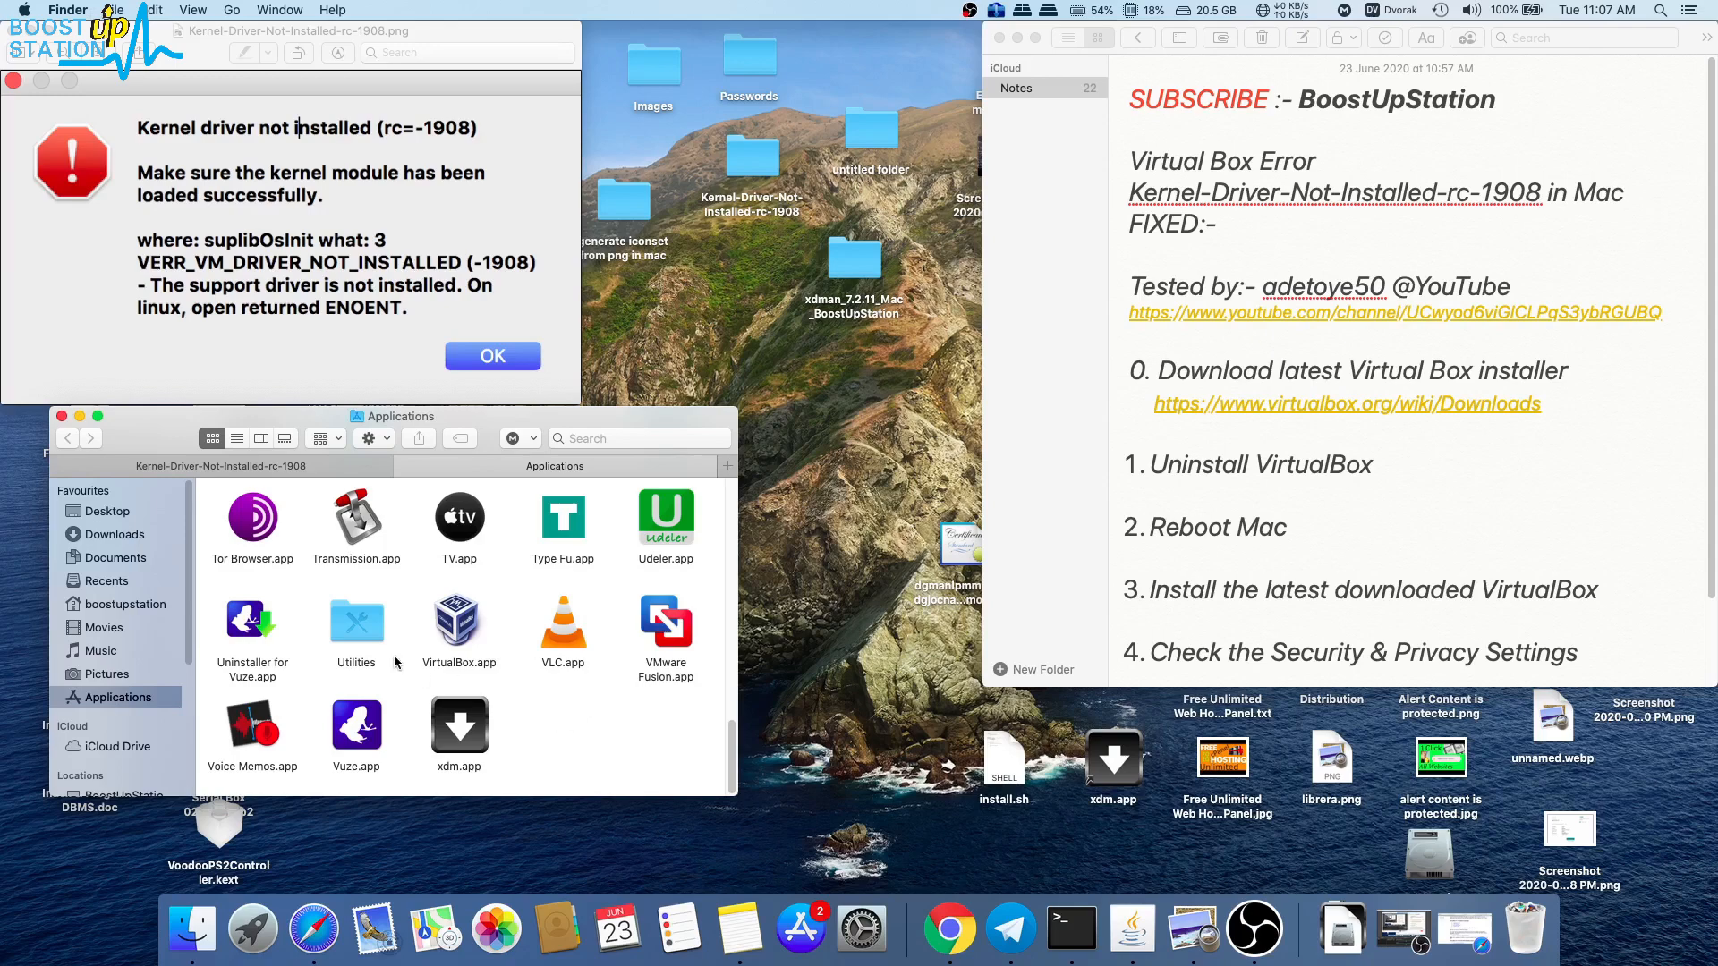
{"action": "right_click", "coordinate": [458, 624]}
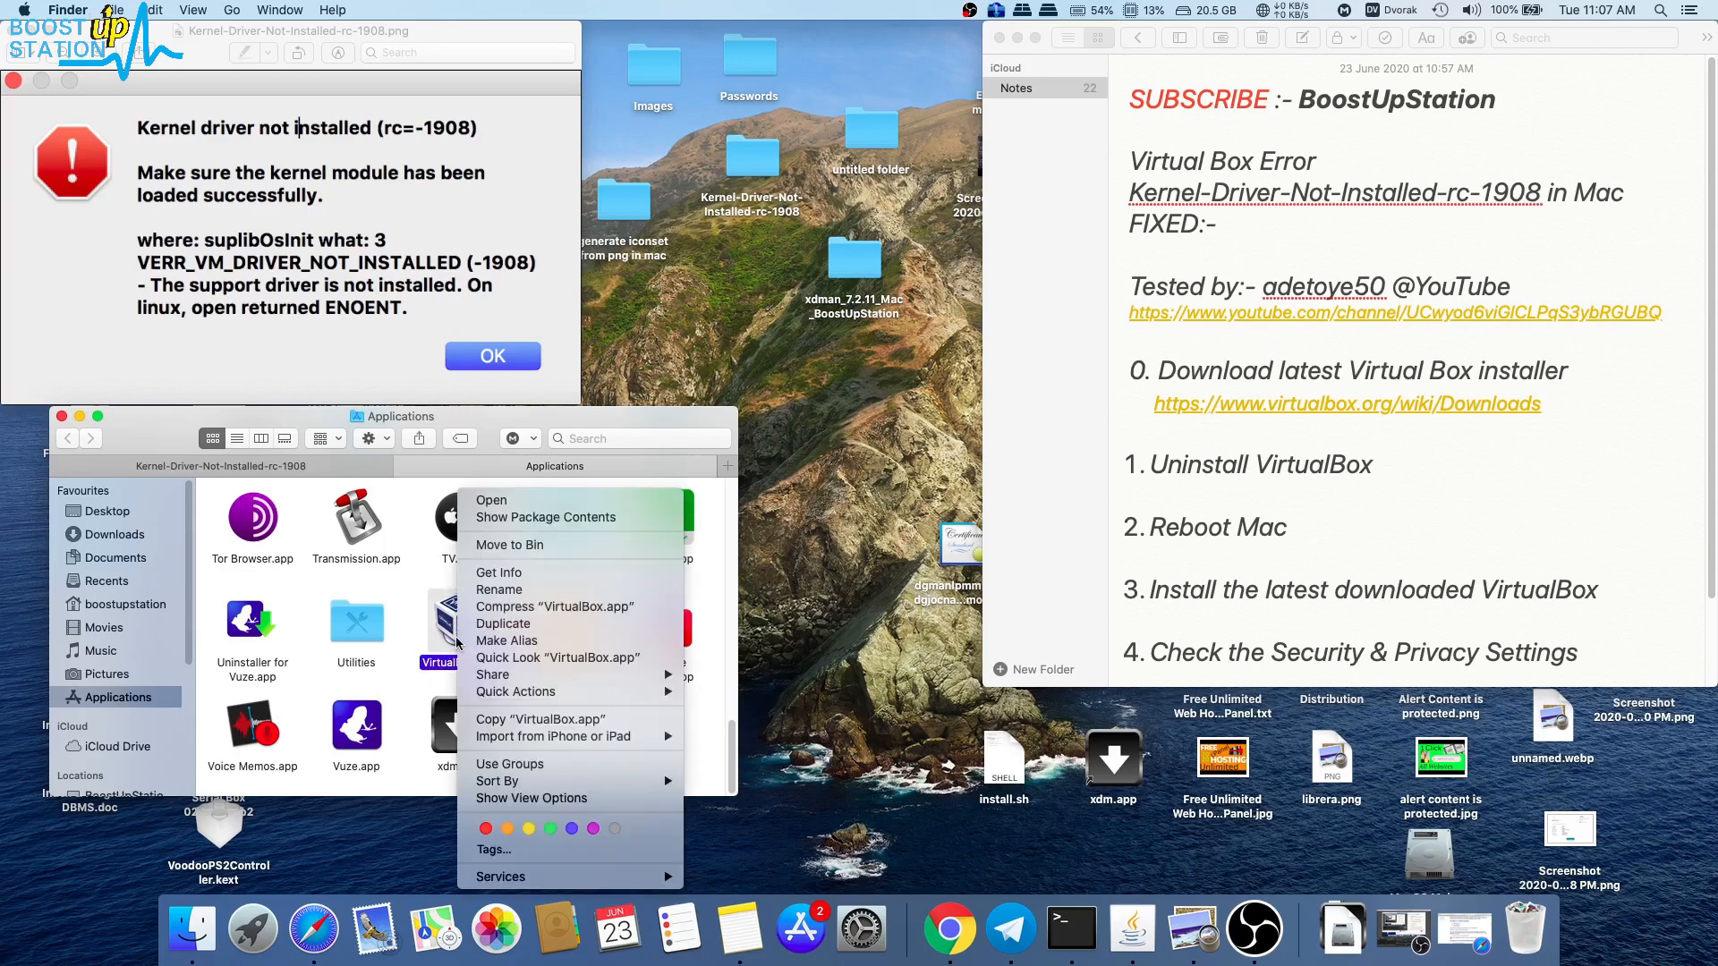
{"action": "mouse_move", "coordinate": [508, 544]}
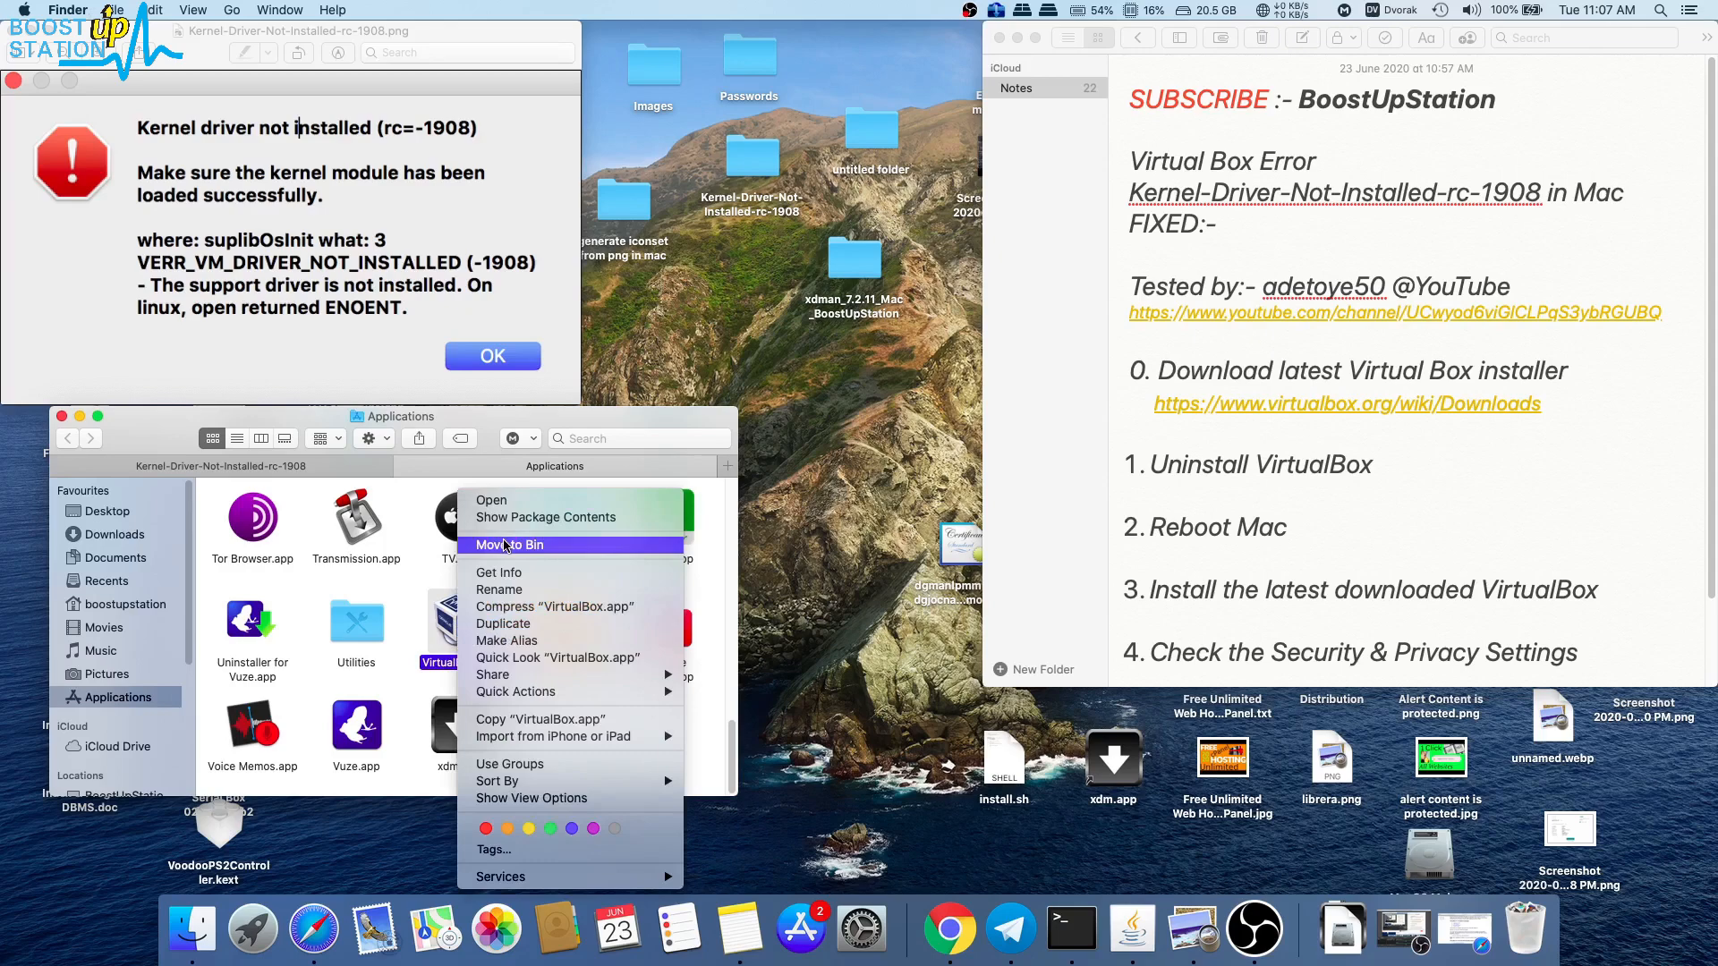
{"action": "left_click", "coordinate": [510, 544]}
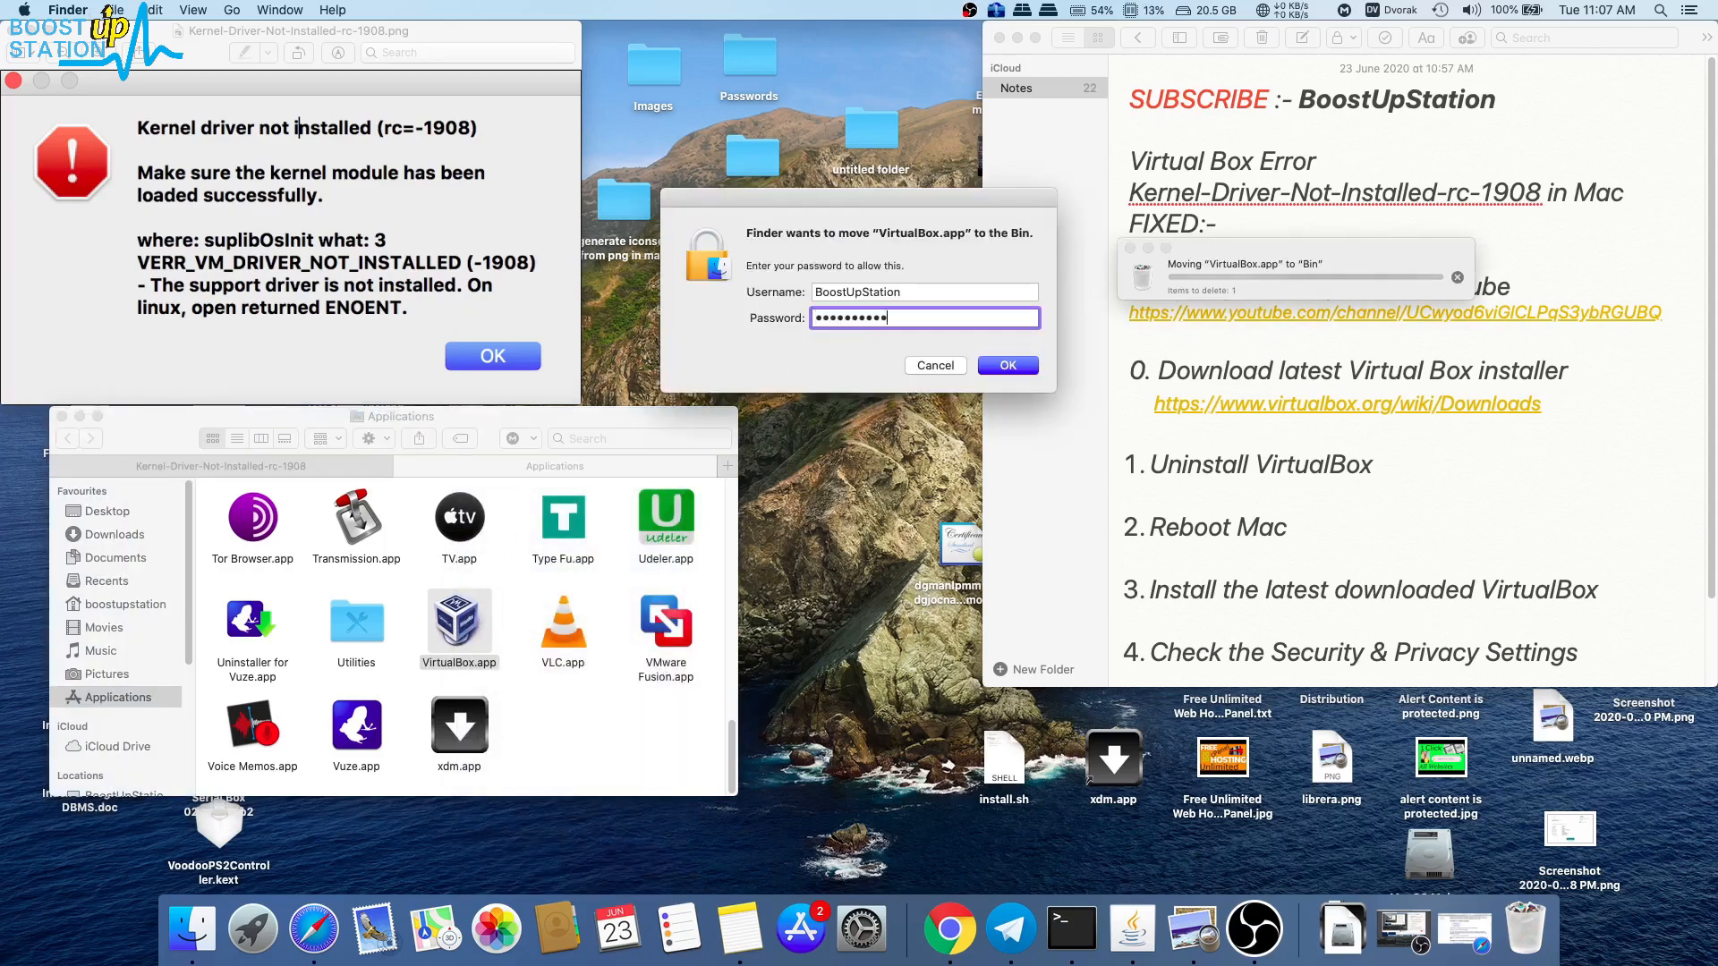
{"action": "left_click", "coordinate": [1004, 365]}
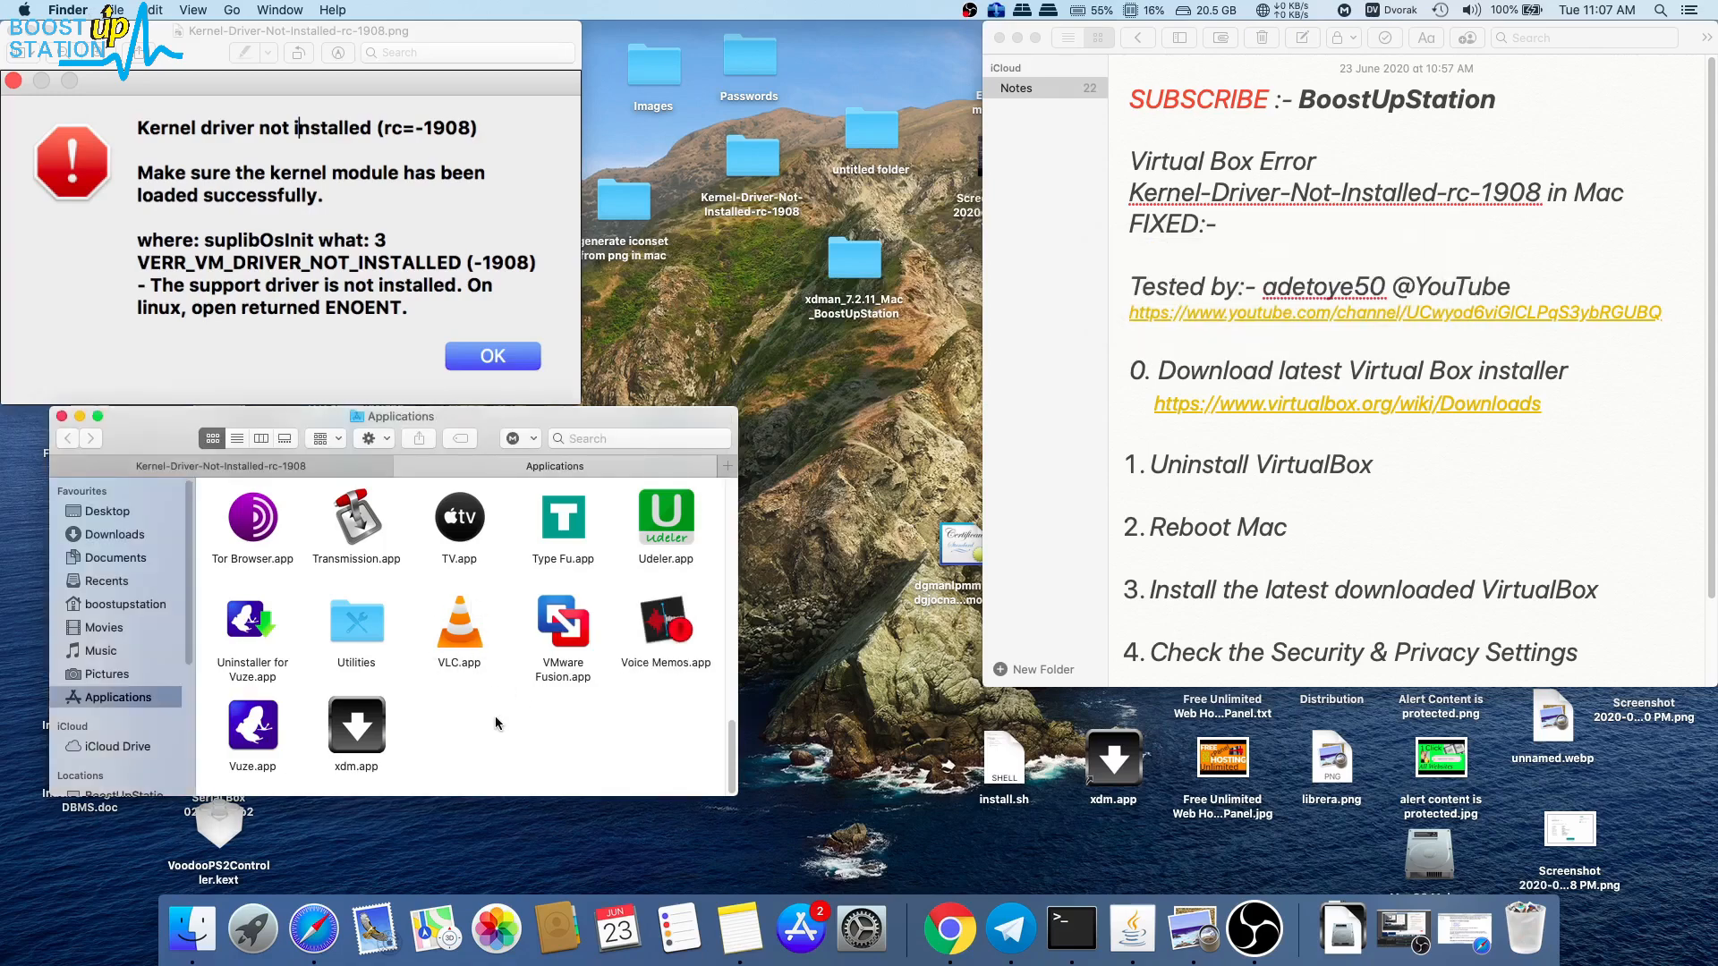
{"action": "mouse_move", "coordinate": [1249, 723]}
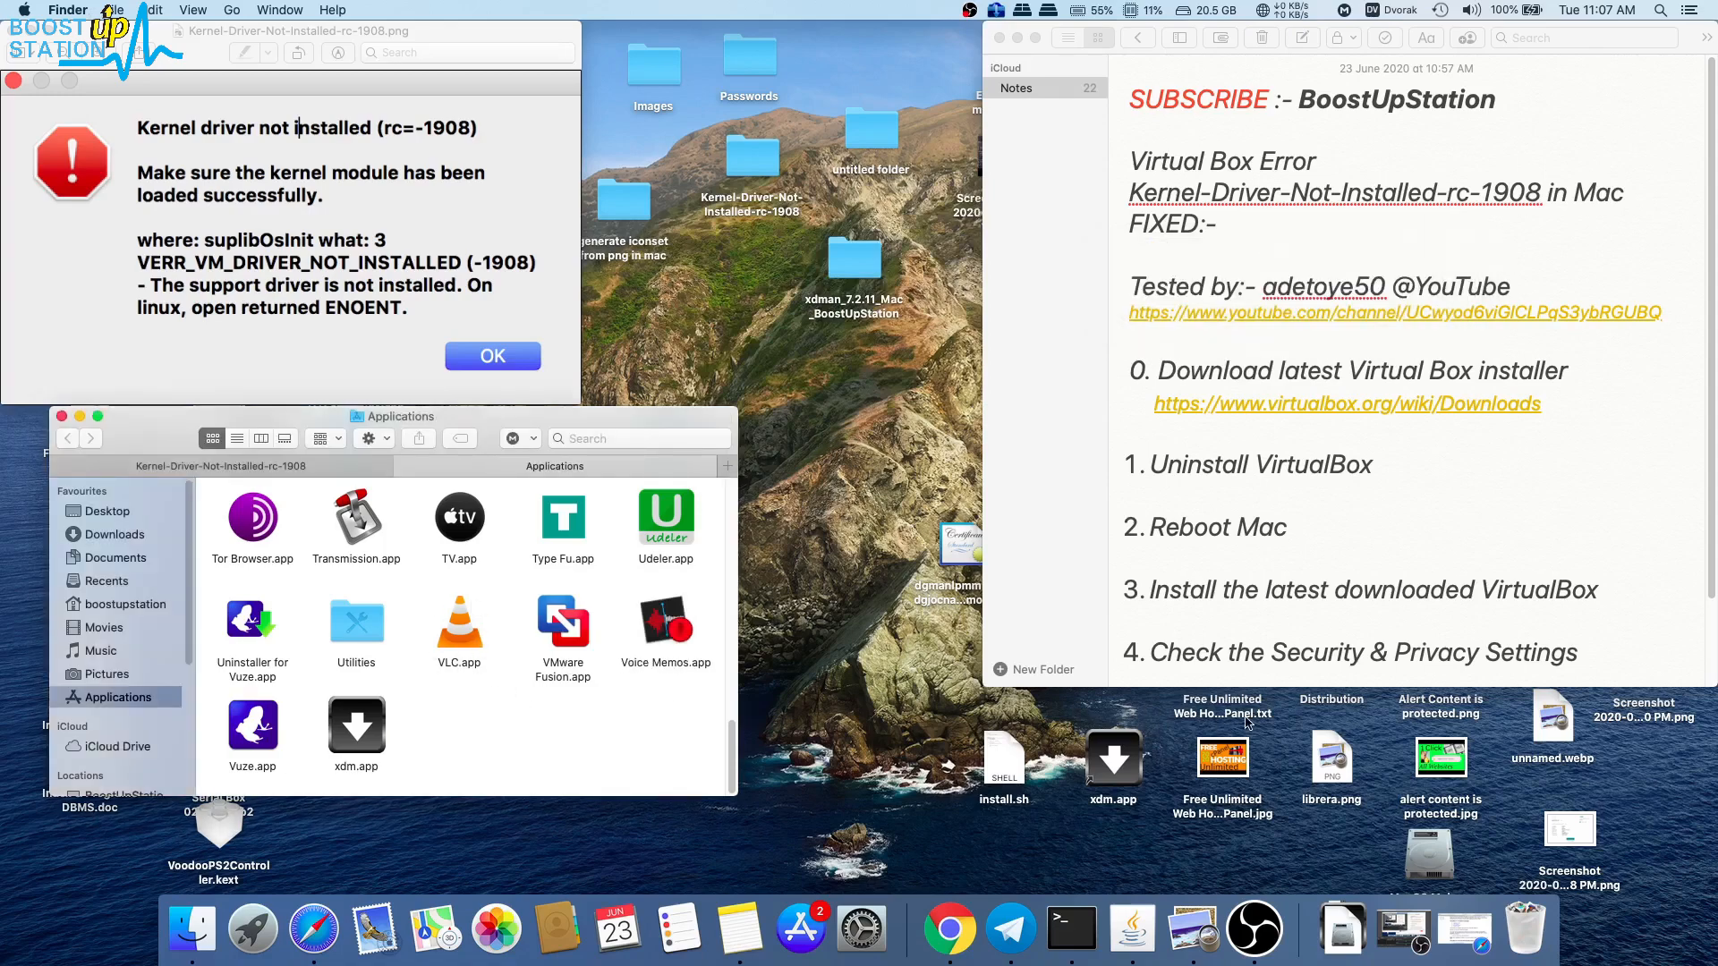
Empty the Bin to permanently erase VirtualBox.app.
{"action": "right_click", "coordinate": [1523, 929]}
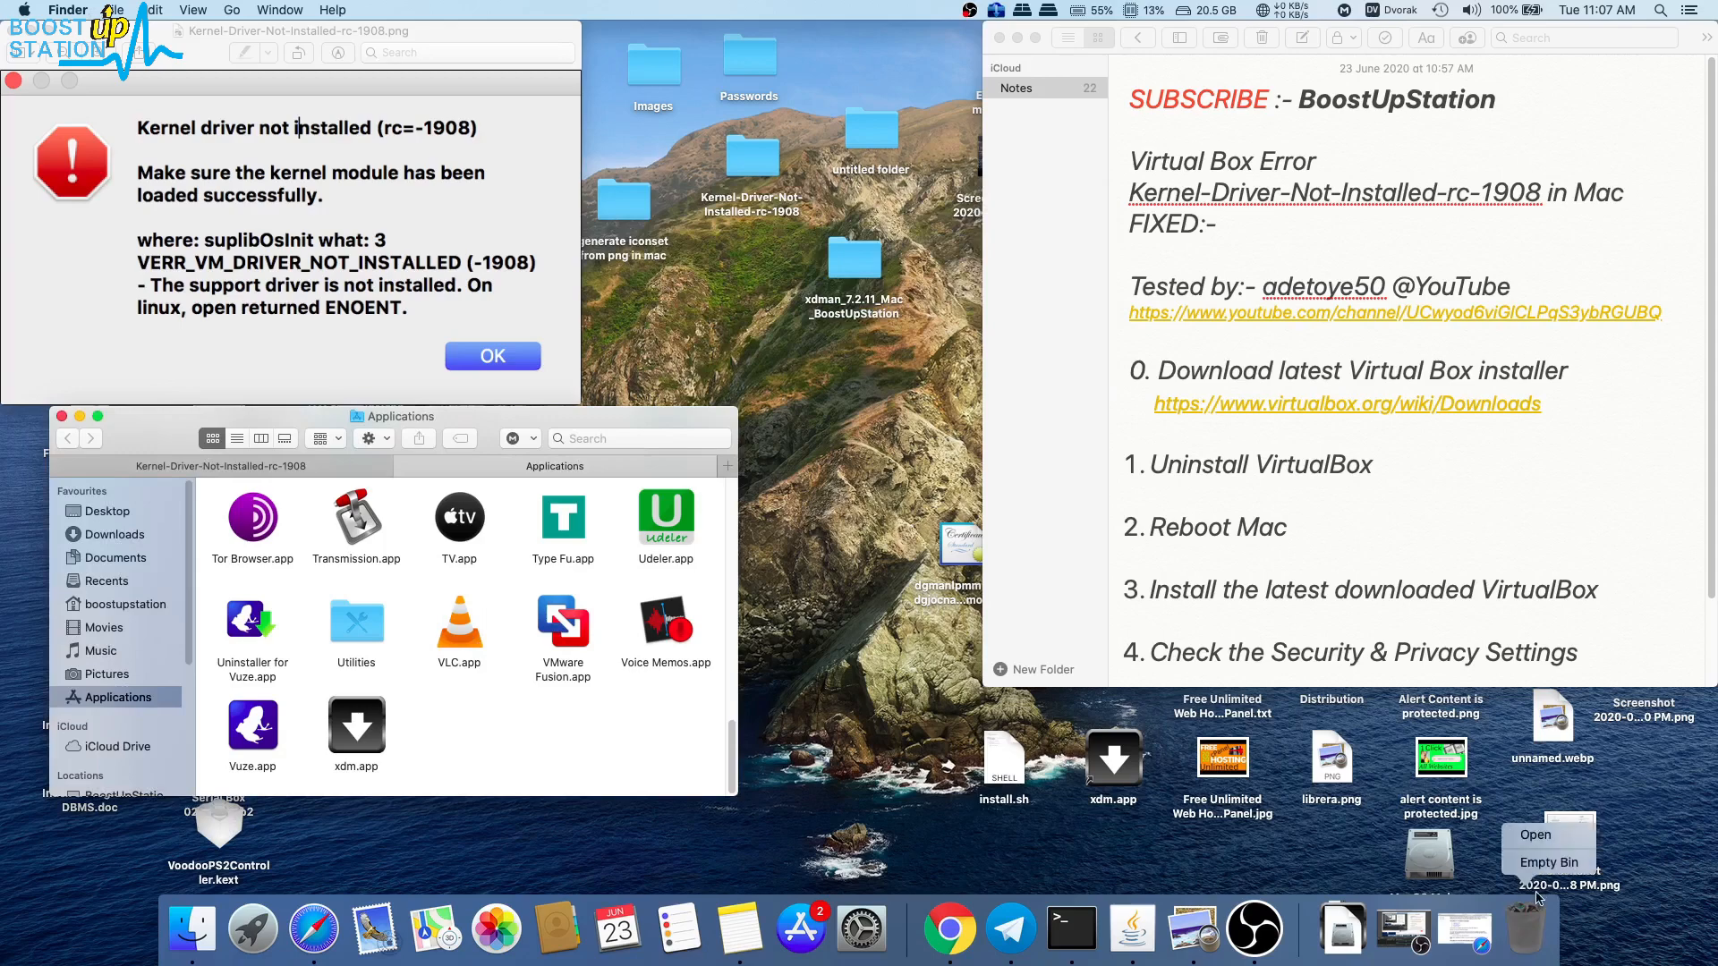
{"action": "left_click", "coordinate": [1548, 862]}
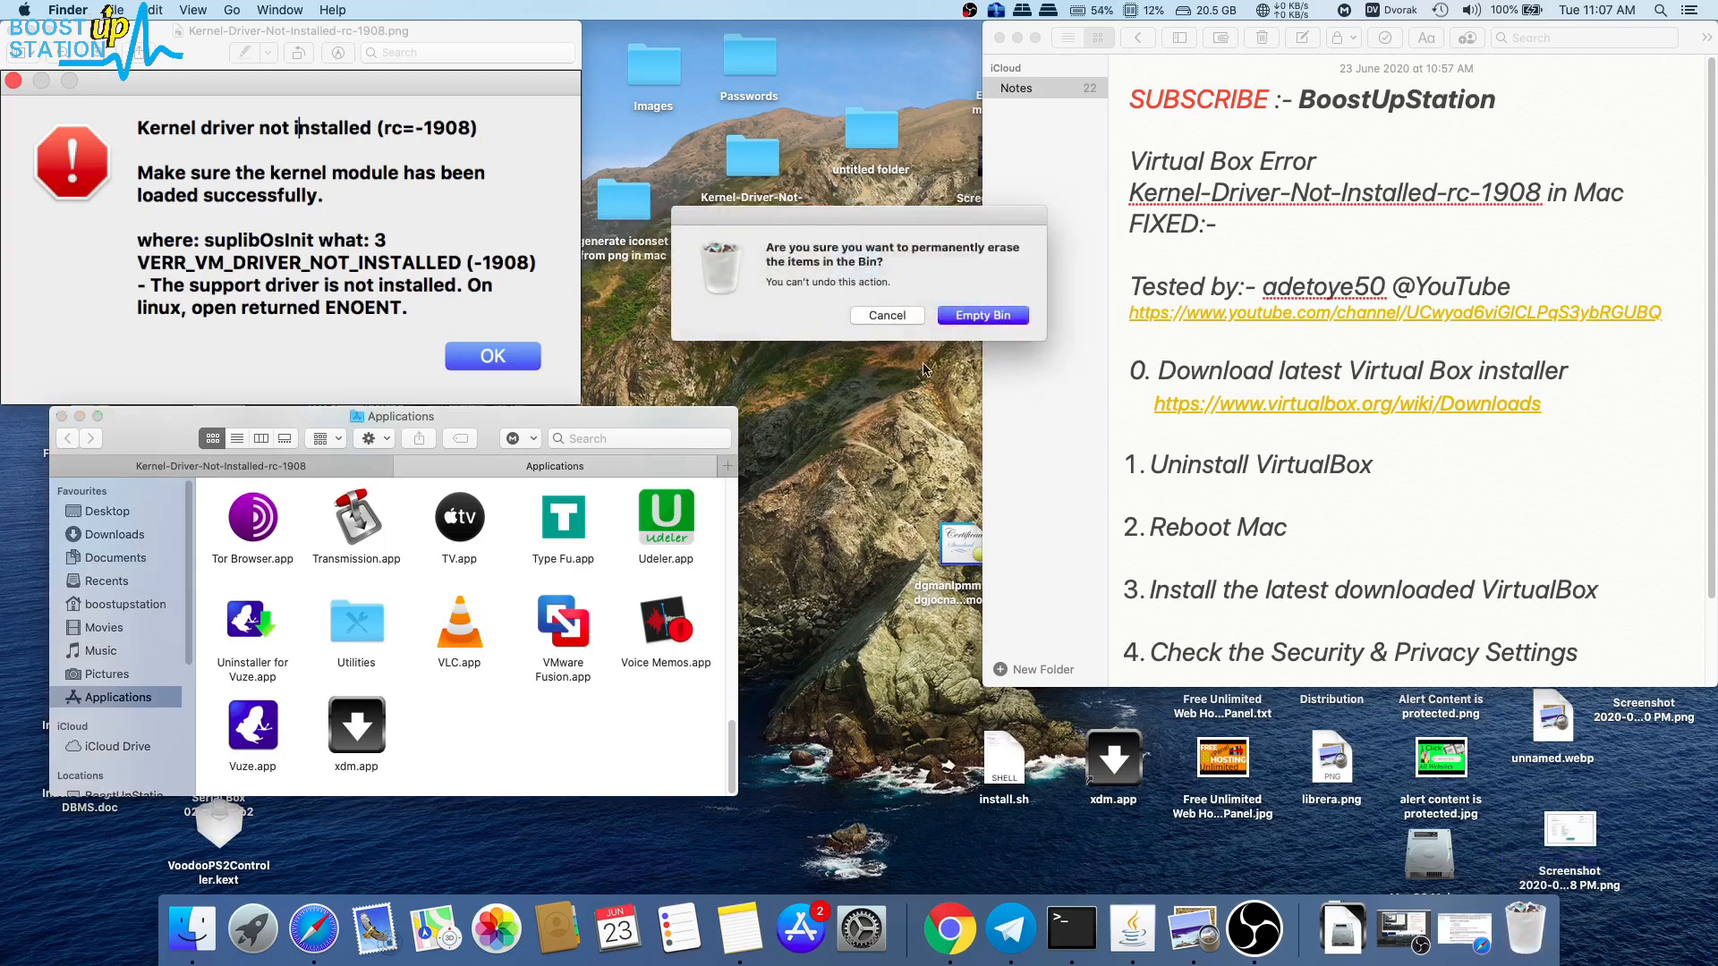
{"action": "left_click", "coordinate": [980, 315]}
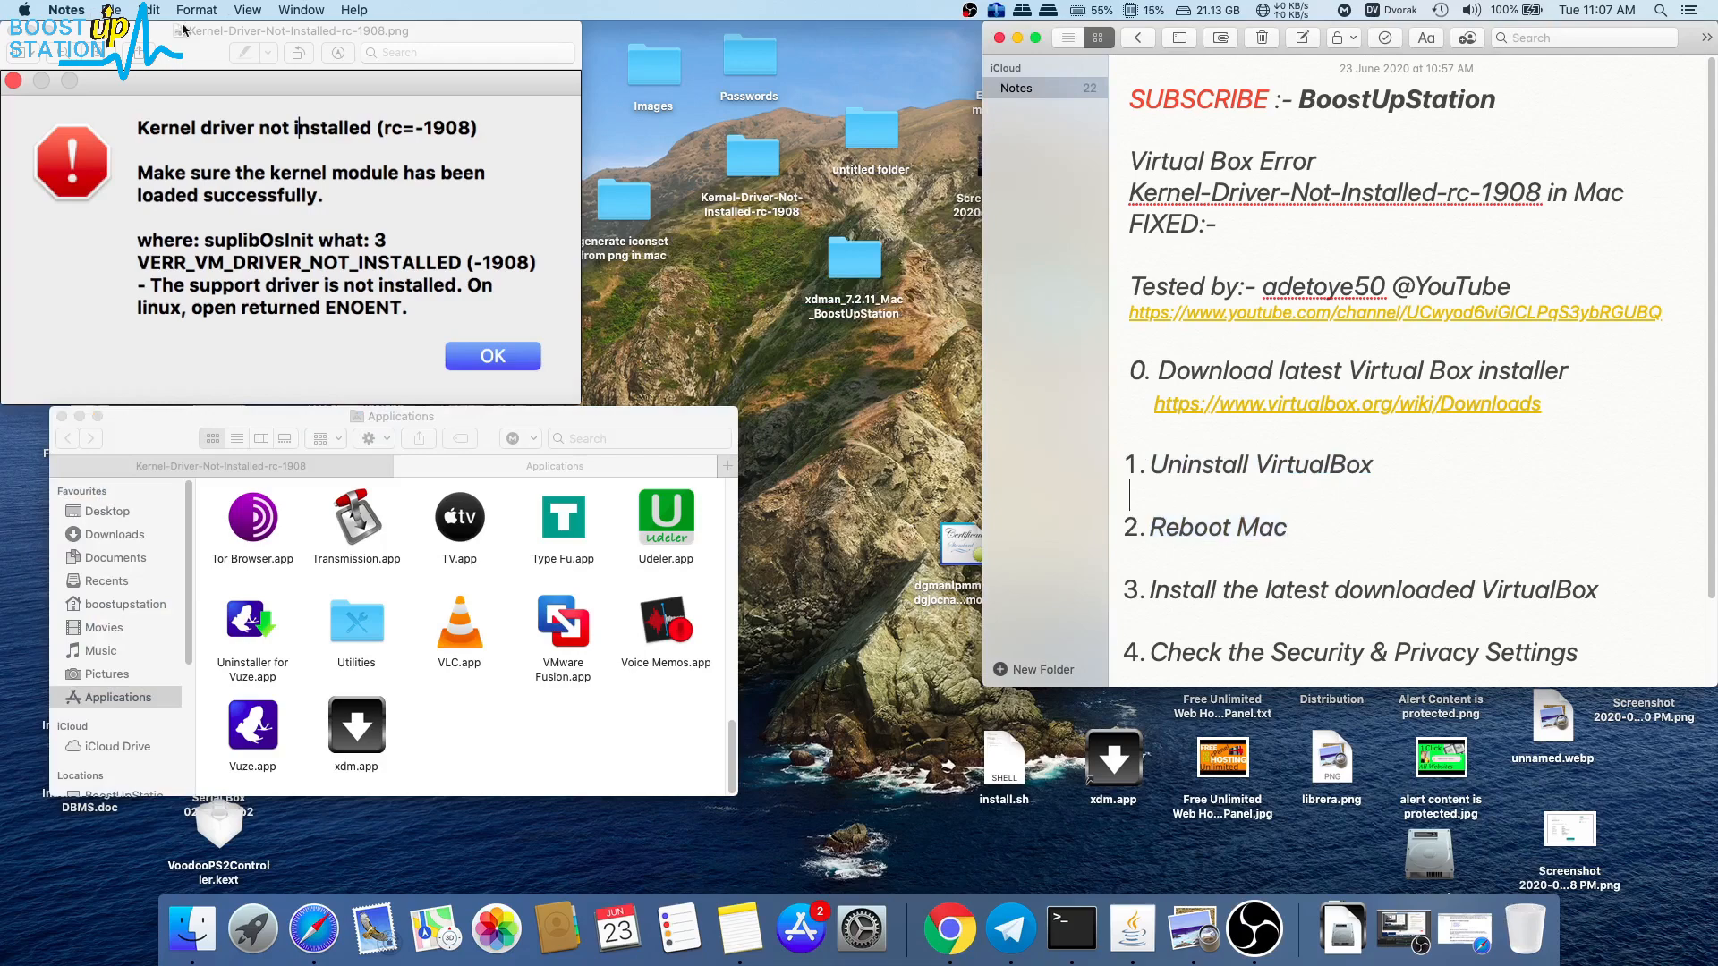
Restart the Mac, then select the VirtualBox 6.0.22 disk image in the rc-1908 folder.
{"action": "left_click", "coordinate": [16, 11]}
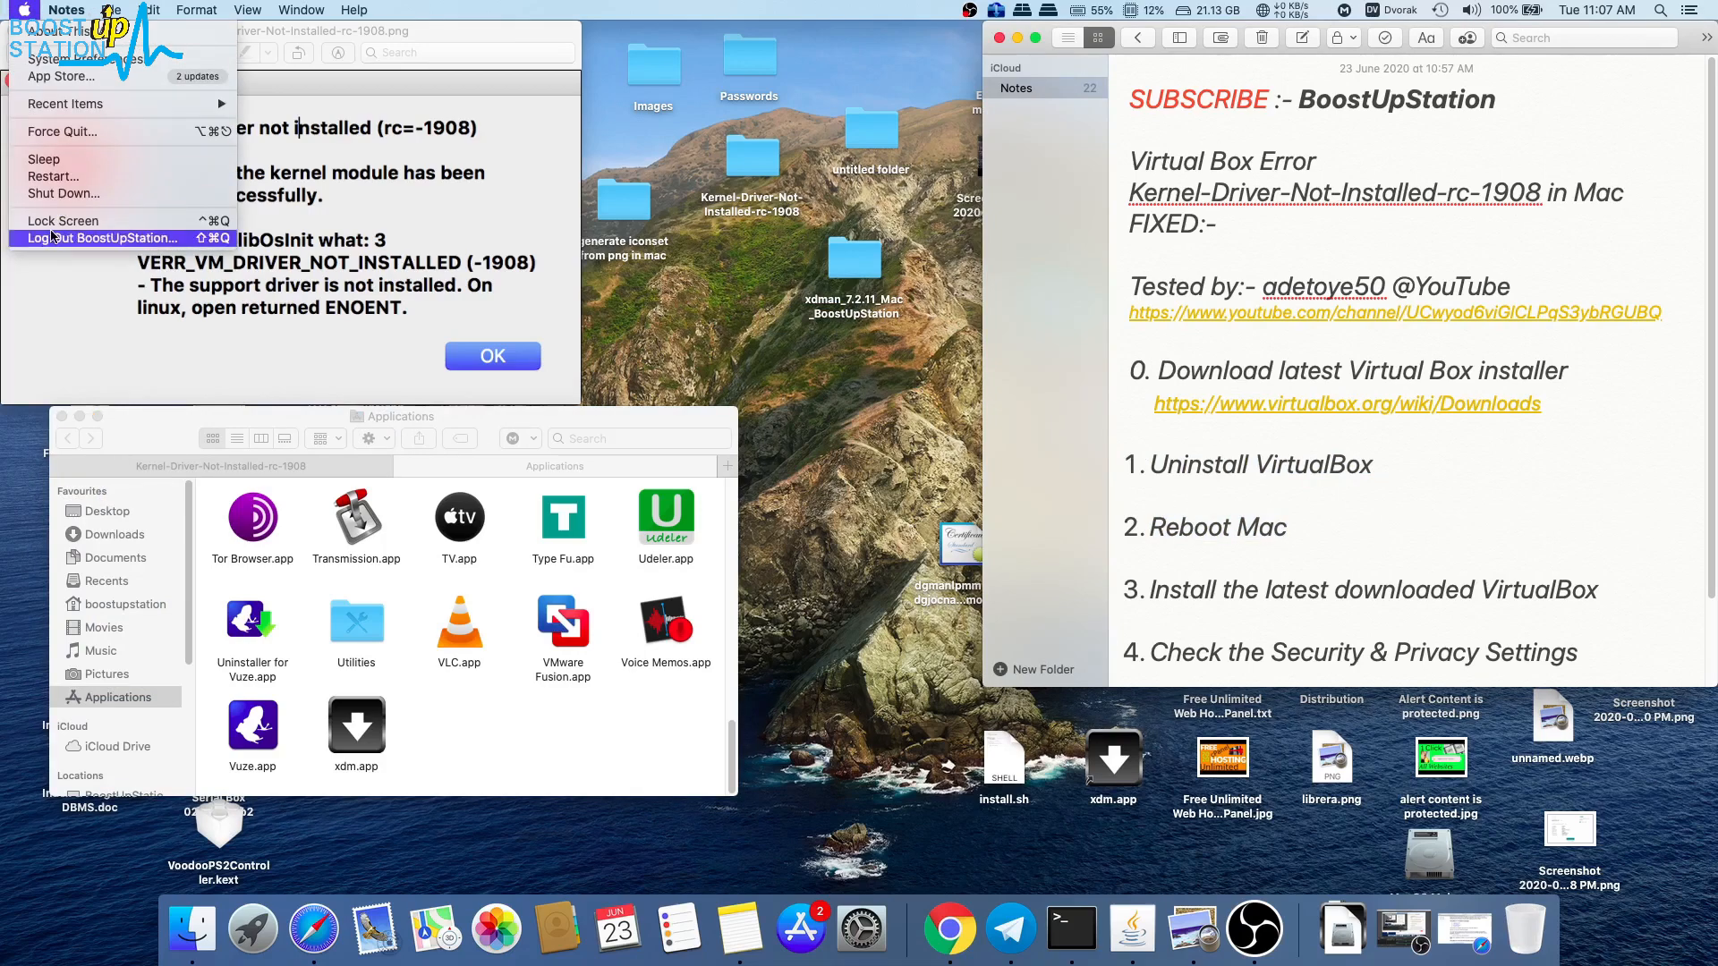
{"action": "mouse_move", "coordinate": [278, 310]}
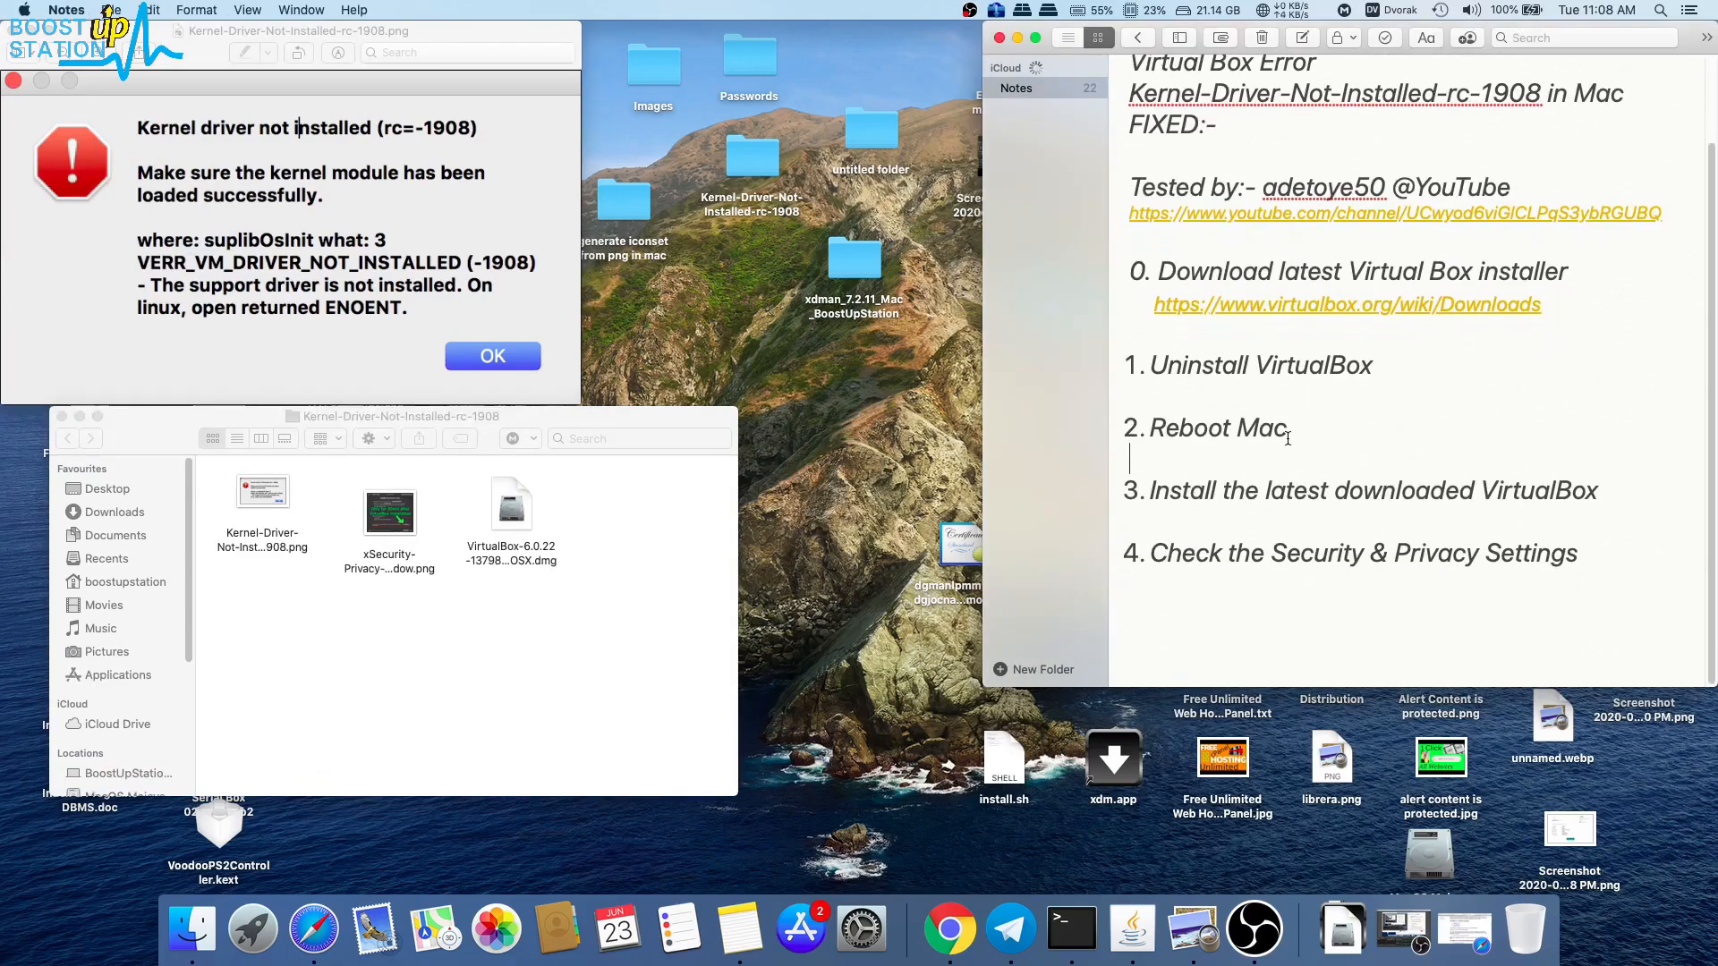
{"action": "mouse_move", "coordinate": [1268, 486]}
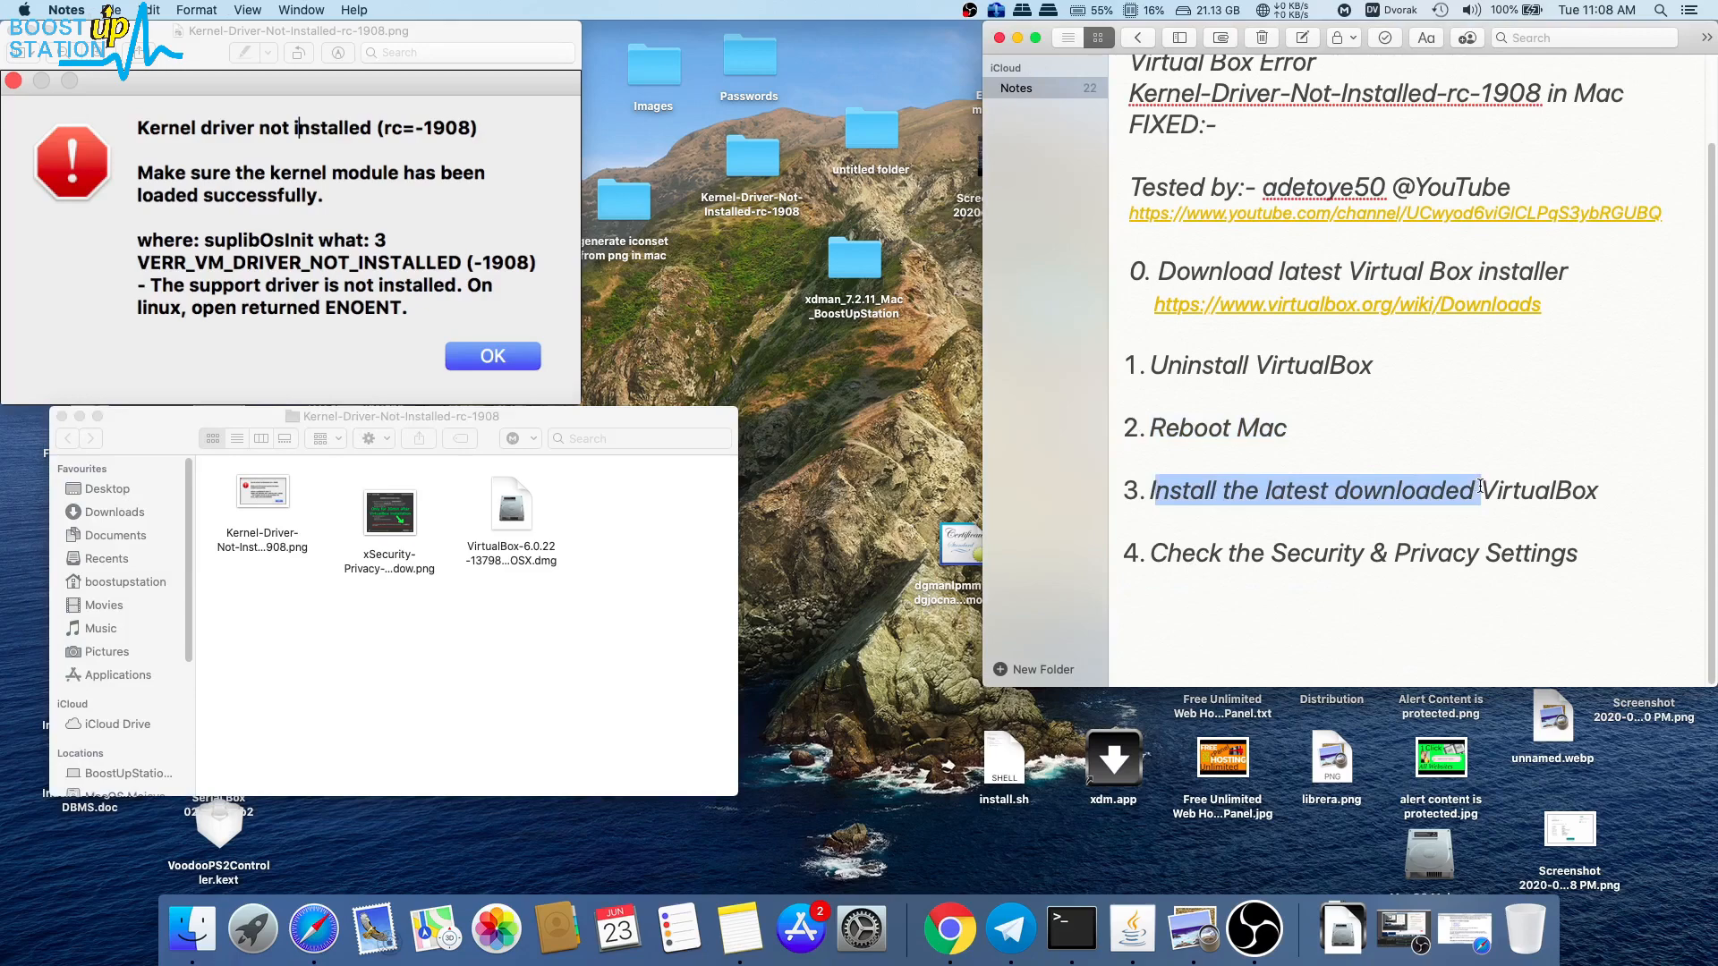
{"action": "left_click", "coordinate": [510, 507]}
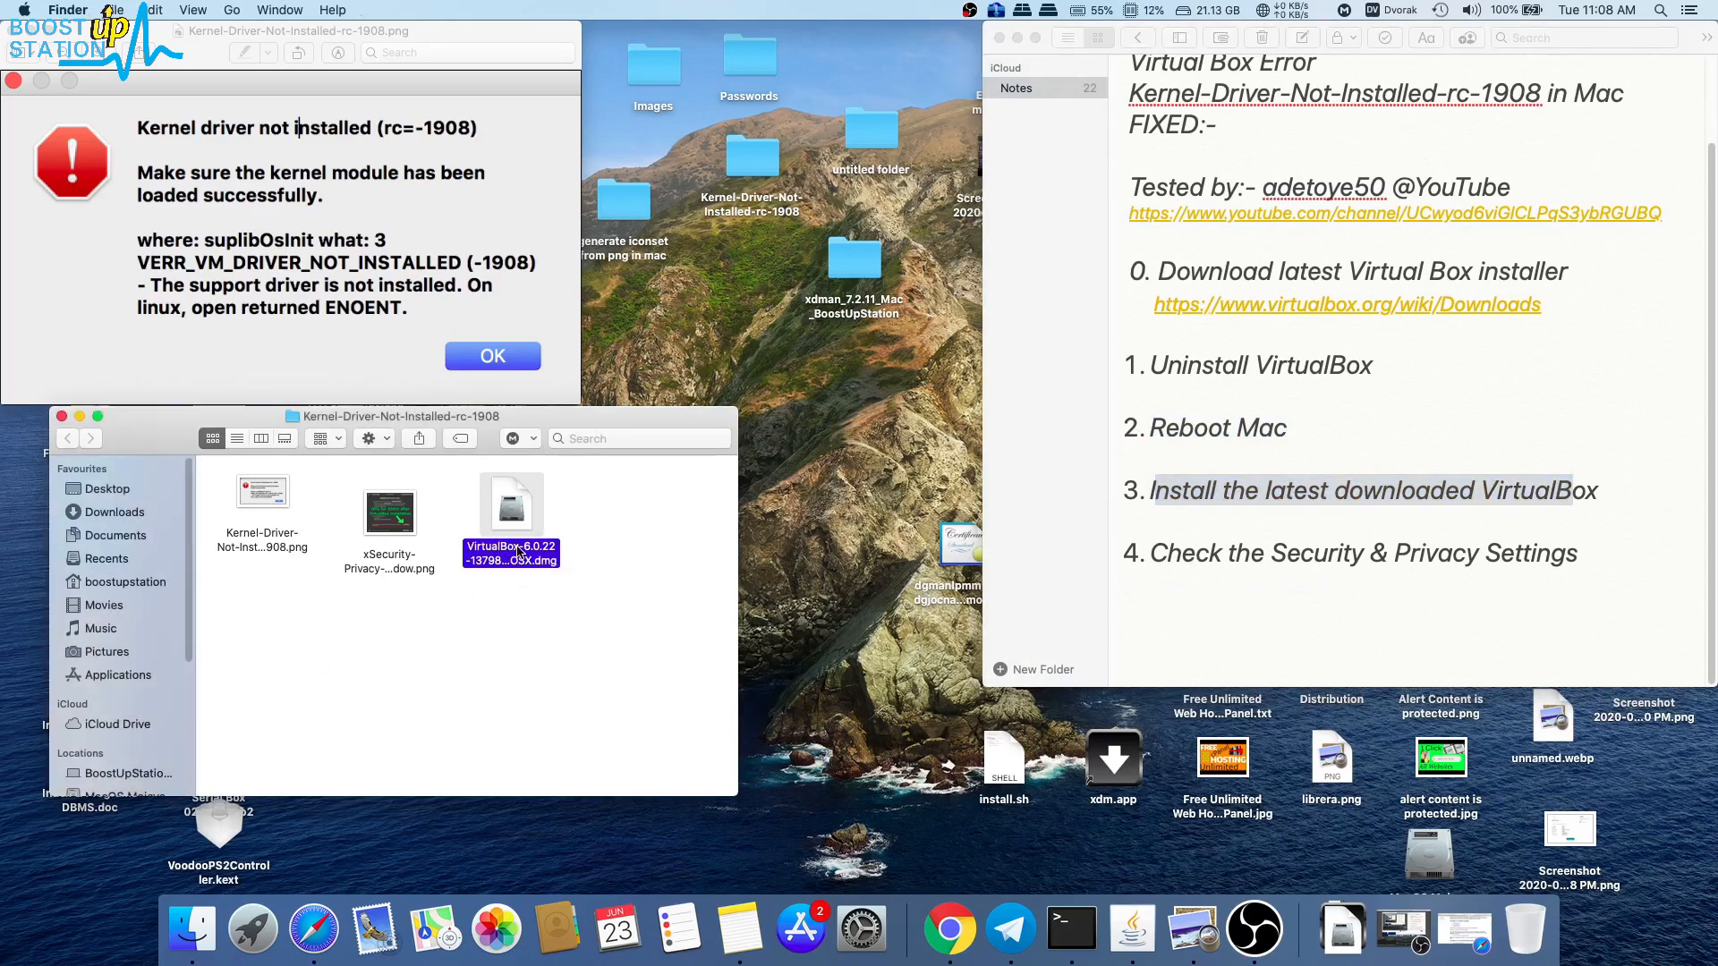
Run VirtualBox.pkg from the 6.0.22 disk image as a standard install, authorised with the password.
{"action": "double_click", "coordinate": [510, 507]}
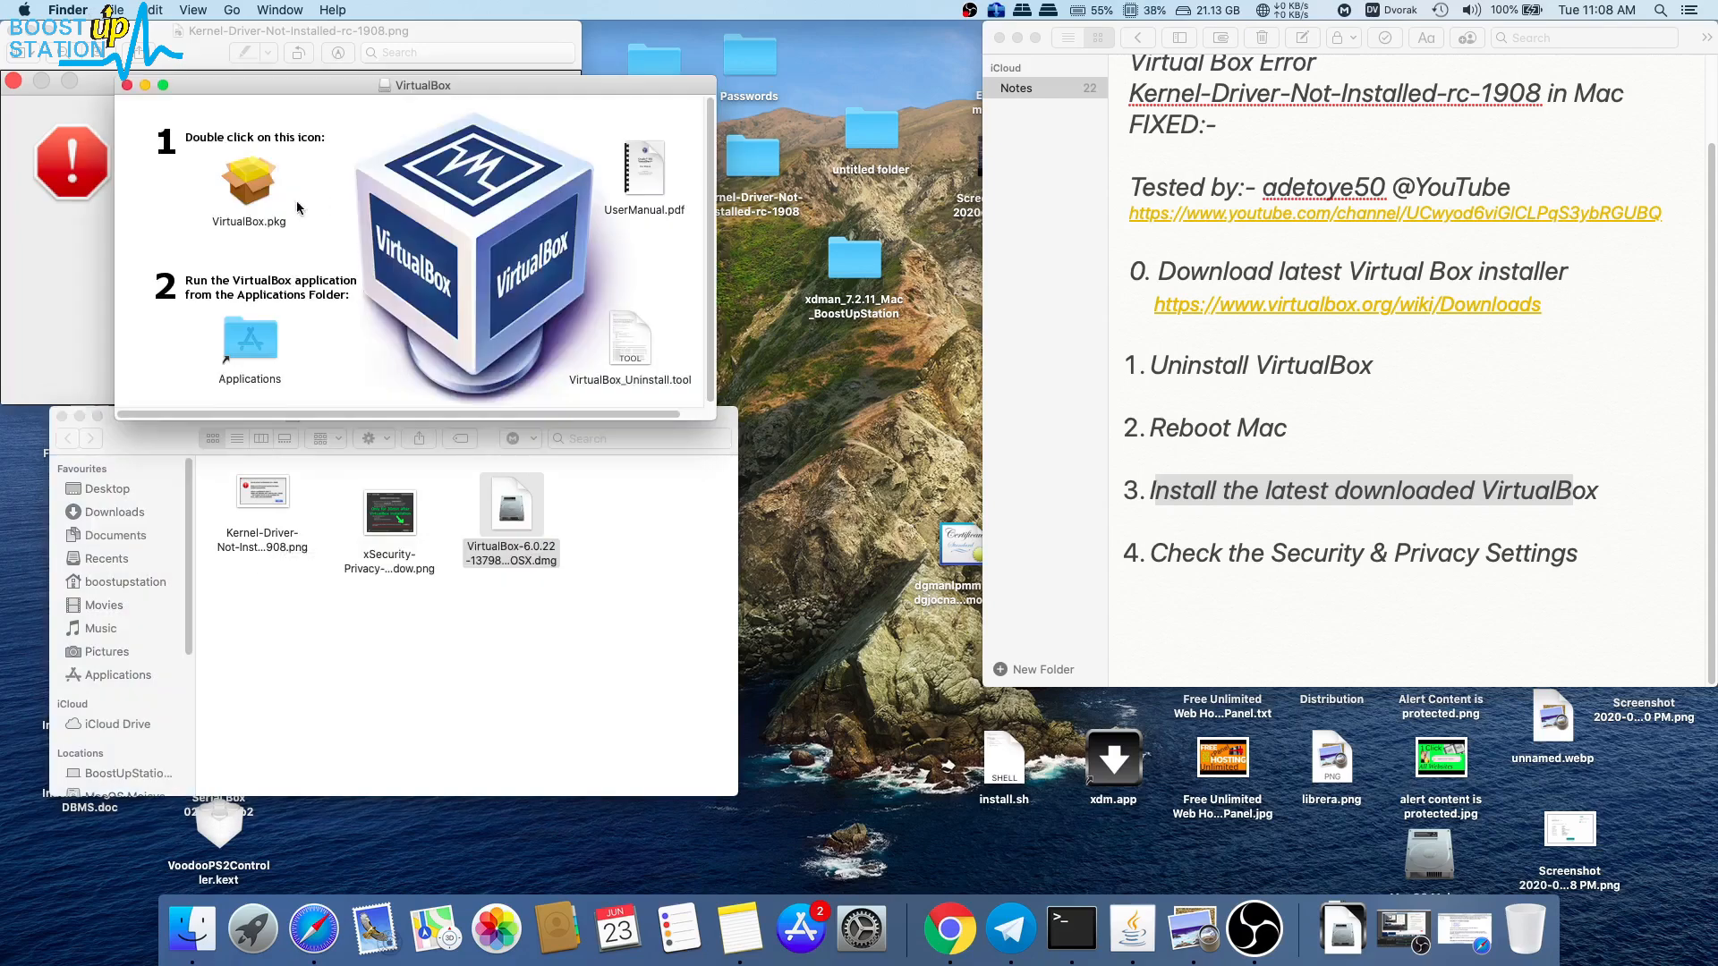
{"action": "double_click", "coordinate": [248, 181]}
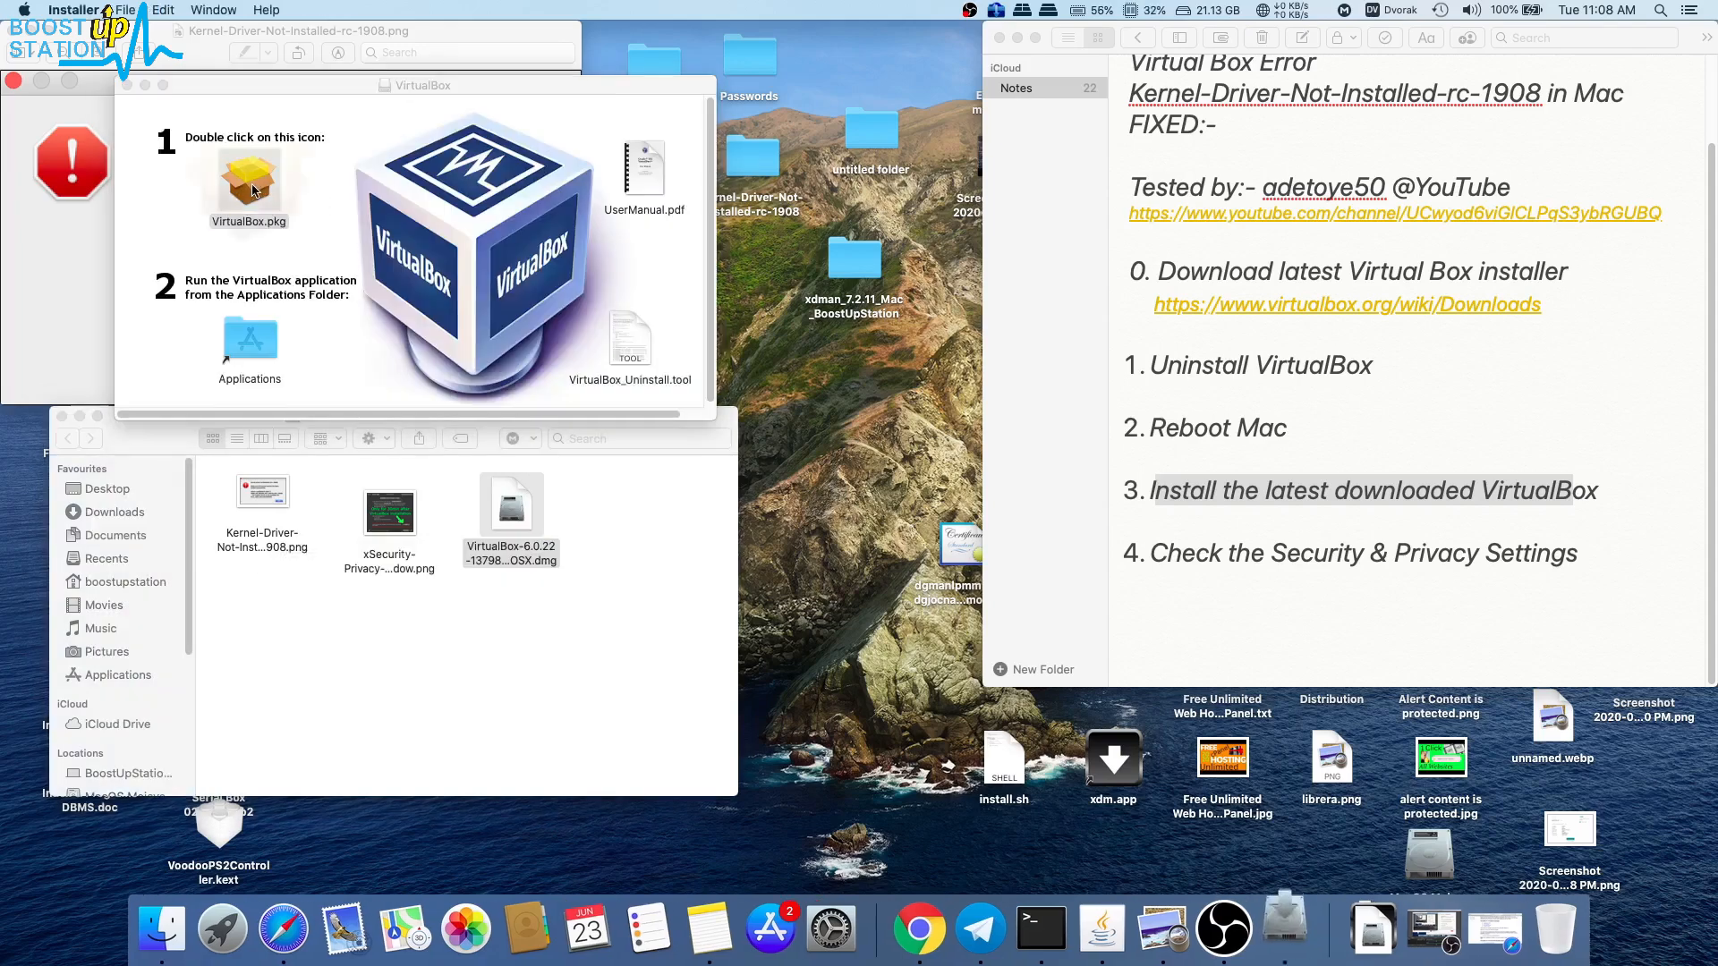
{"action": "double_click", "coordinate": [249, 180]}
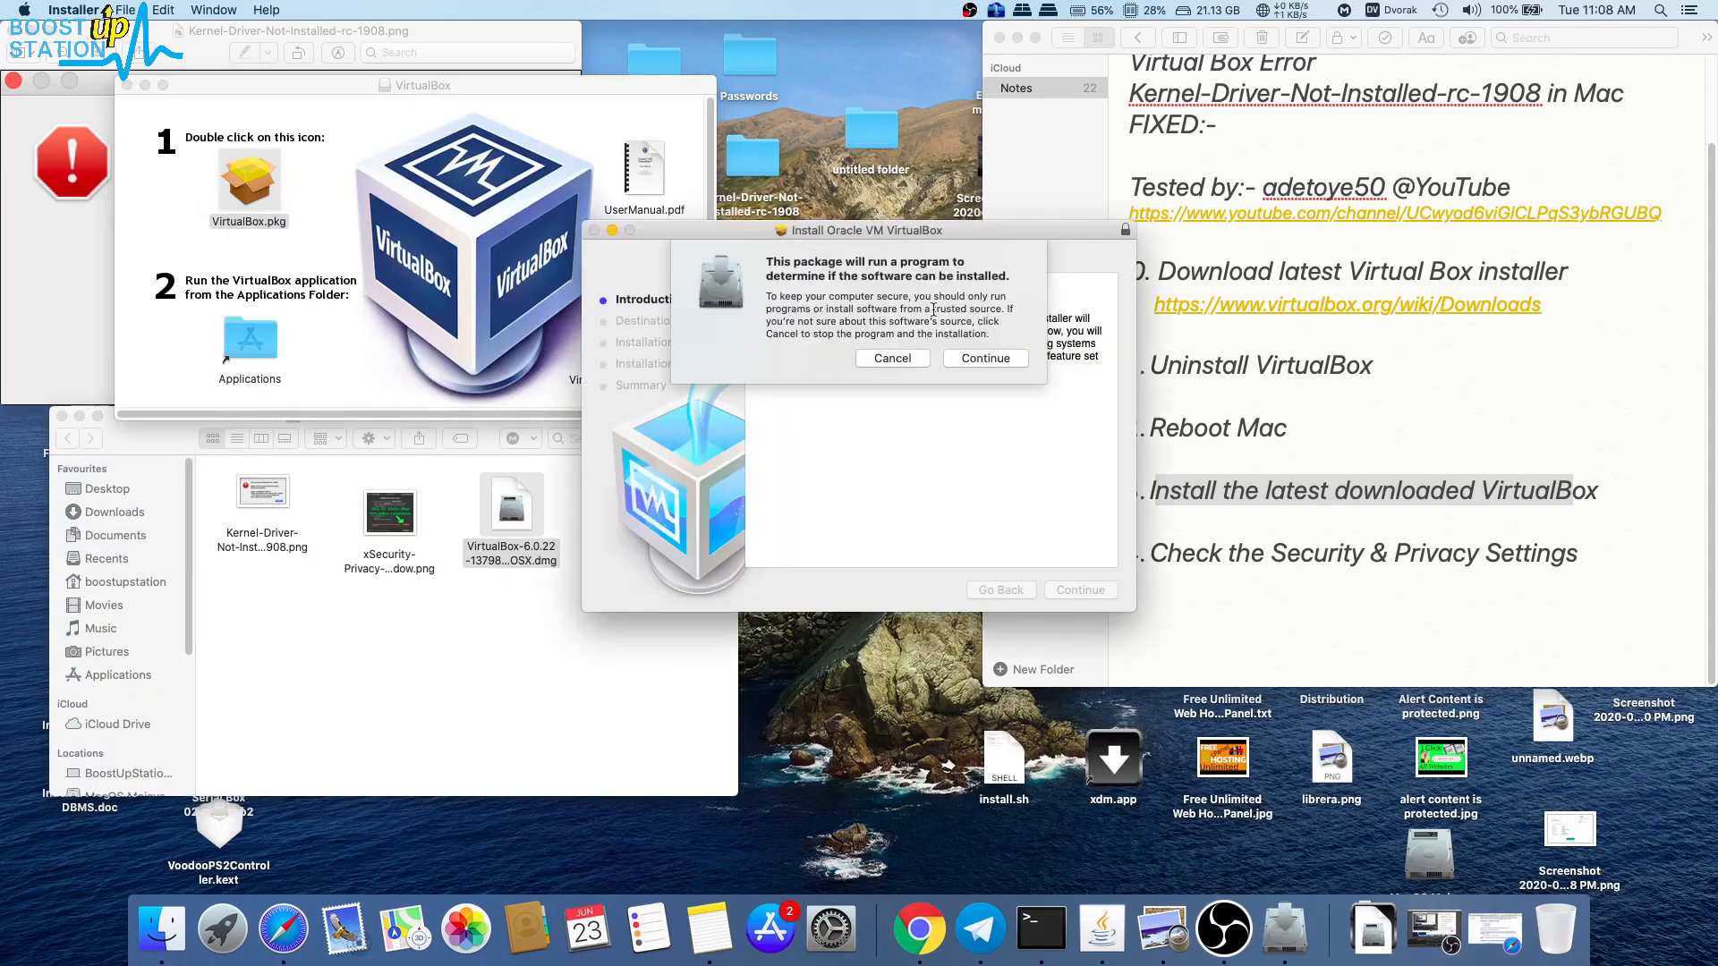
{"action": "left_click", "coordinate": [982, 358]}
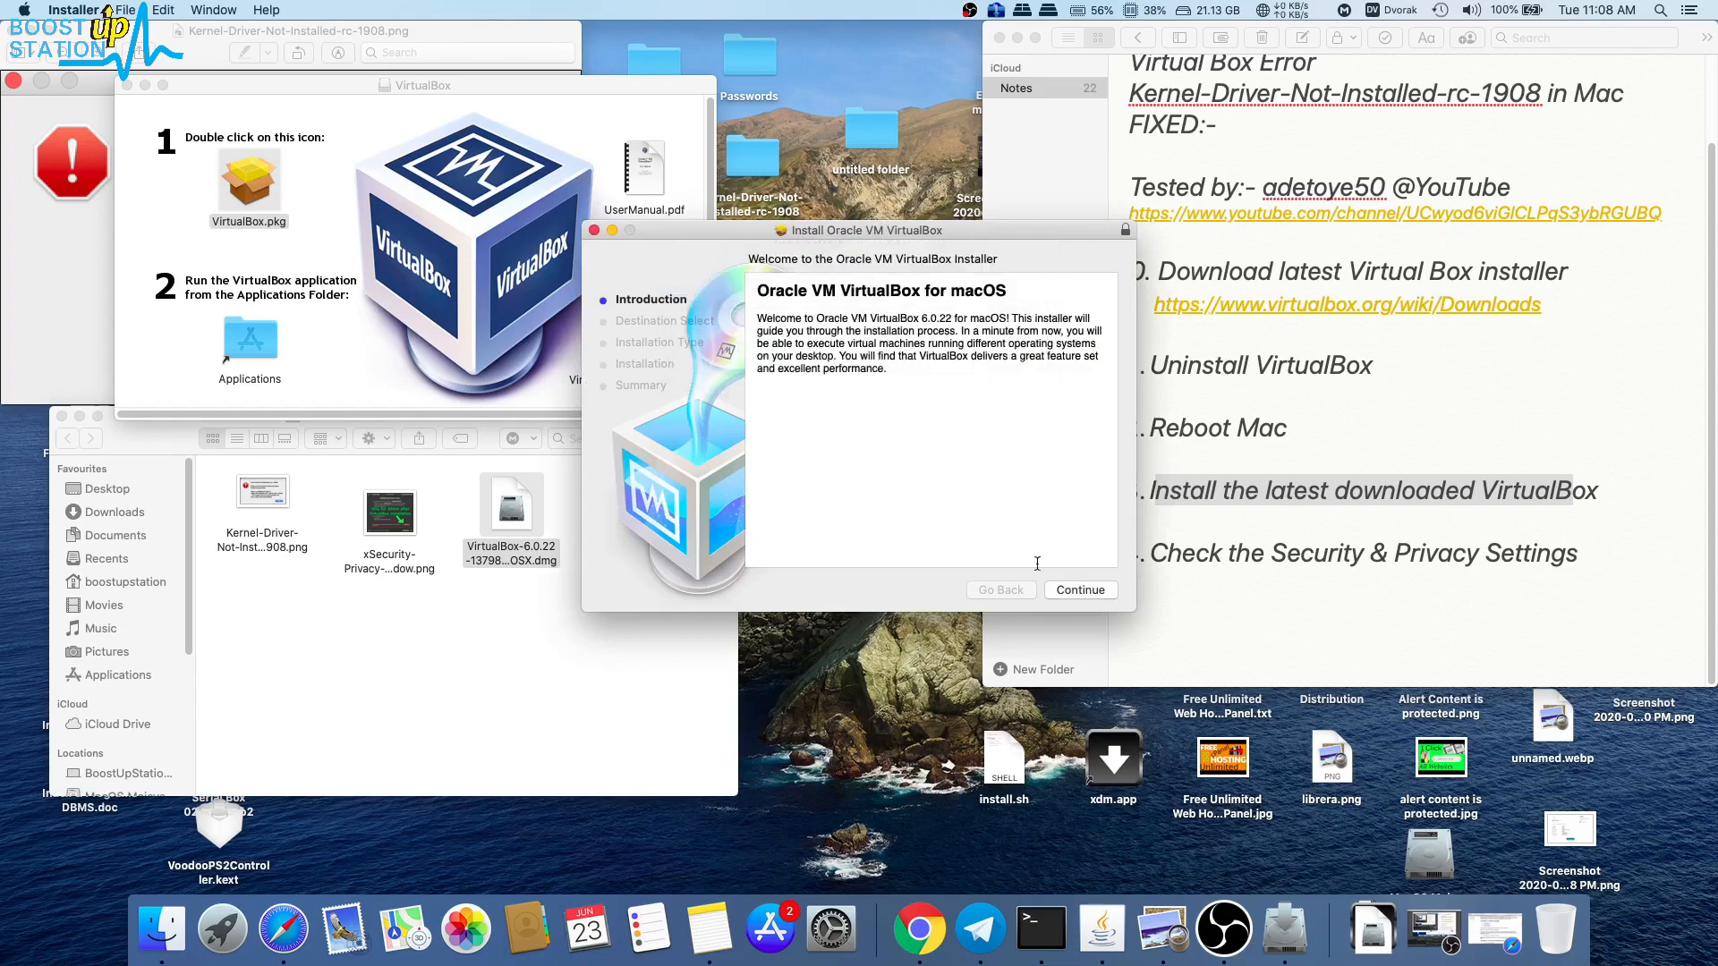
{"action": "left_click", "coordinate": [1077, 589]}
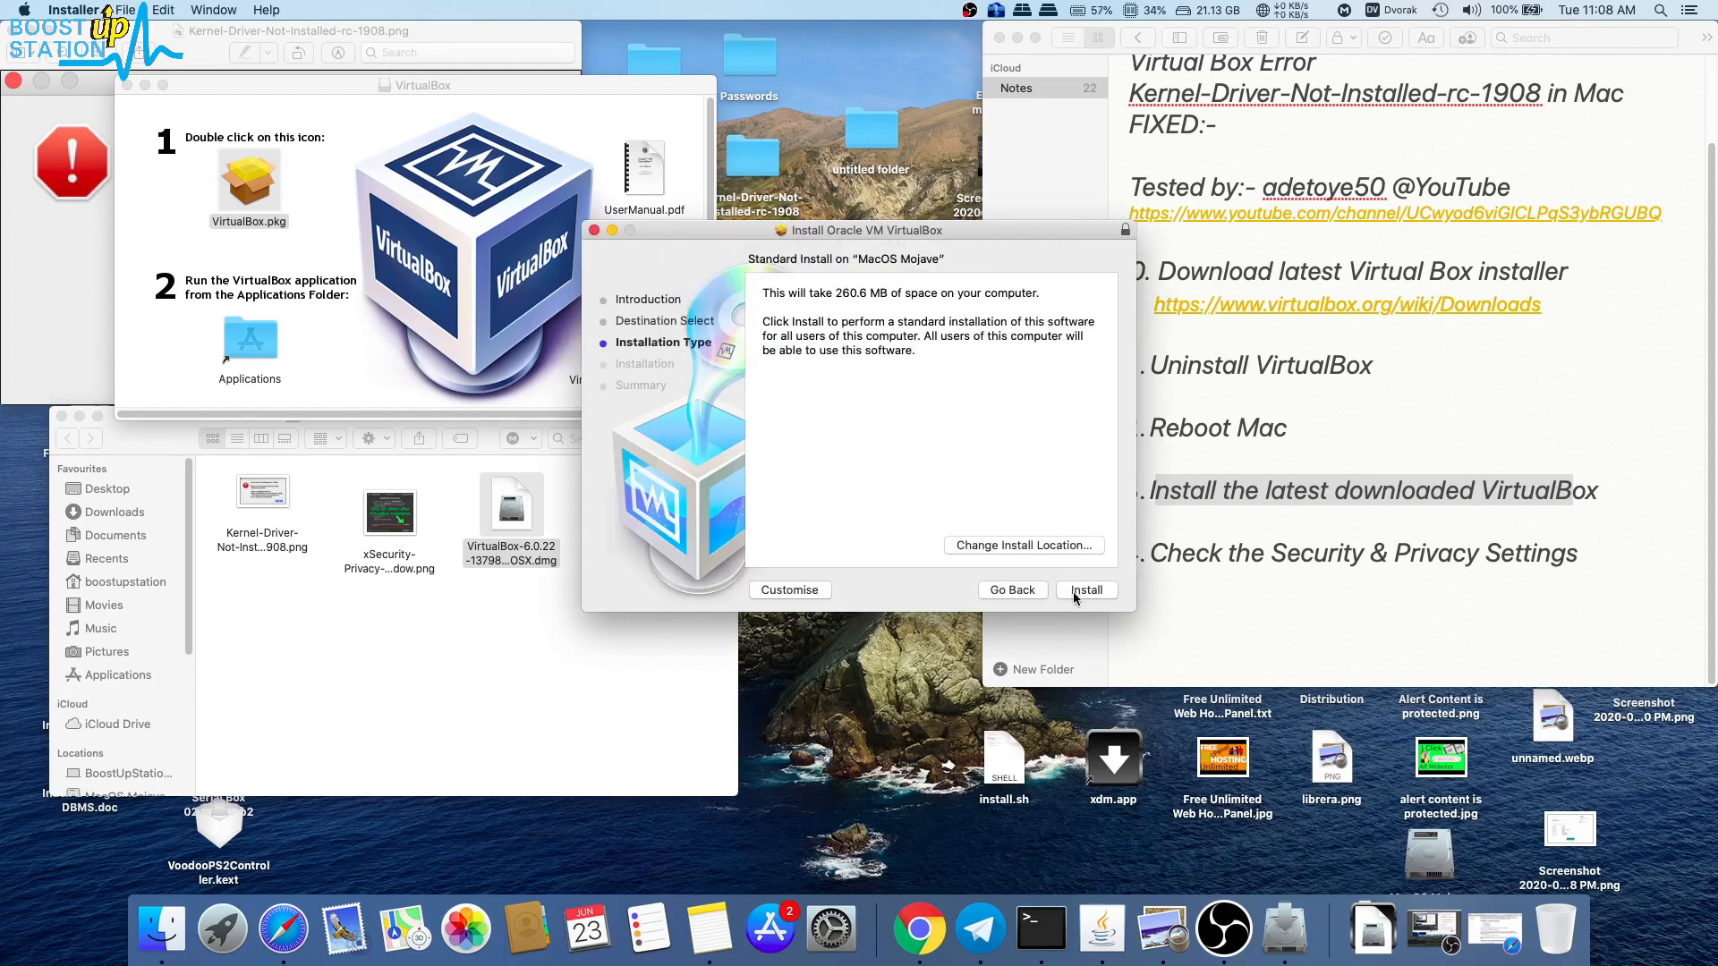
{"action": "left_click", "coordinate": [1084, 589]}
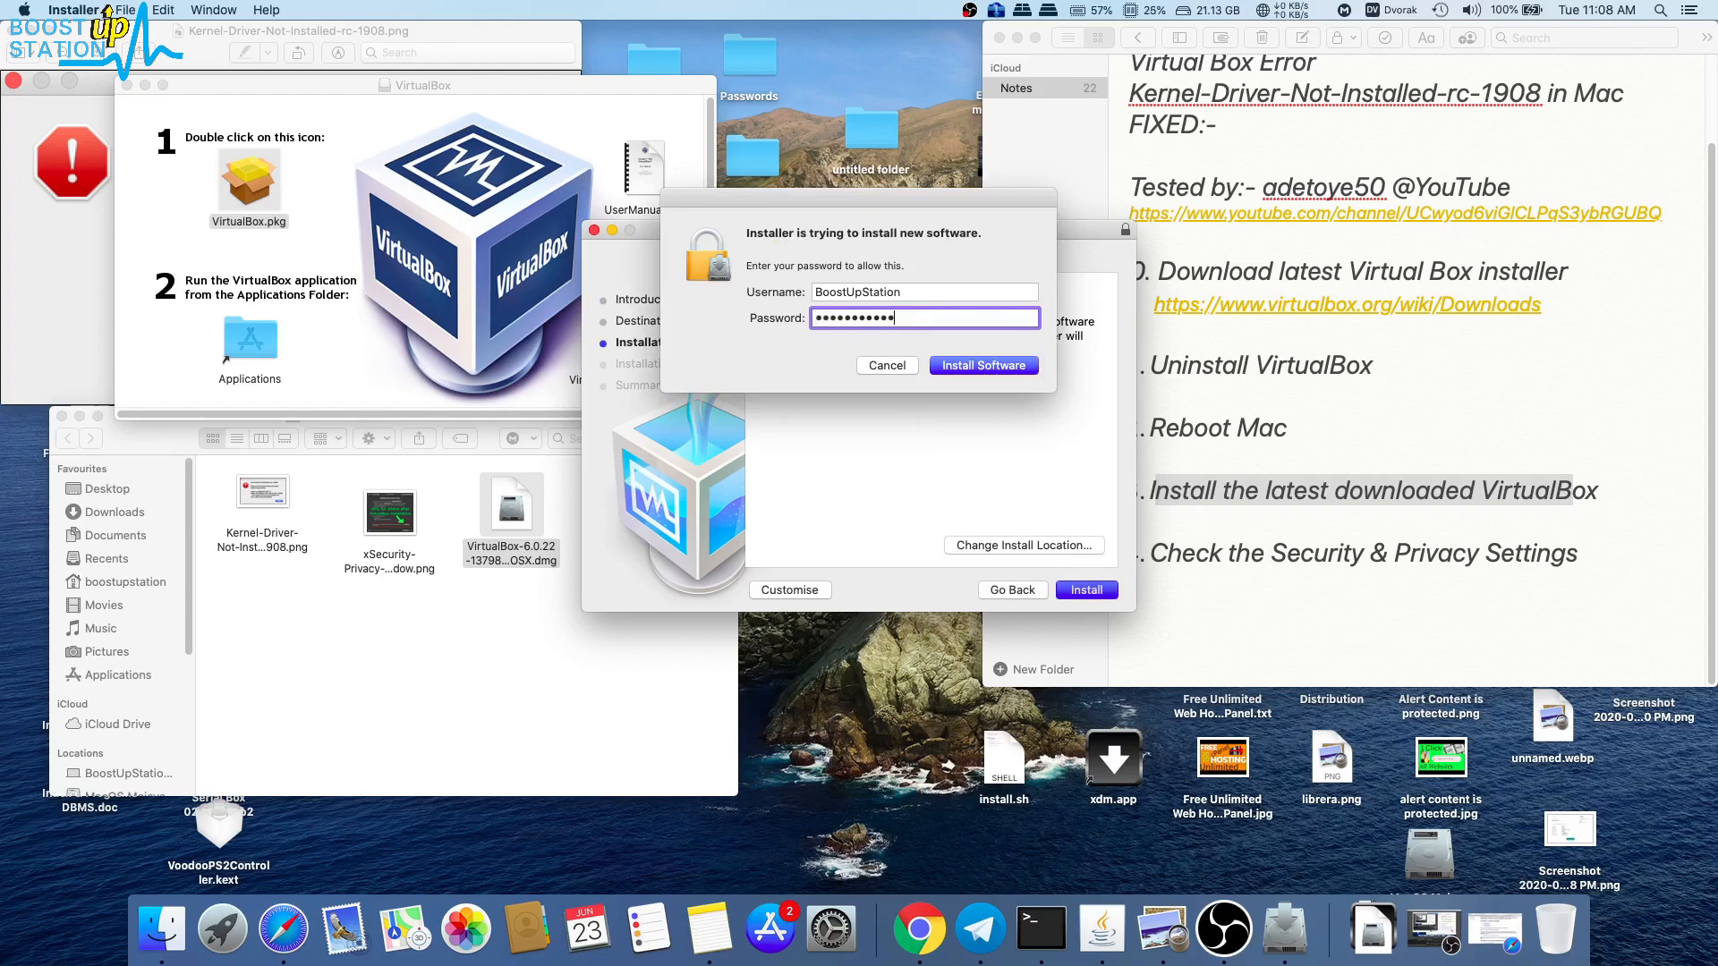
{"action": "left_click", "coordinate": [983, 365]}
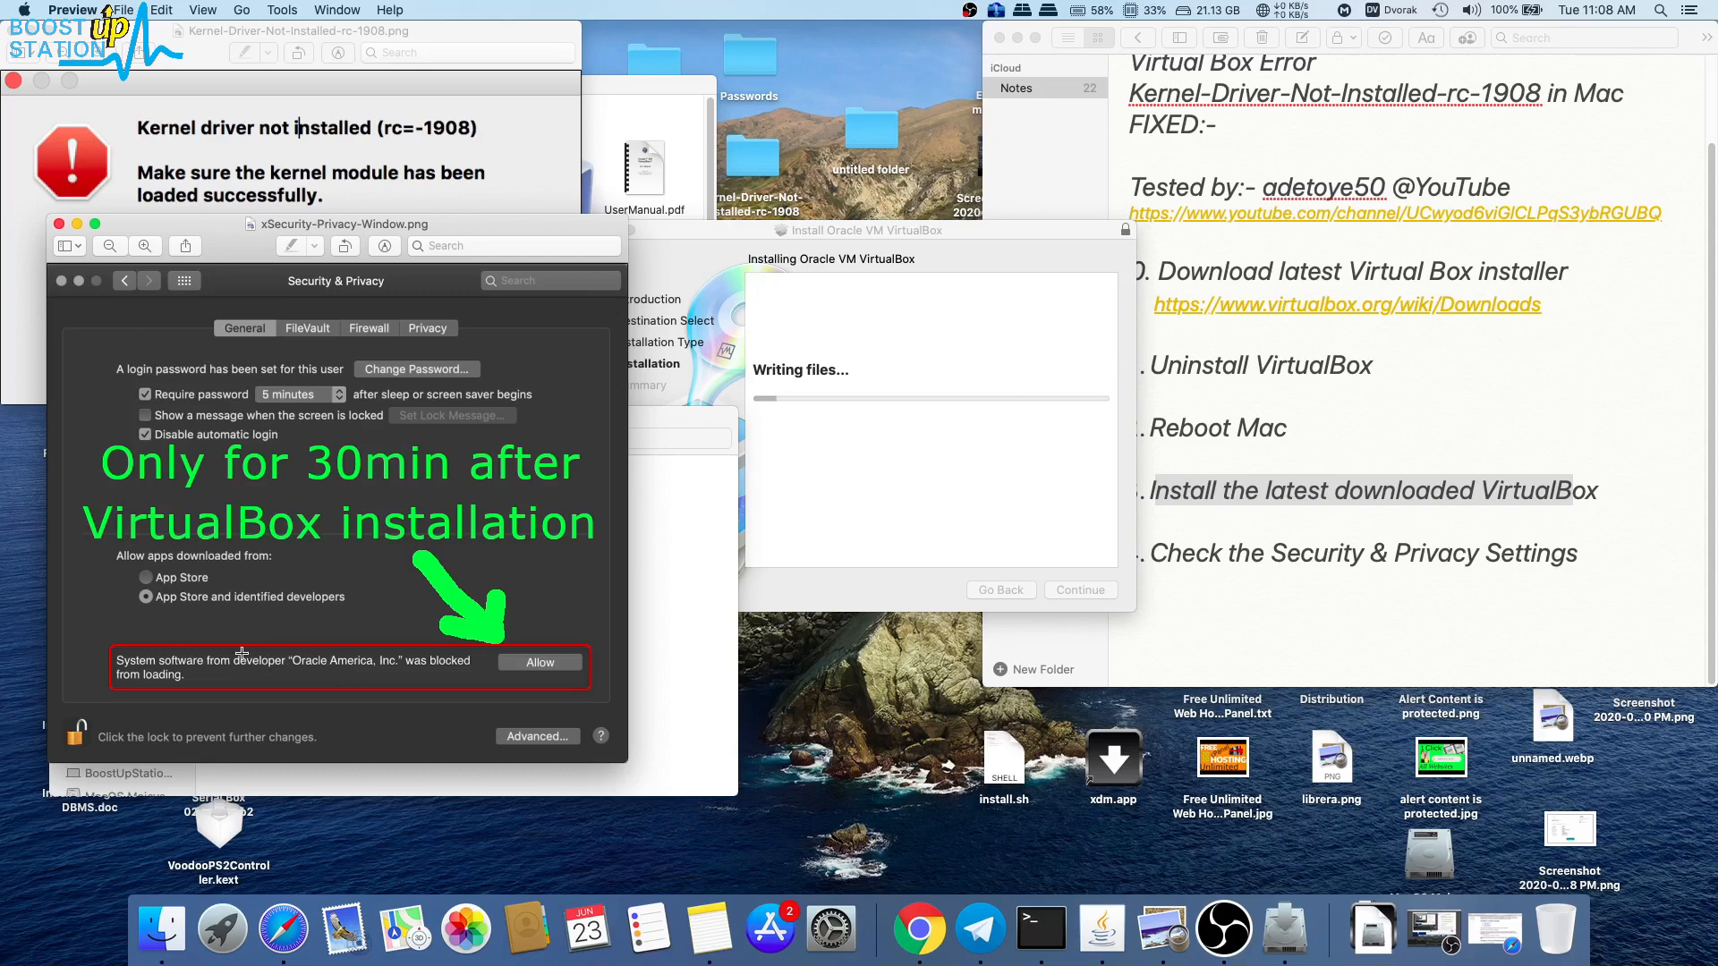
{"action": "mouse_move", "coordinate": [383, 245]}
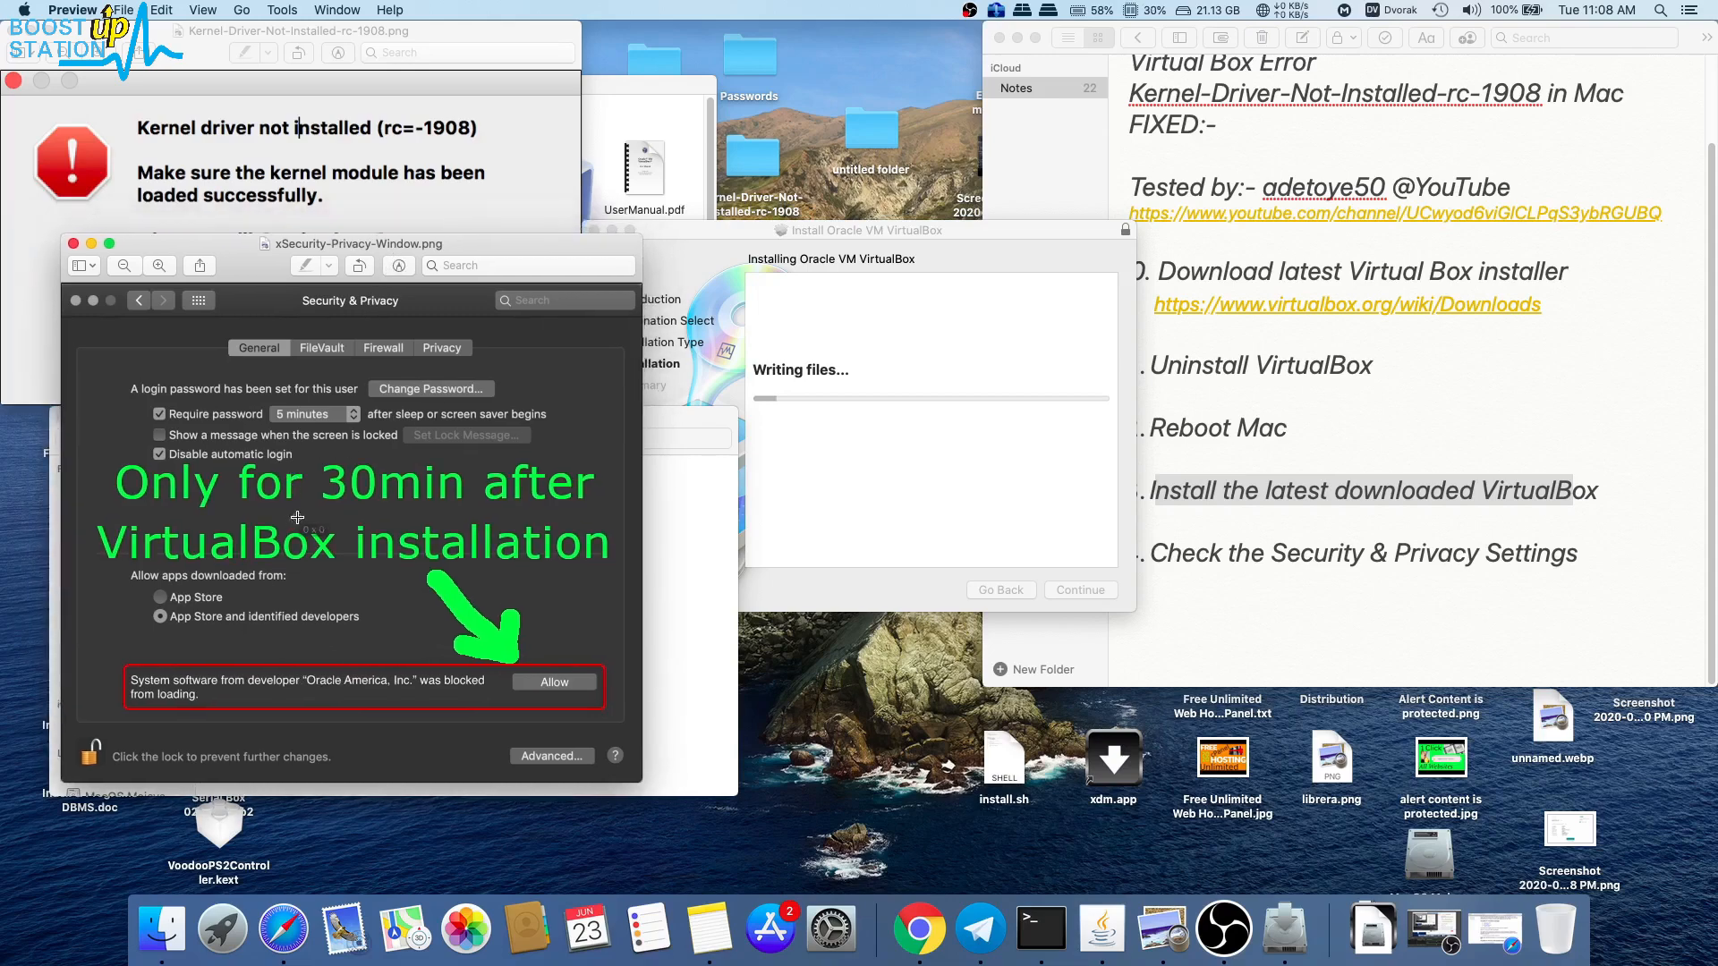
{"action": "mouse_move", "coordinate": [353, 526]}
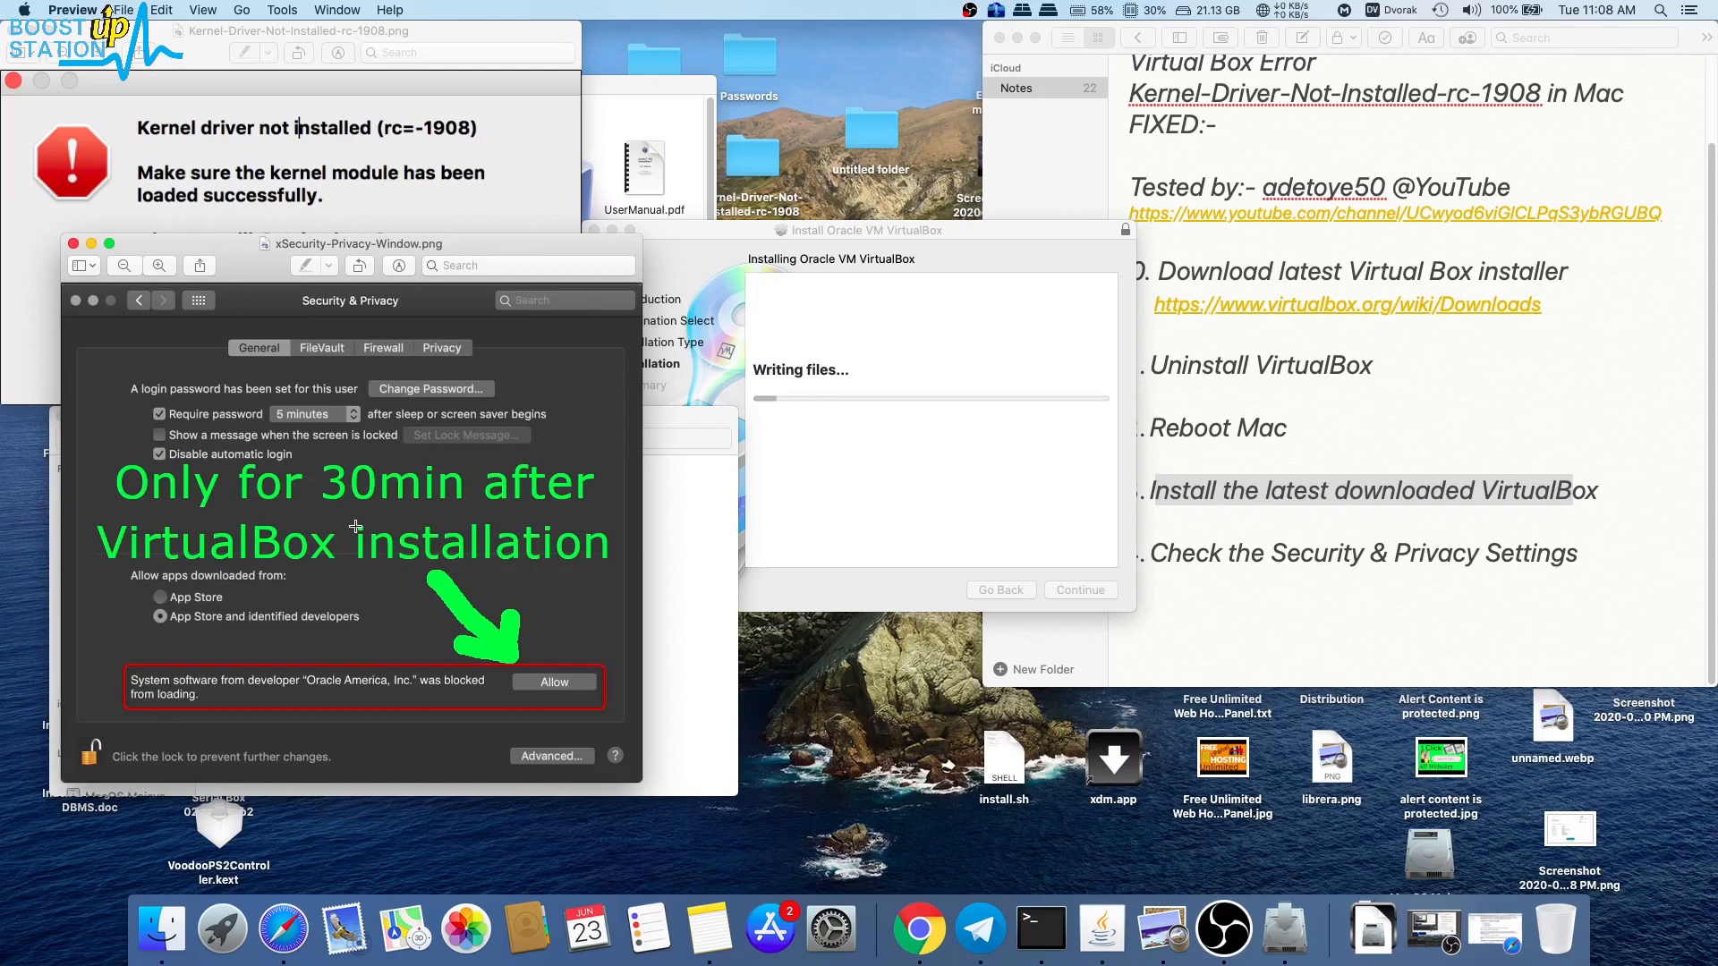
Show the Security & Privacy pane in System Preferences while the installer runs.
{"action": "left_click", "coordinate": [23, 9]}
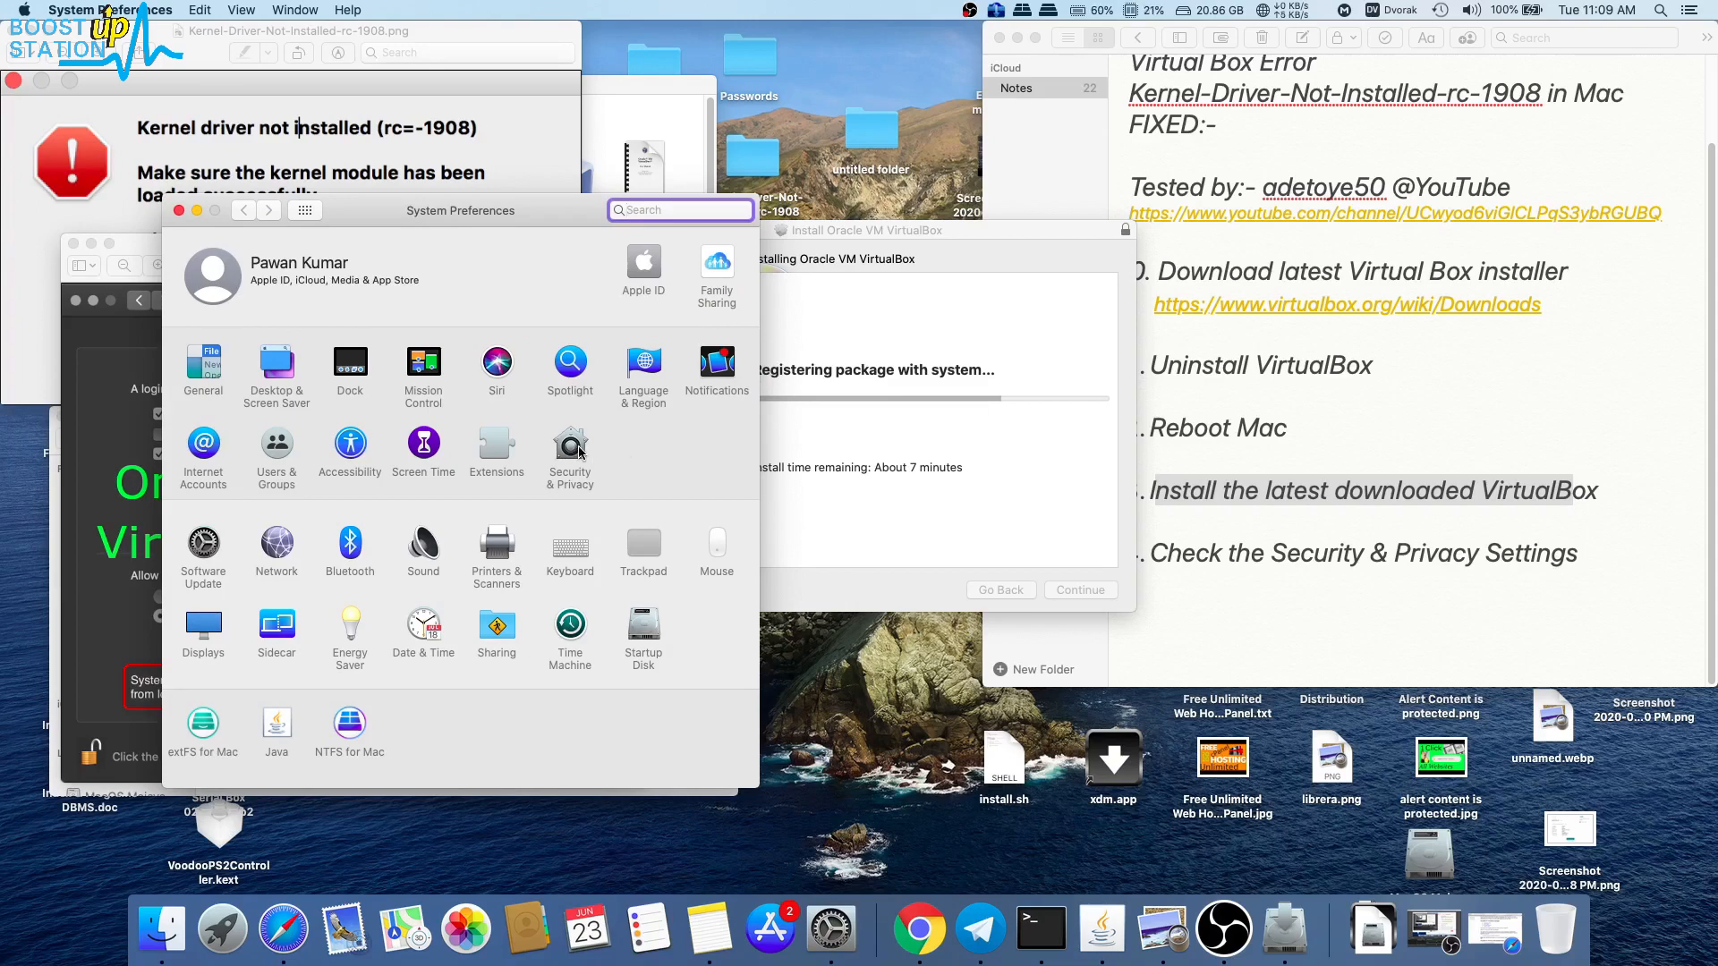
{"action": "left_click", "coordinate": [569, 449]}
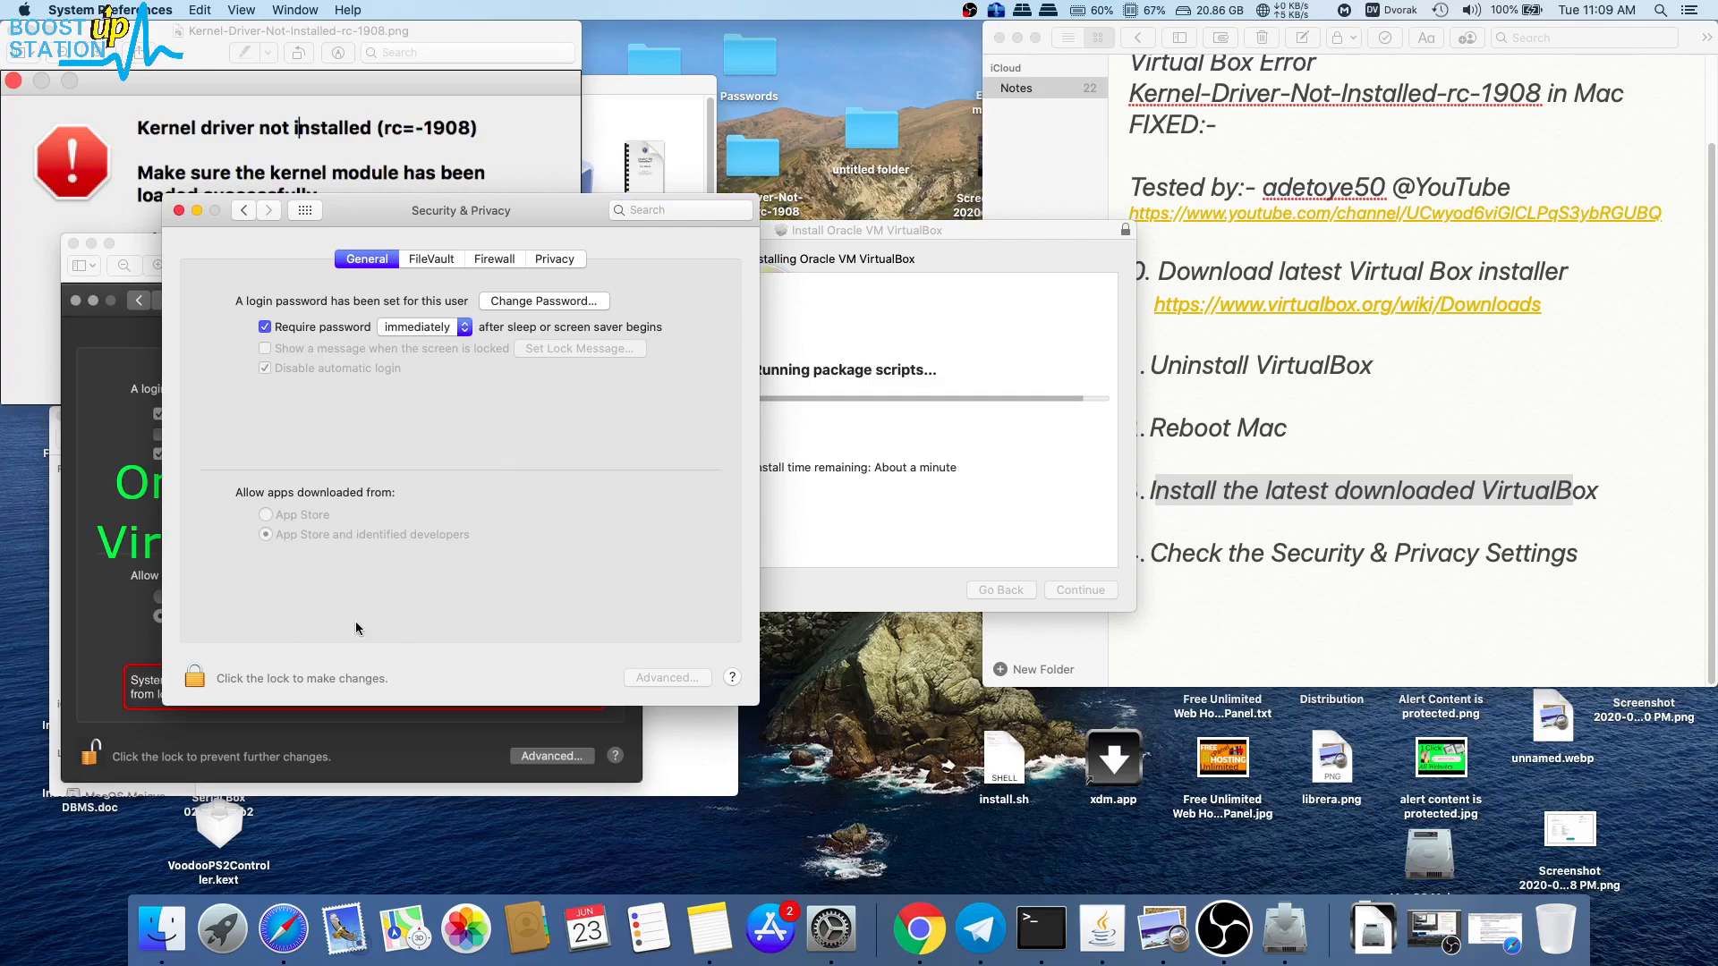
{"action": "mouse_move", "coordinate": [578, 621]}
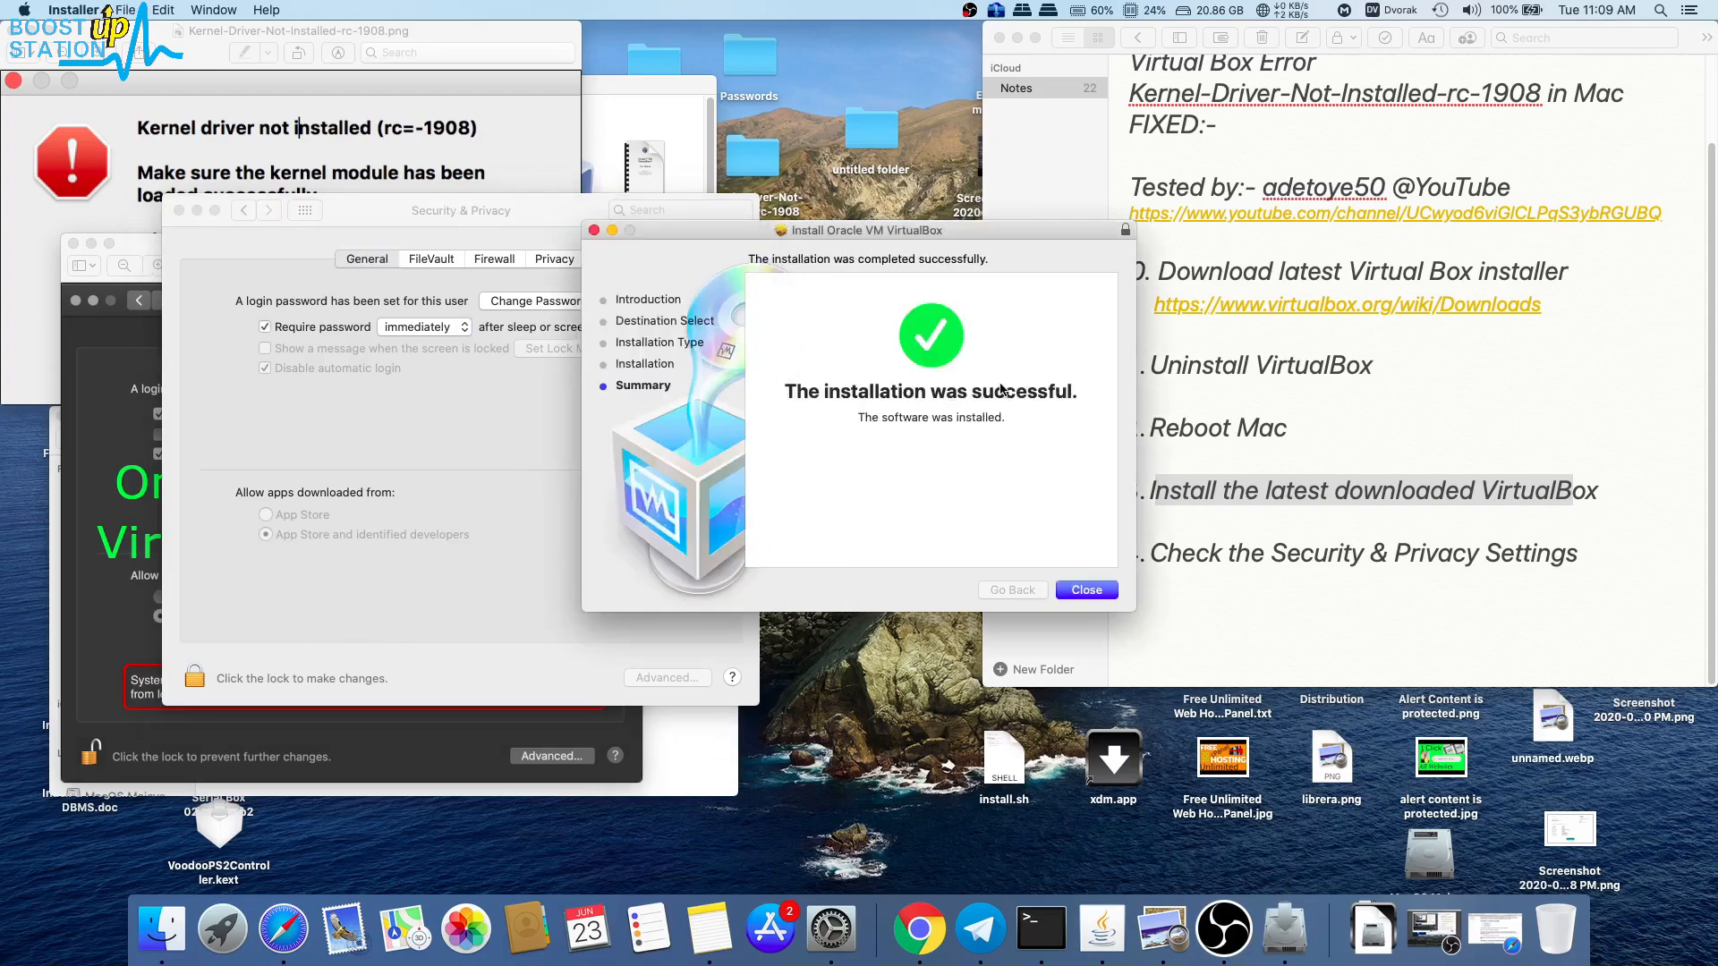
Close the finished installer and compare the General security pane with the Oracle allow-prompt screenshot.
{"action": "left_click", "coordinate": [1085, 589]}
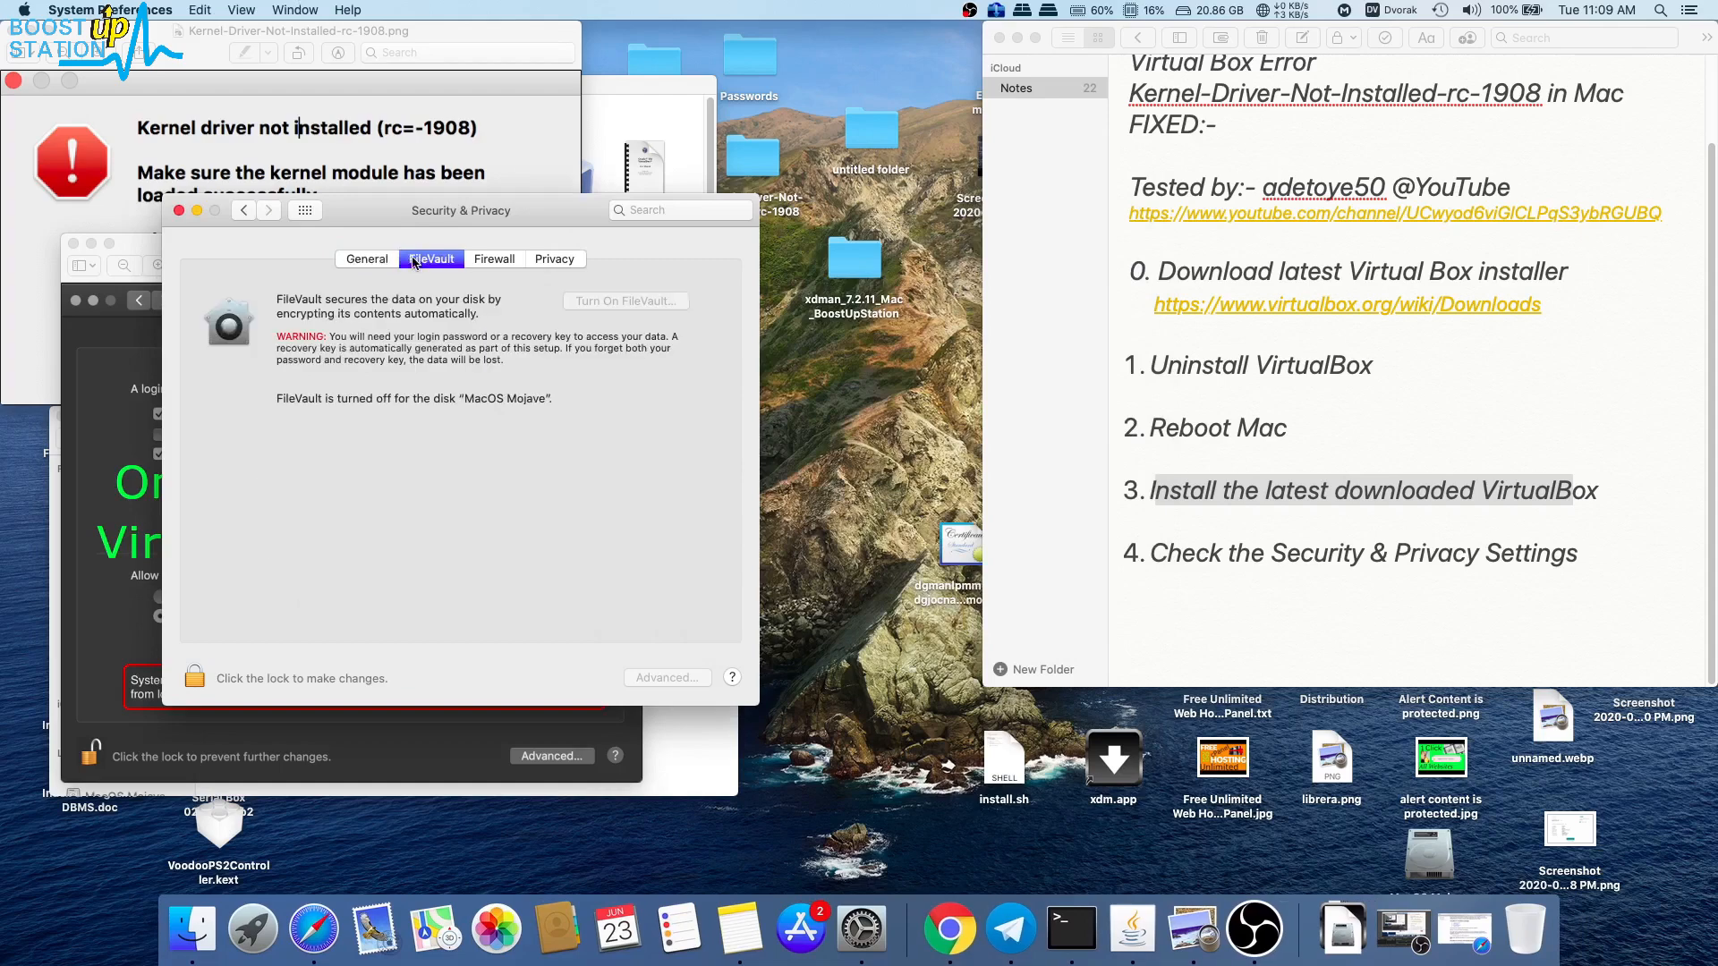
{"action": "left_click", "coordinate": [365, 258]}
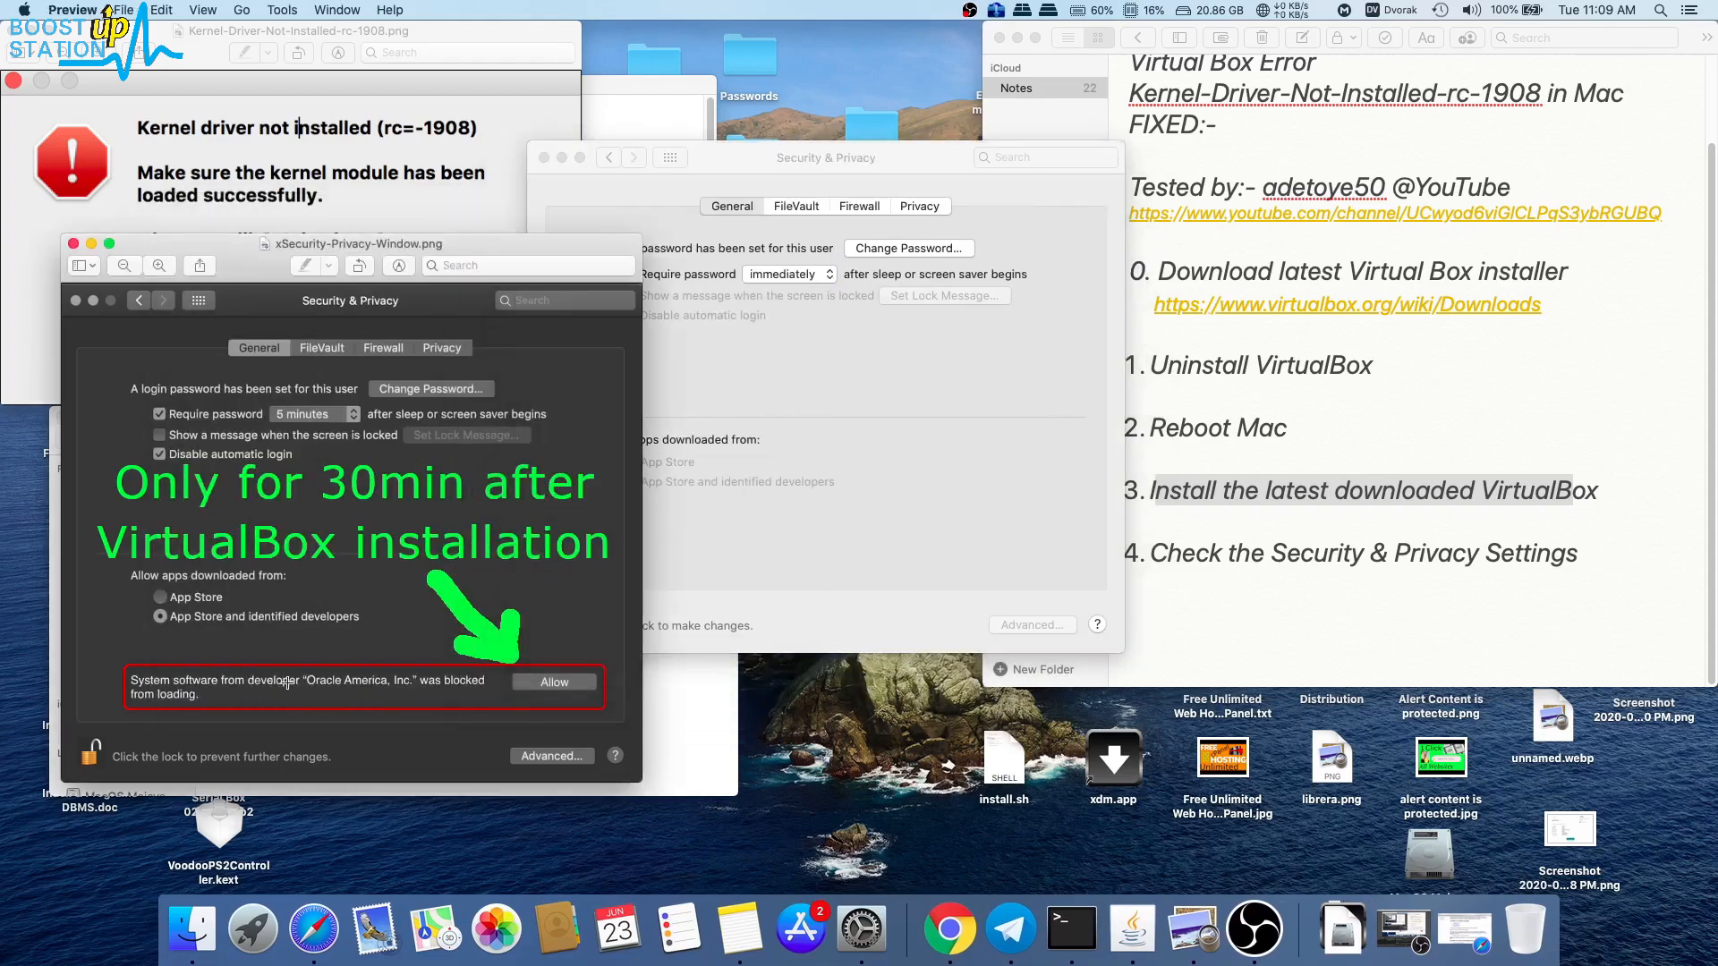
{"action": "left_click", "coordinate": [825, 158]}
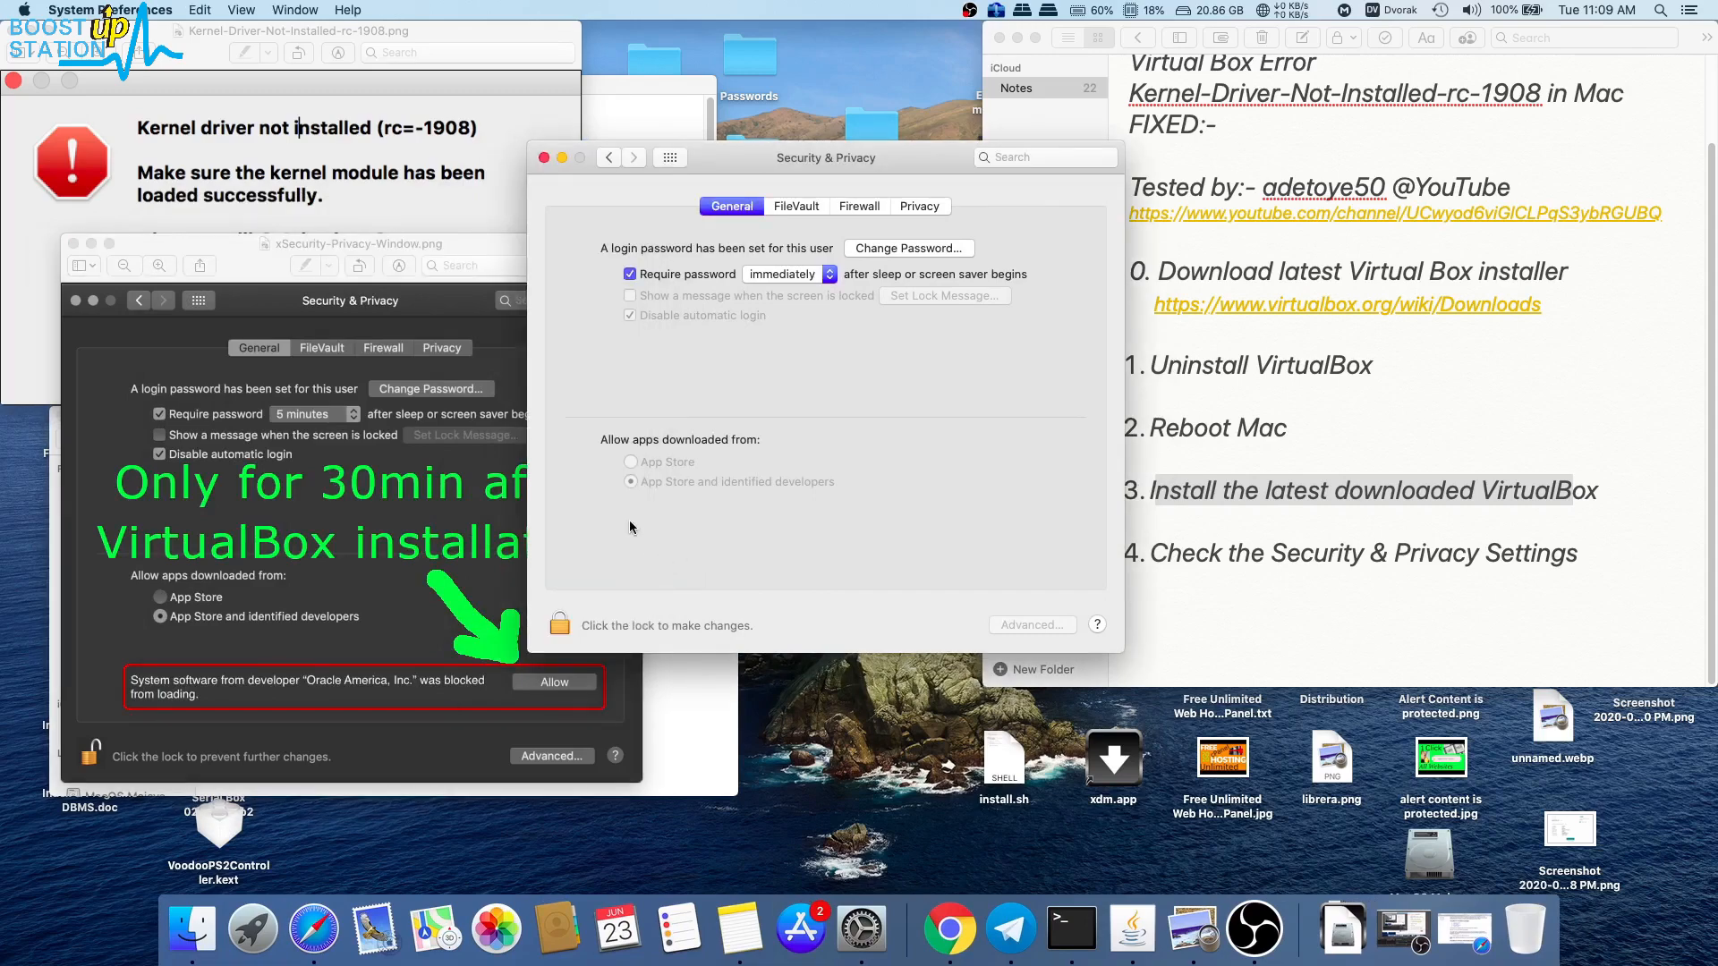
{"action": "mouse_move", "coordinate": [648, 553]}
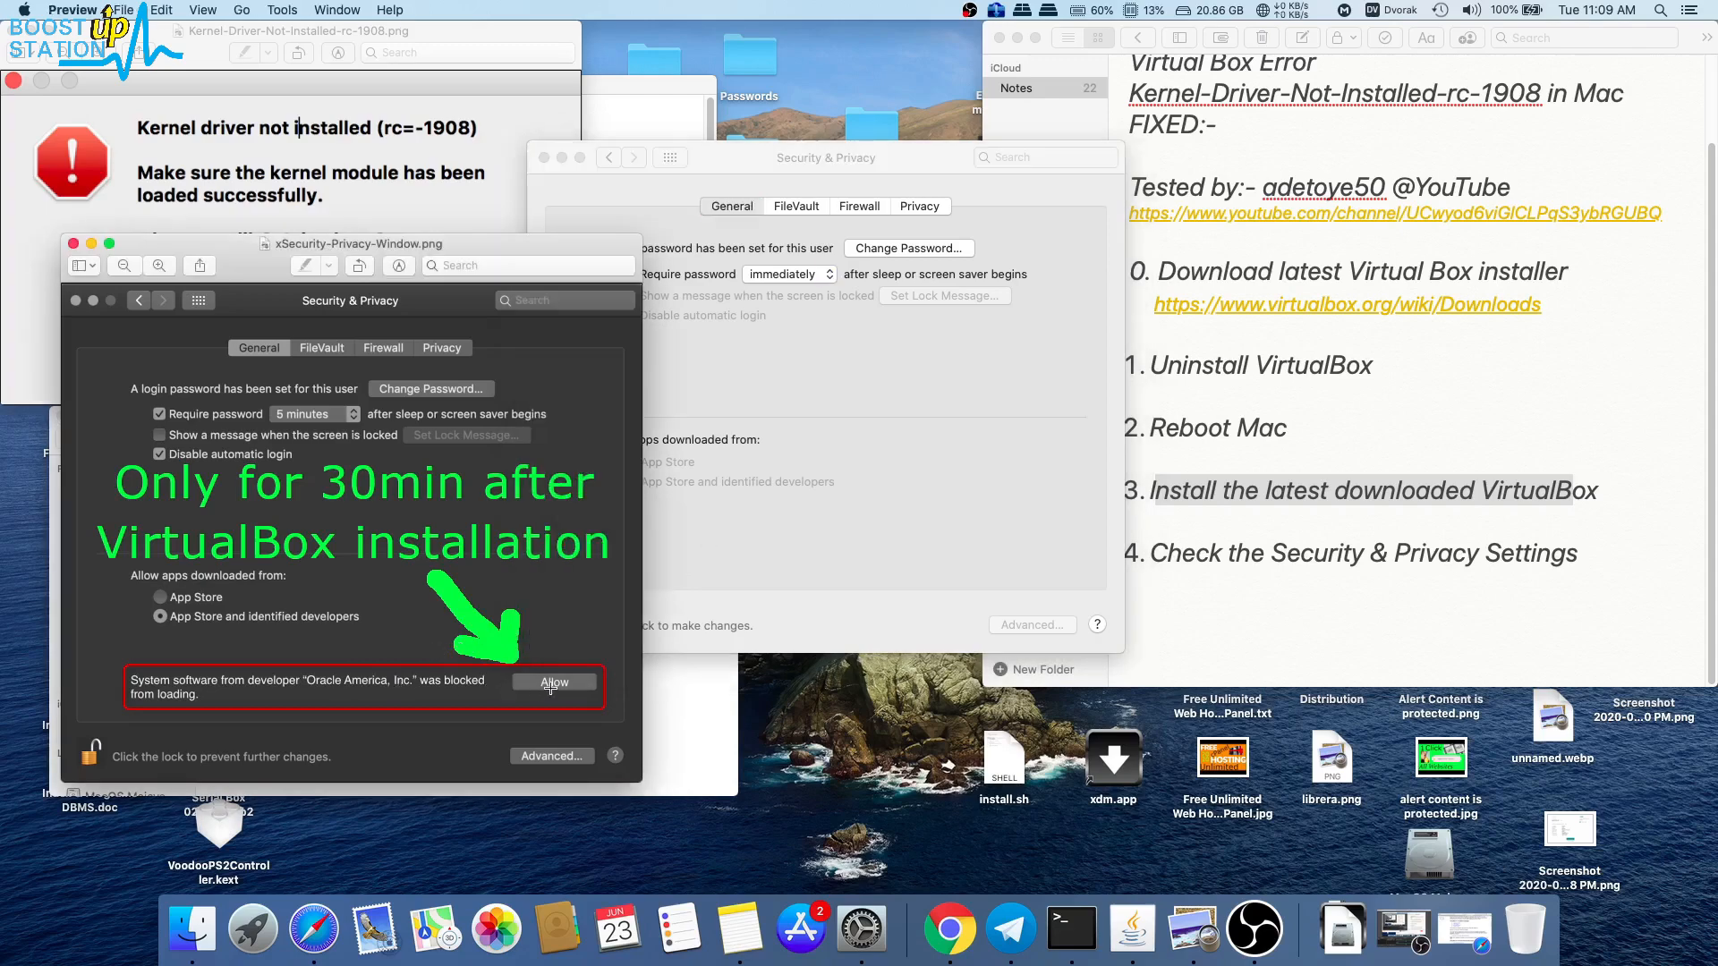
{"action": "mouse_move", "coordinate": [734, 550]}
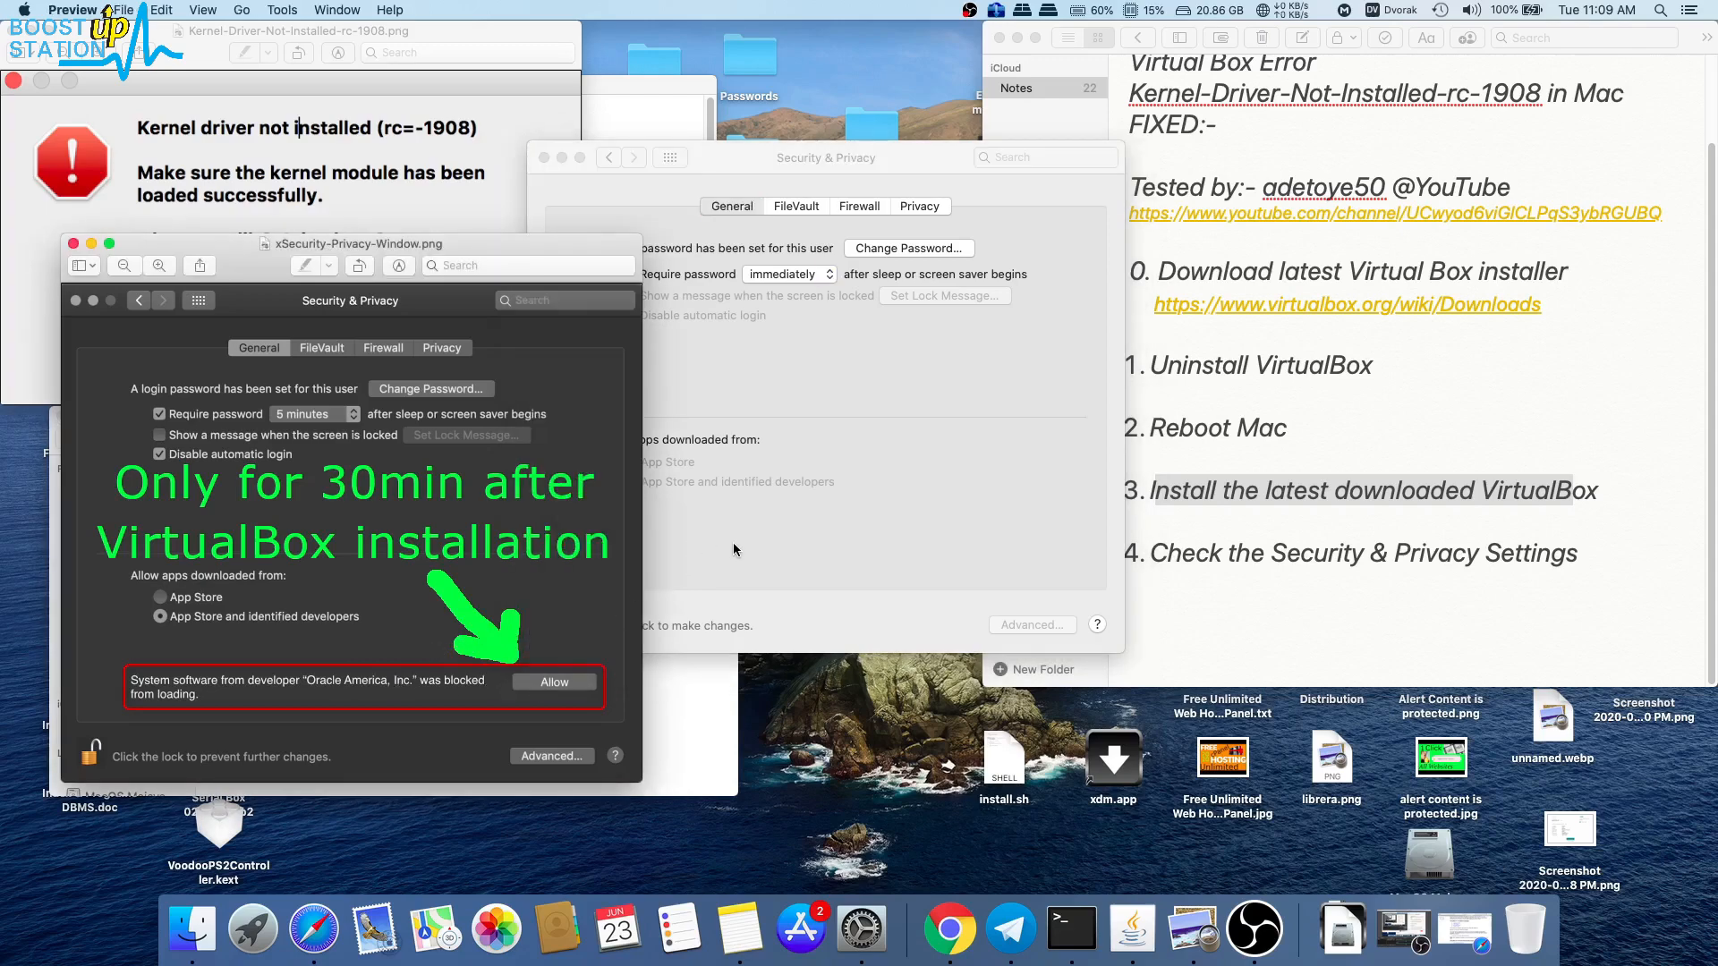
{"action": "left_click", "coordinate": [825, 157]}
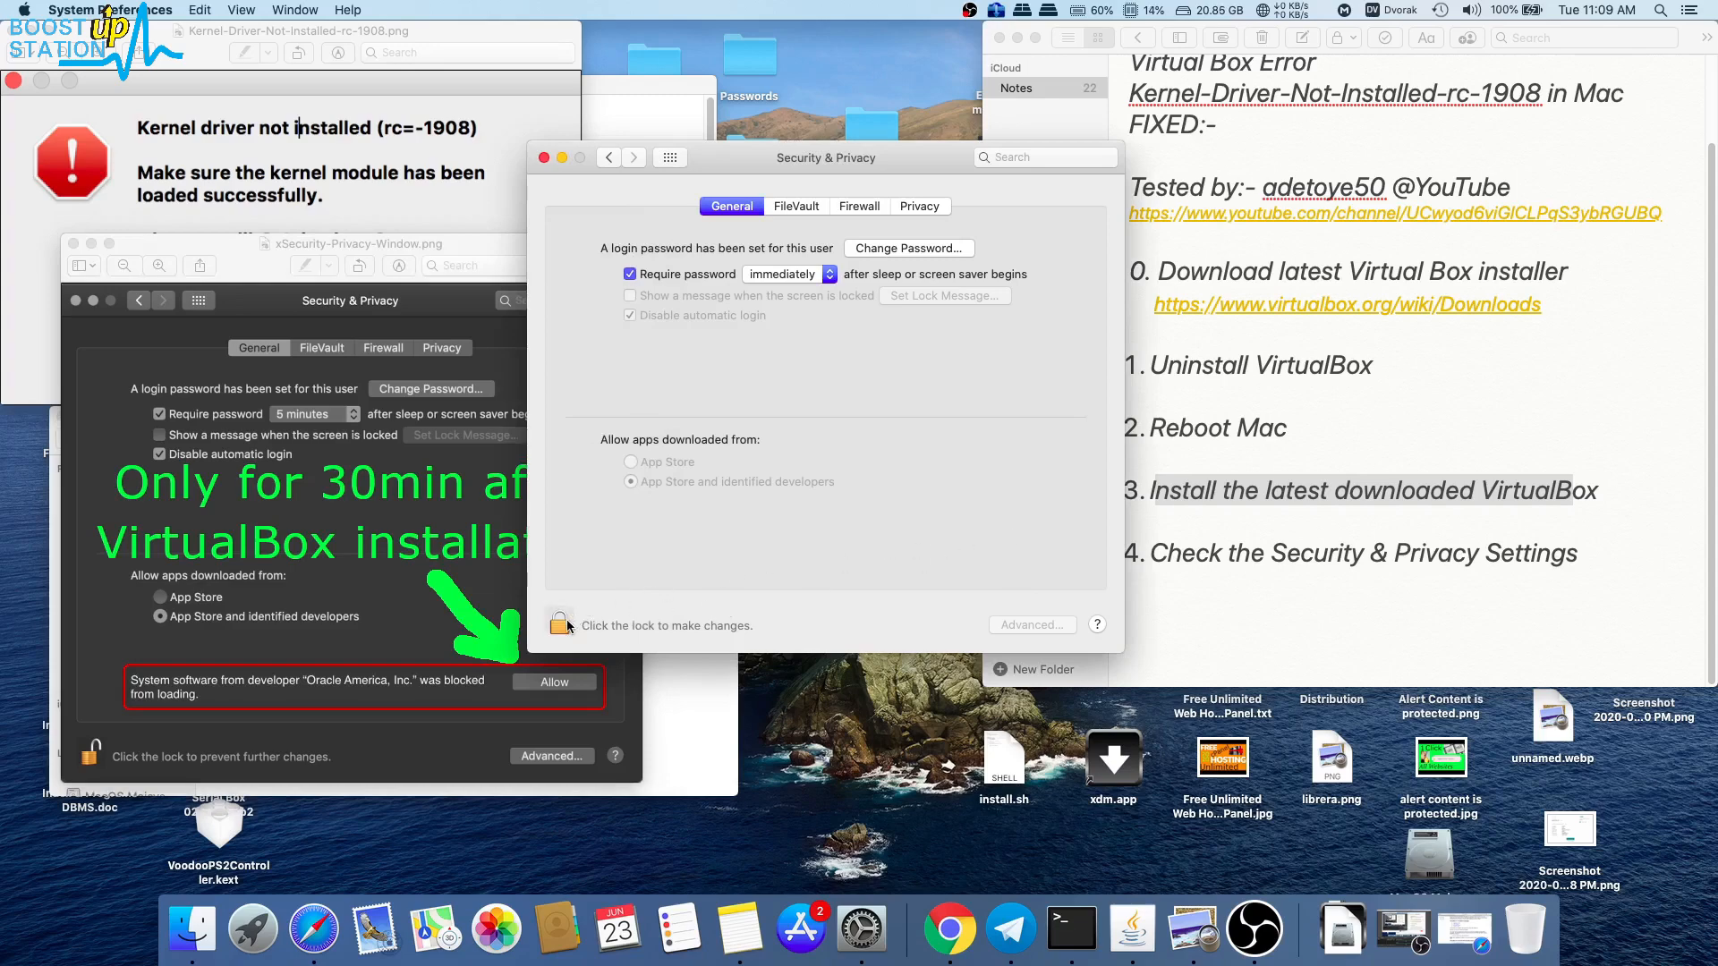
{"action": "left_click", "coordinate": [557, 625]}
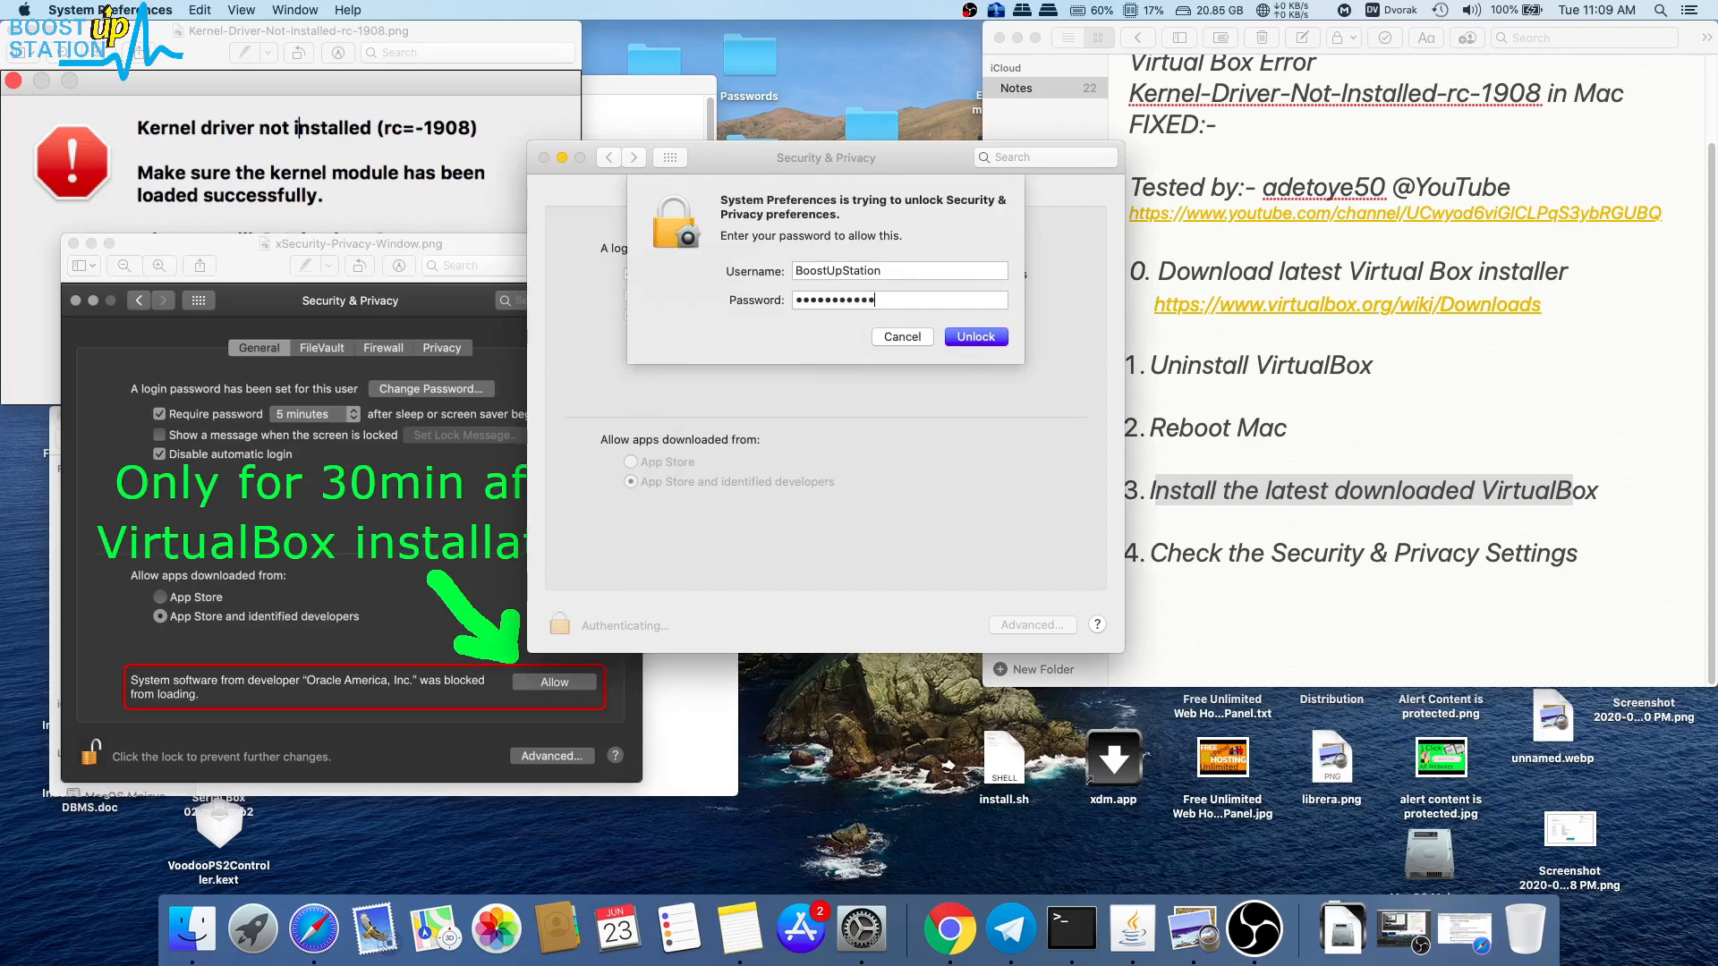
{"action": "left_click", "coordinate": [973, 336]}
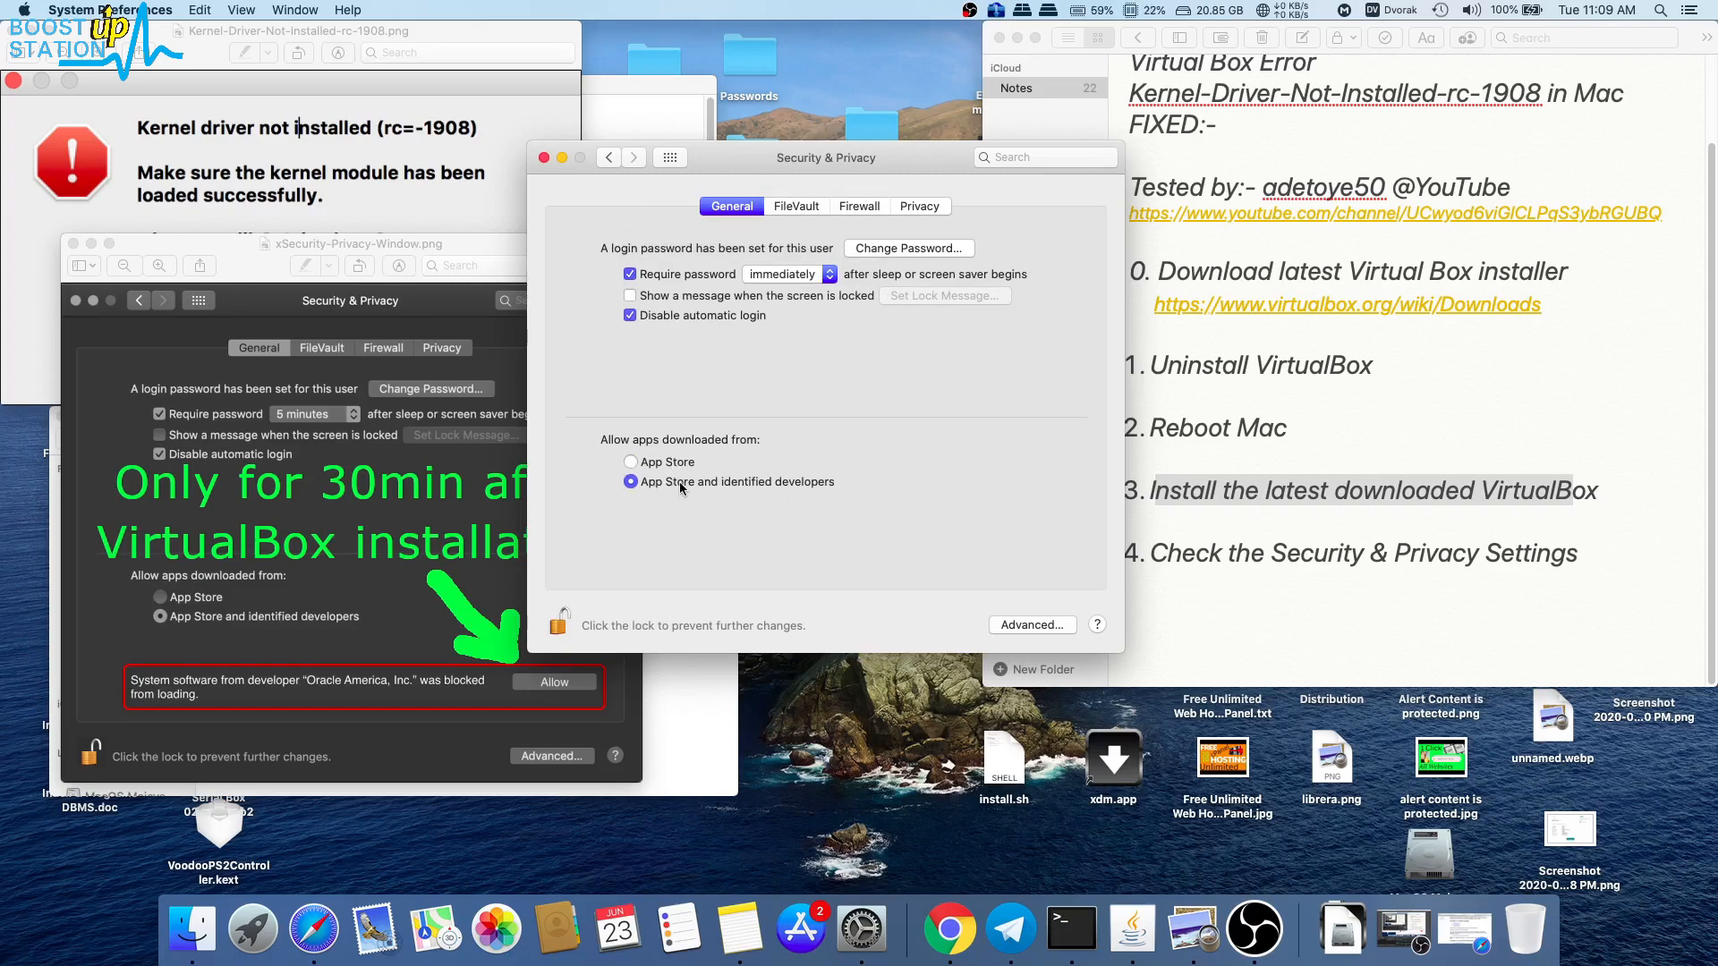
{"action": "mouse_move", "coordinate": [986, 521]}
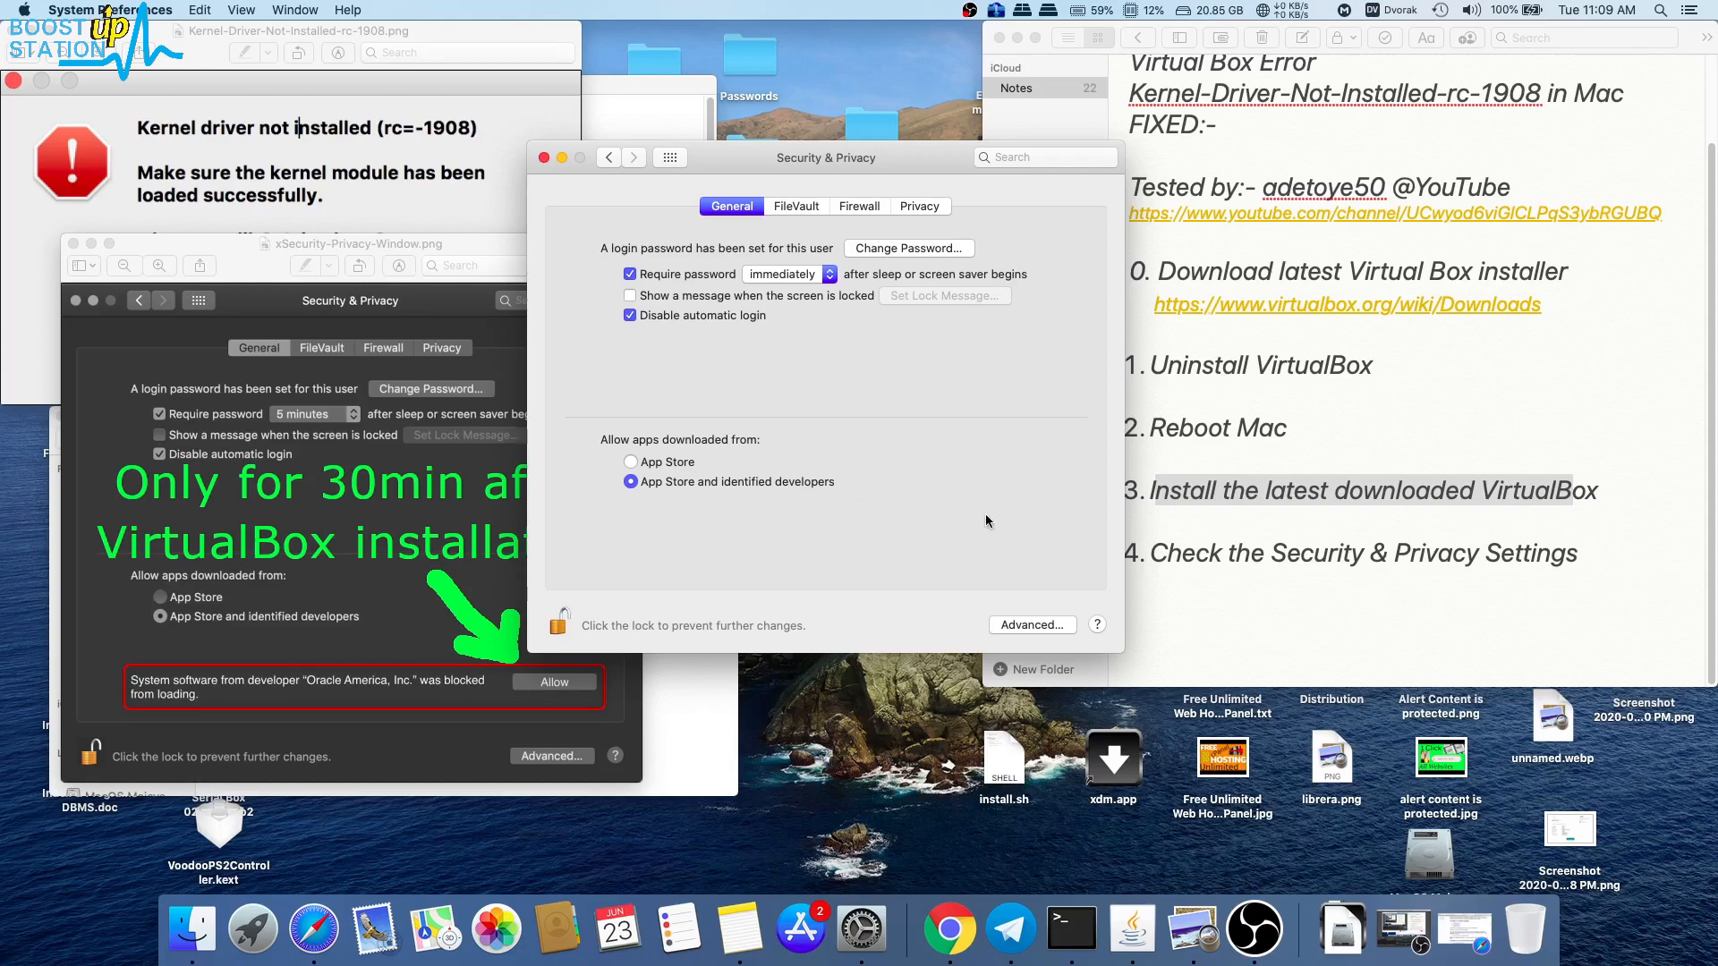
{"action": "mouse_move", "coordinate": [889, 518]}
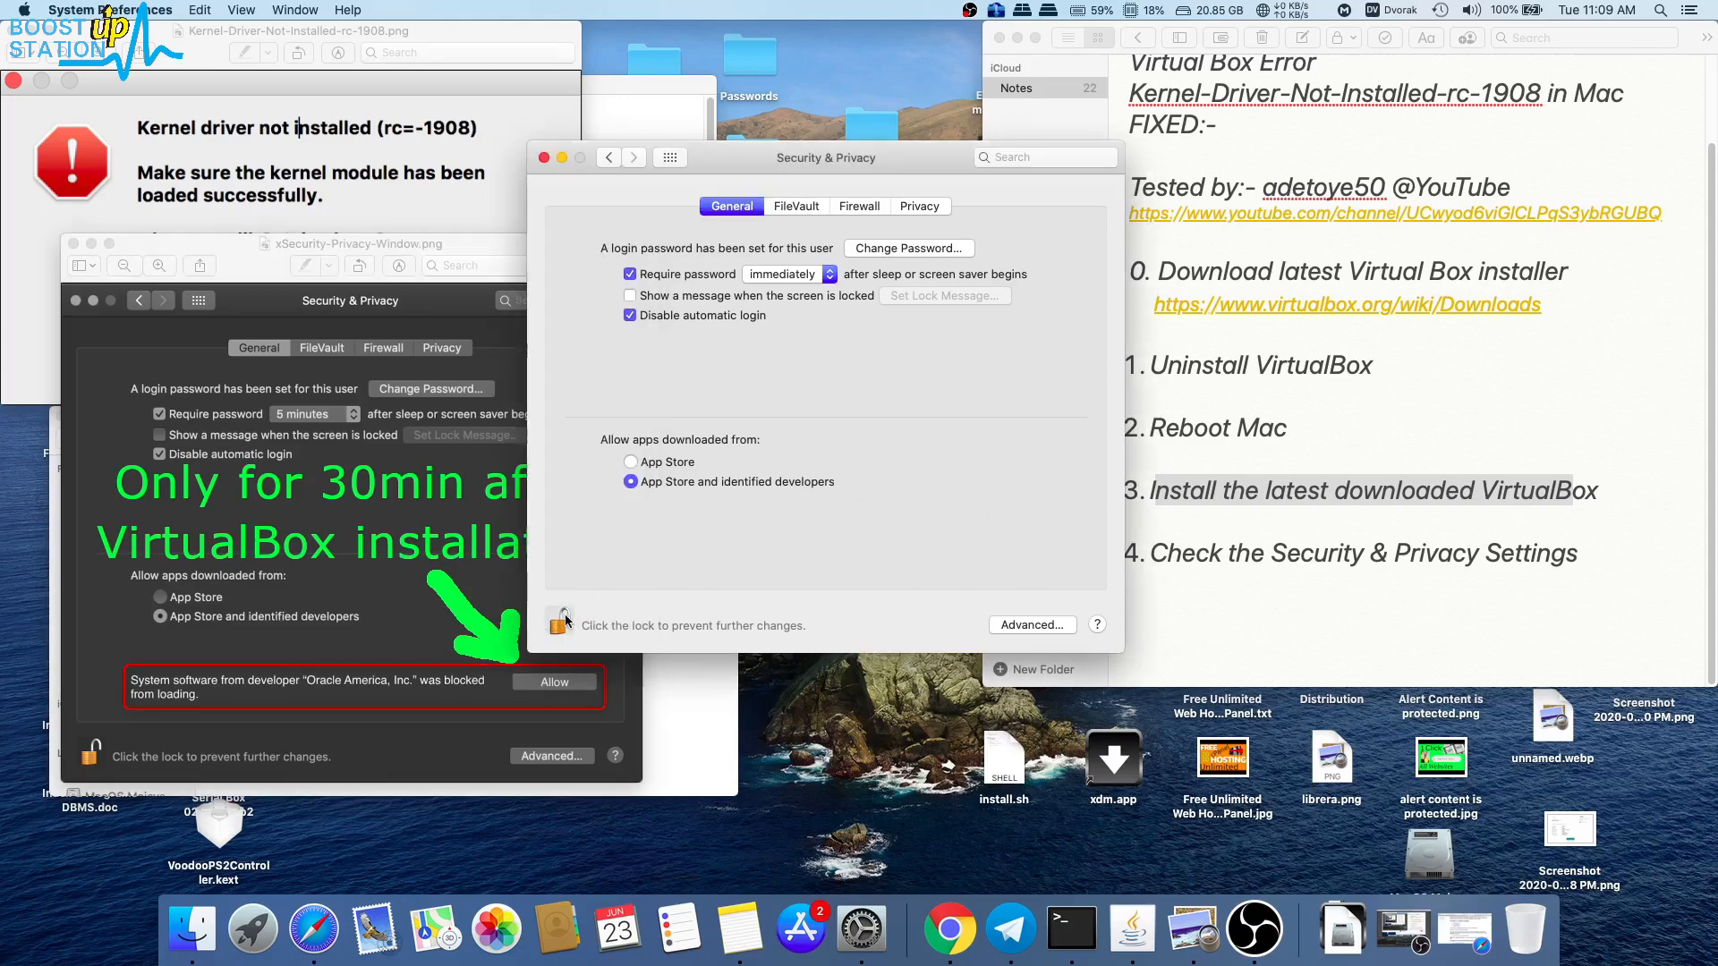
{"action": "left_click", "coordinate": [558, 625]}
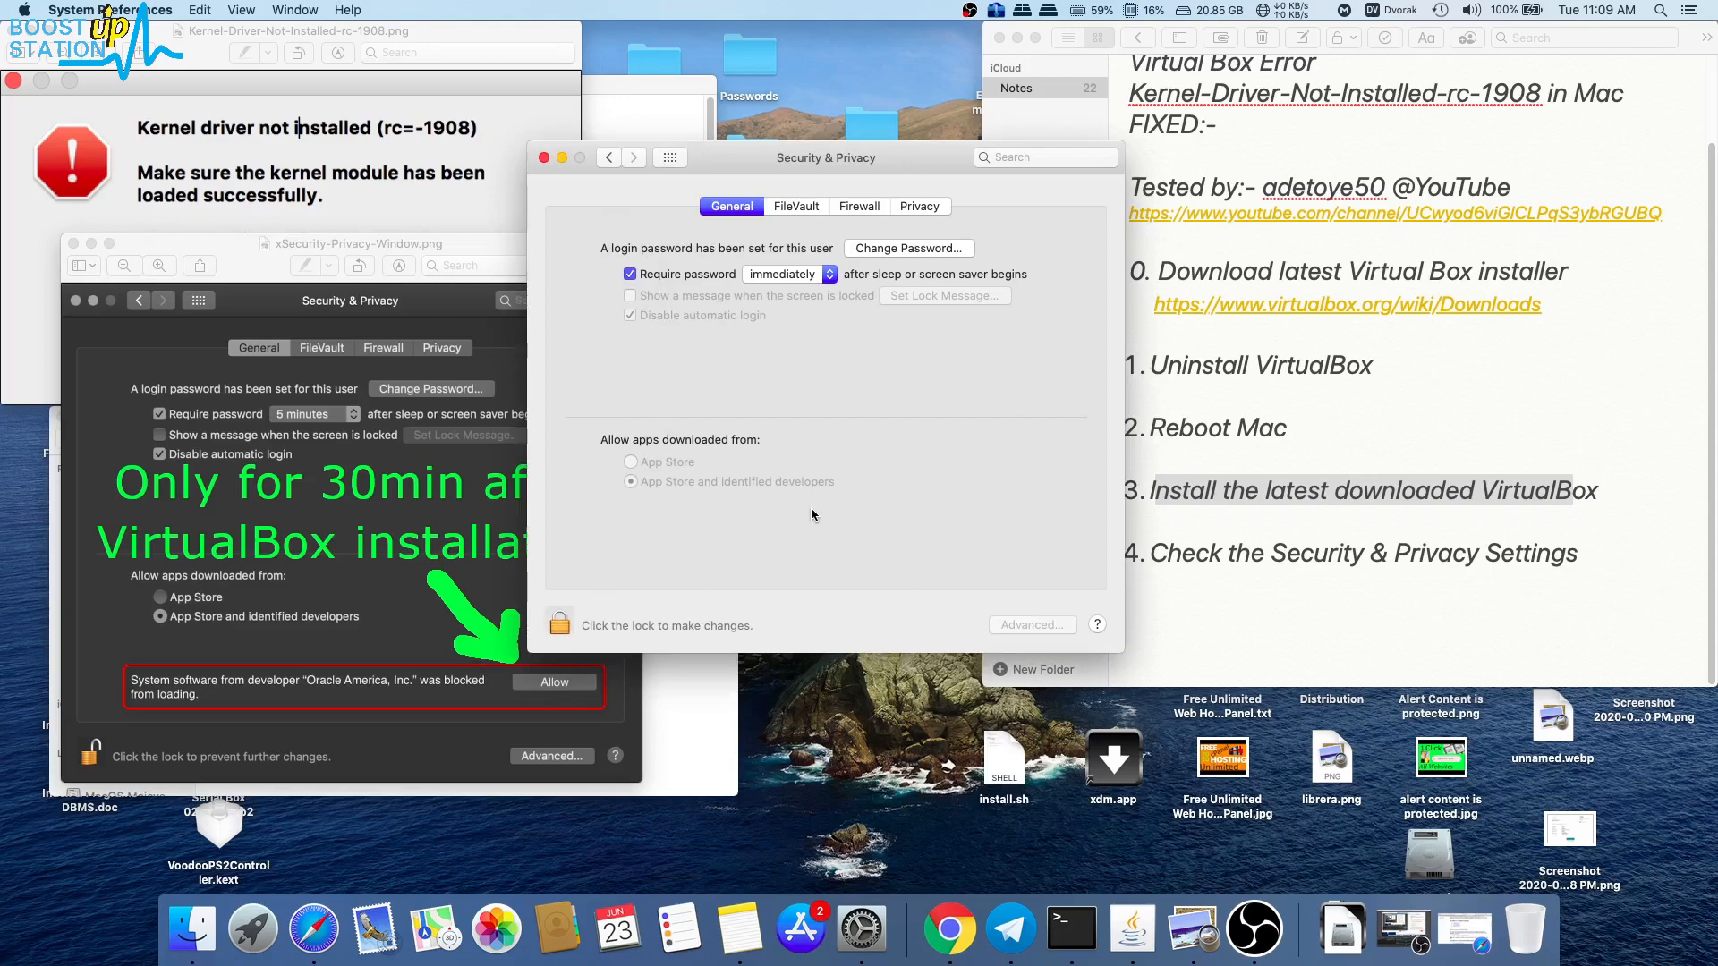
{"action": "mouse_move", "coordinate": [1072, 544]}
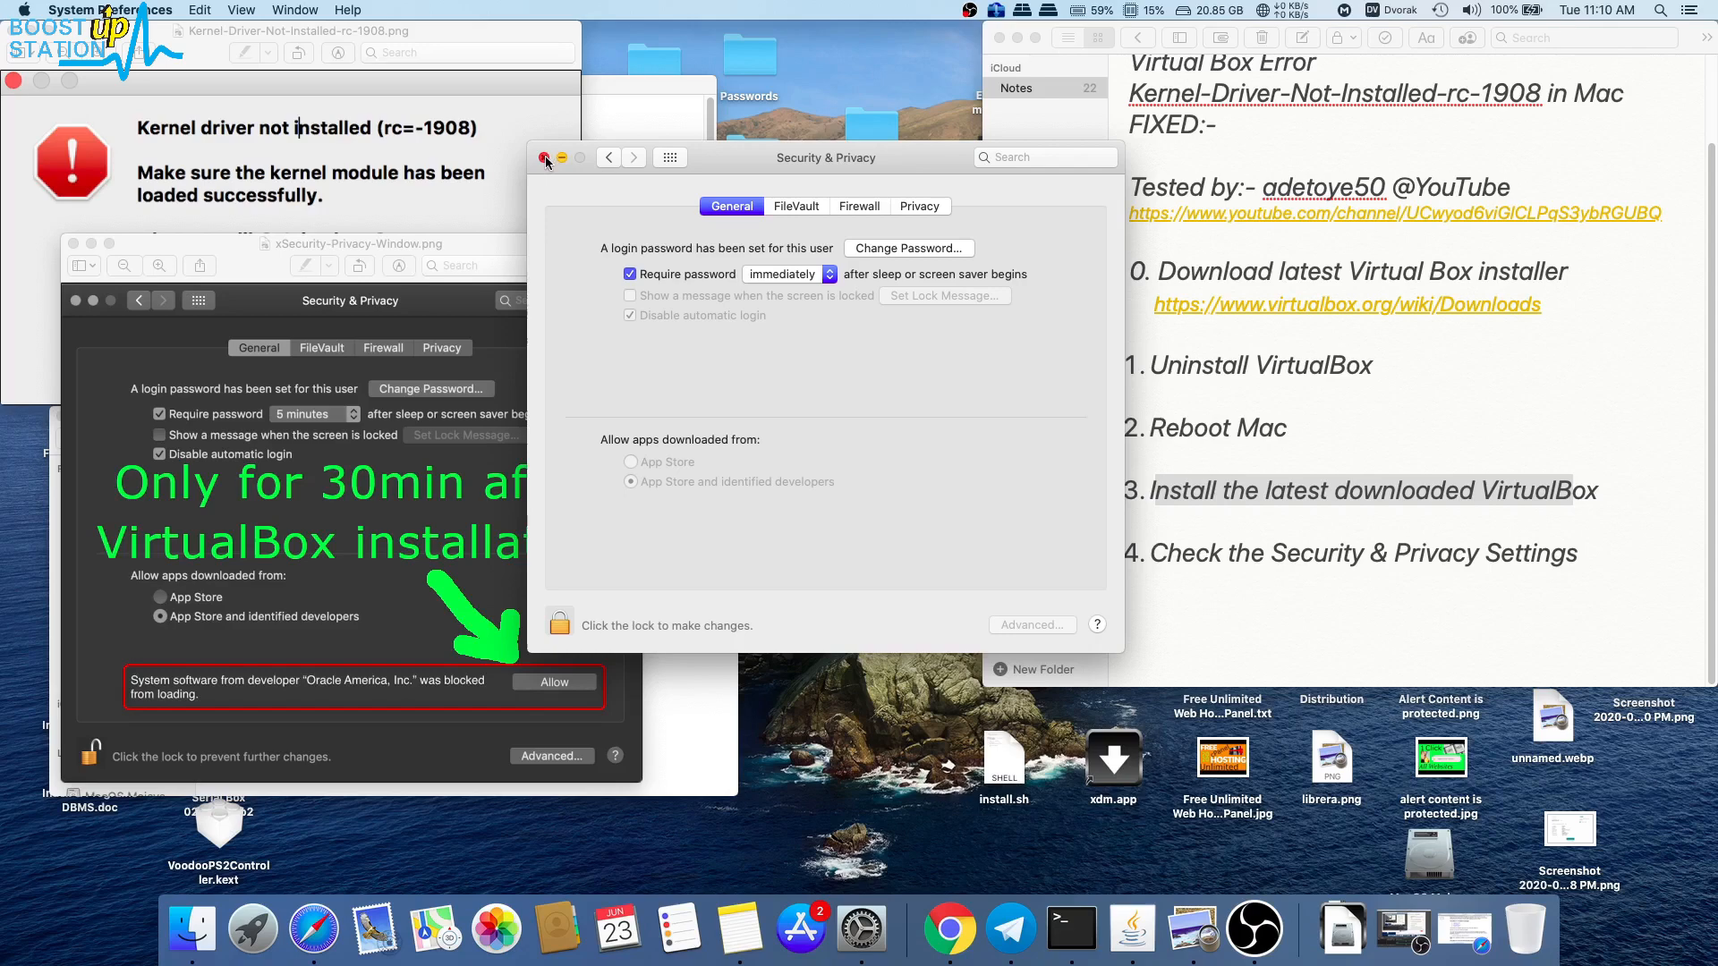
Close Security & Privacy and start the ubuntu-20 virtual machine in VirtualBox Manager.
{"action": "left_click", "coordinate": [548, 158]}
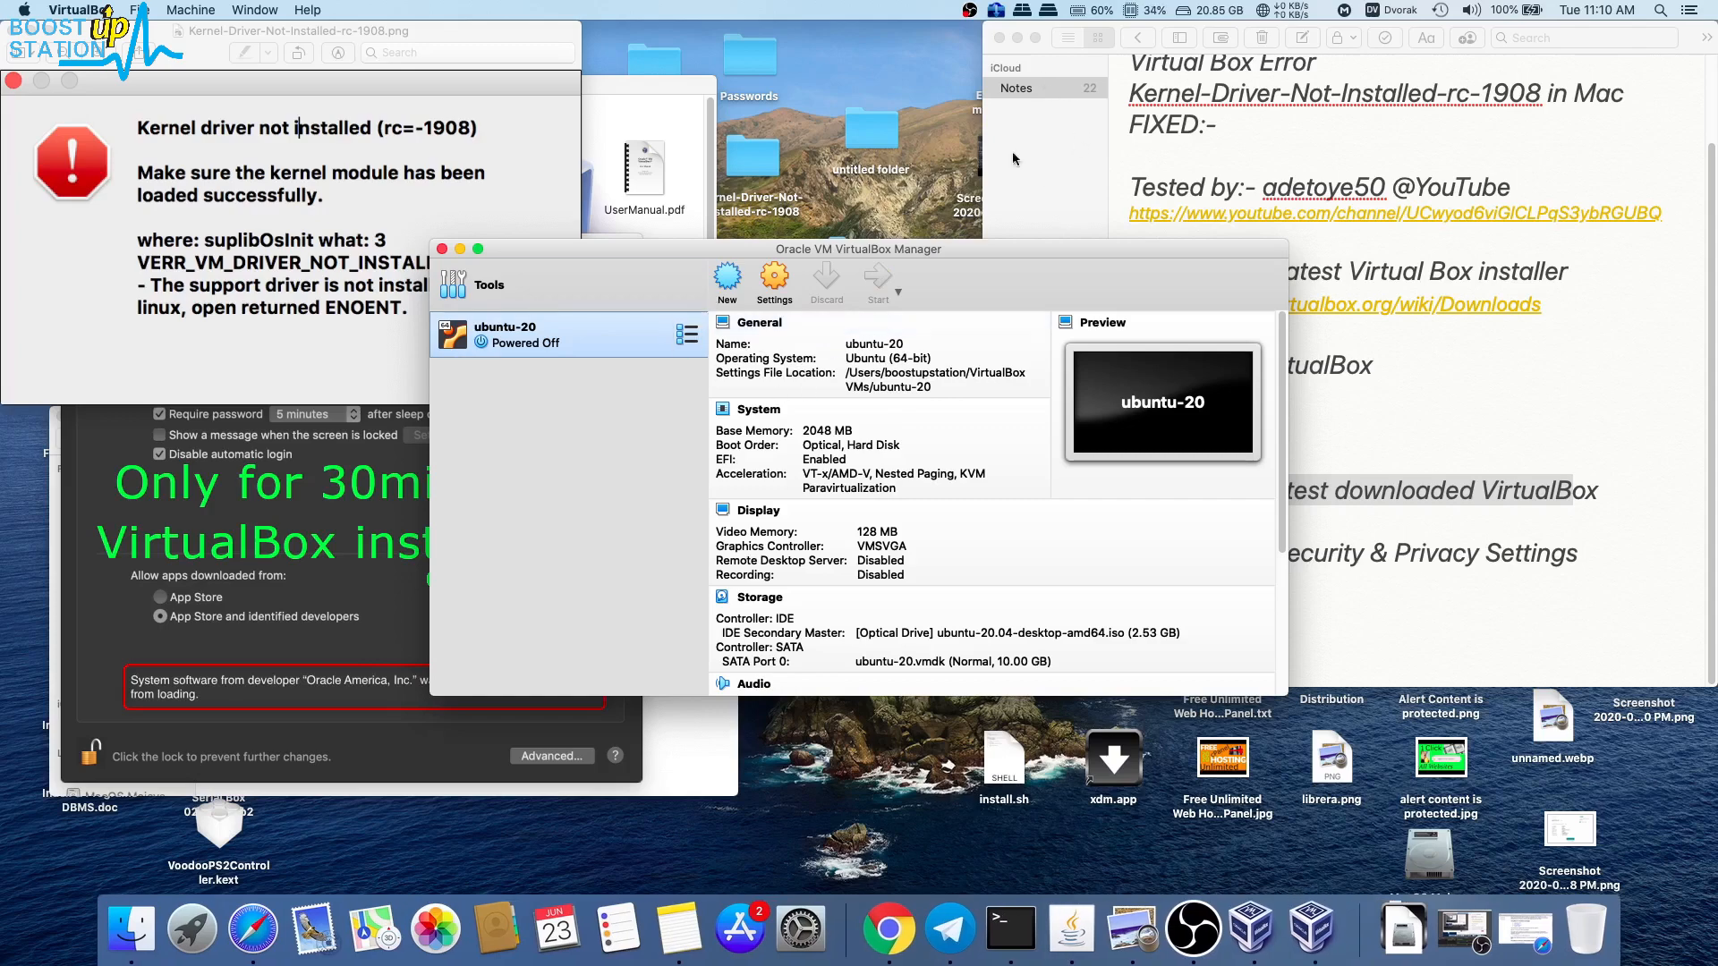
{"action": "left_click", "coordinate": [877, 279]}
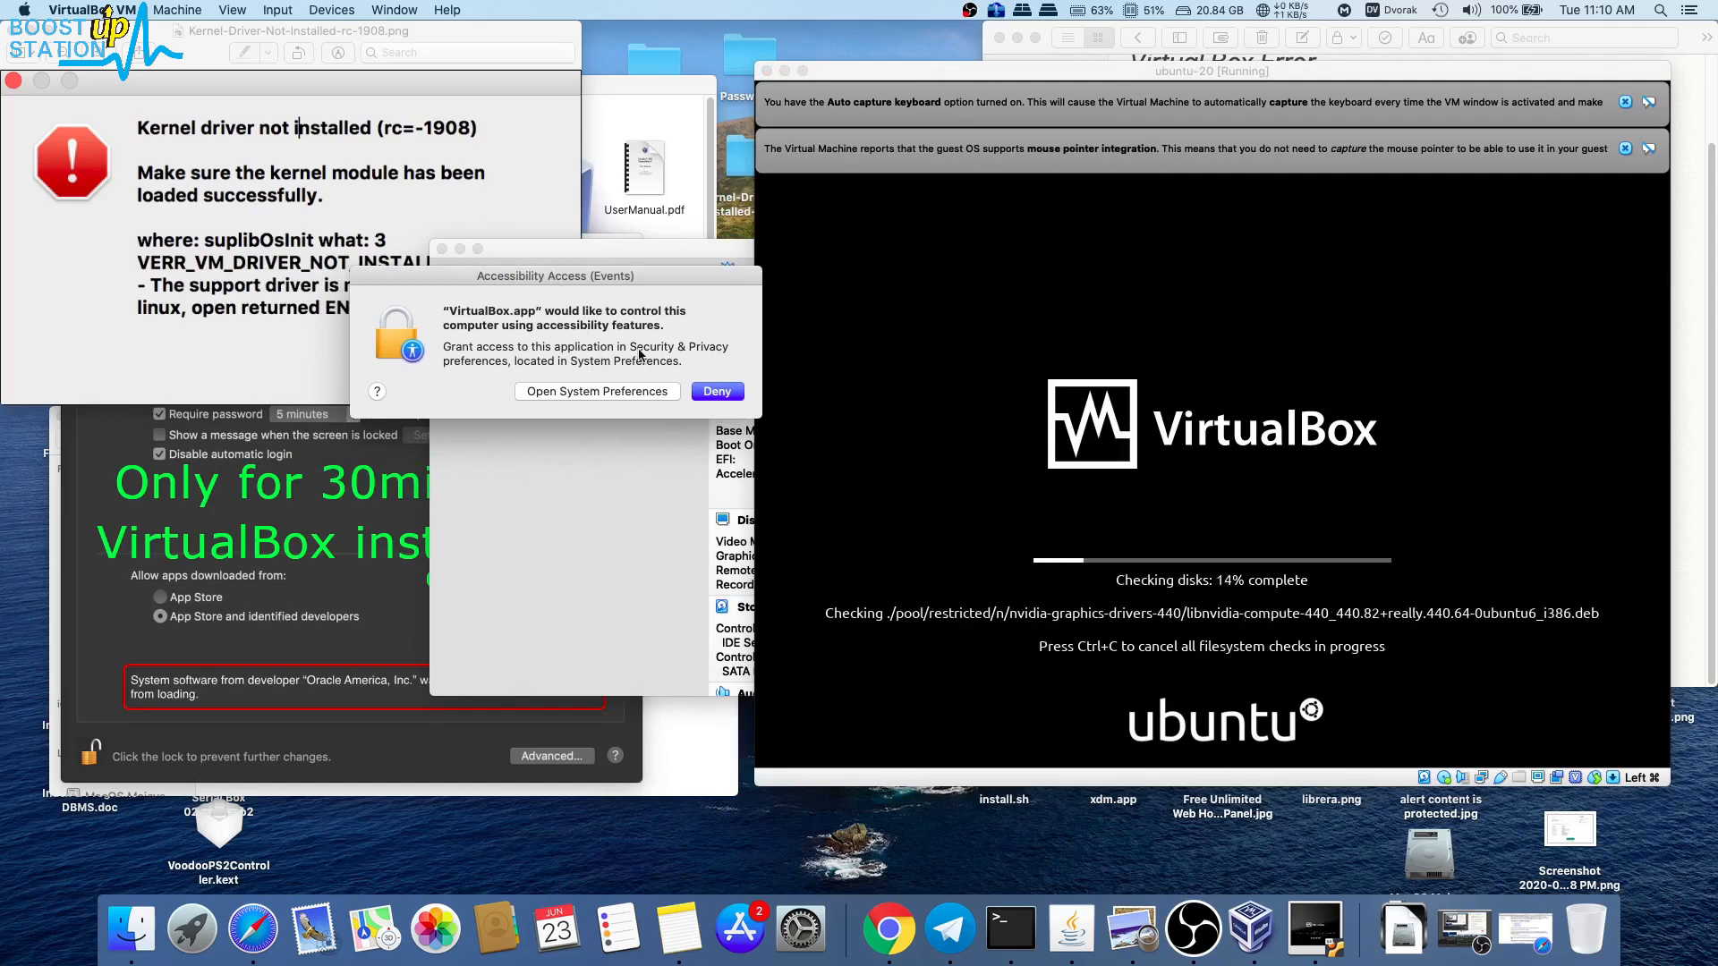
Unlock Accessibility privacy settings, allow VirtualBox.app to control the computer, and relock.
{"action": "left_click", "coordinate": [716, 392]}
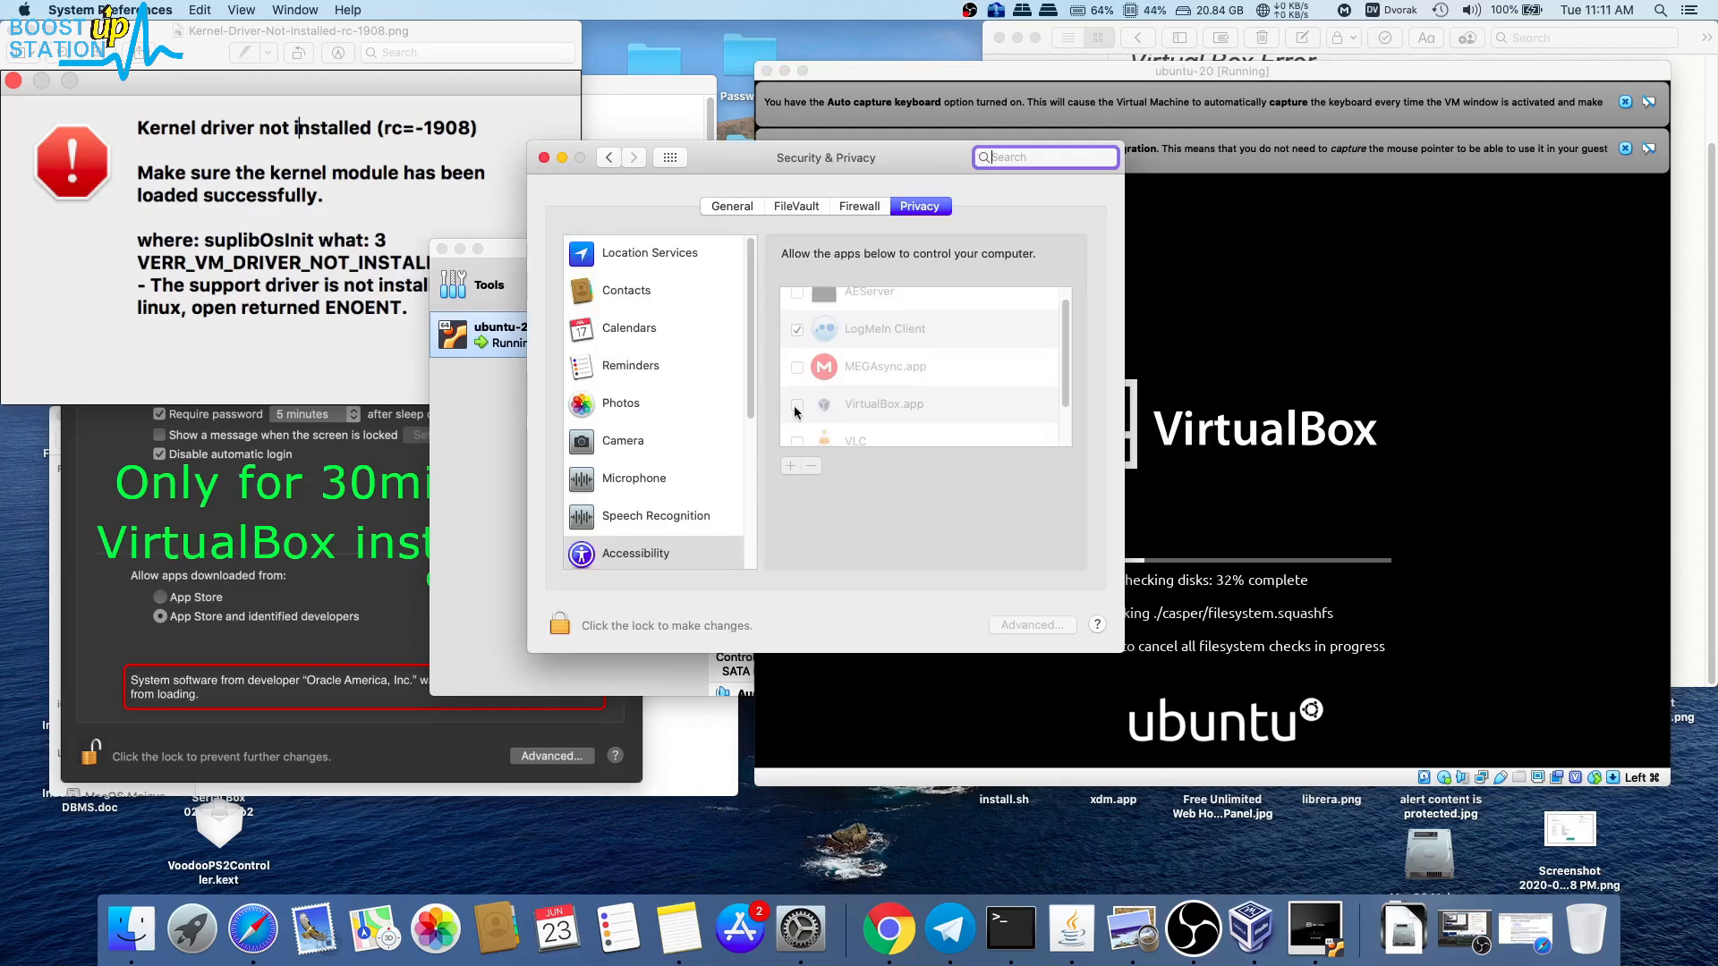
{"action": "left_click", "coordinate": [883, 403]}
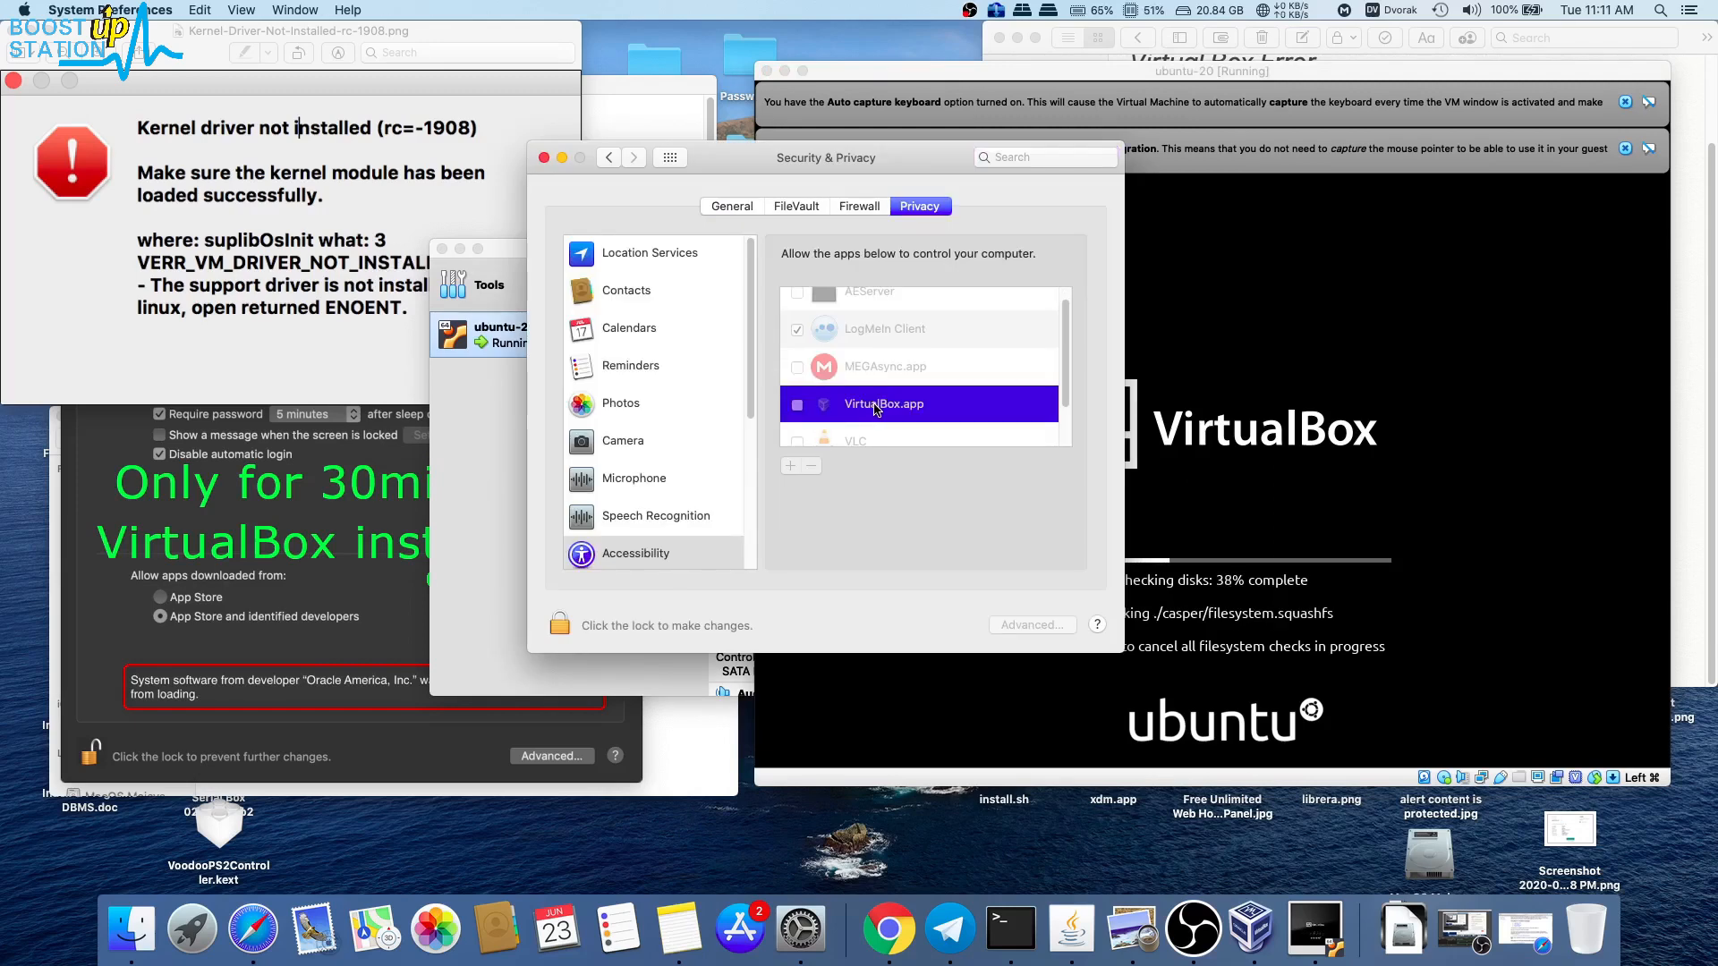
{"action": "left_click", "coordinate": [635, 553]}
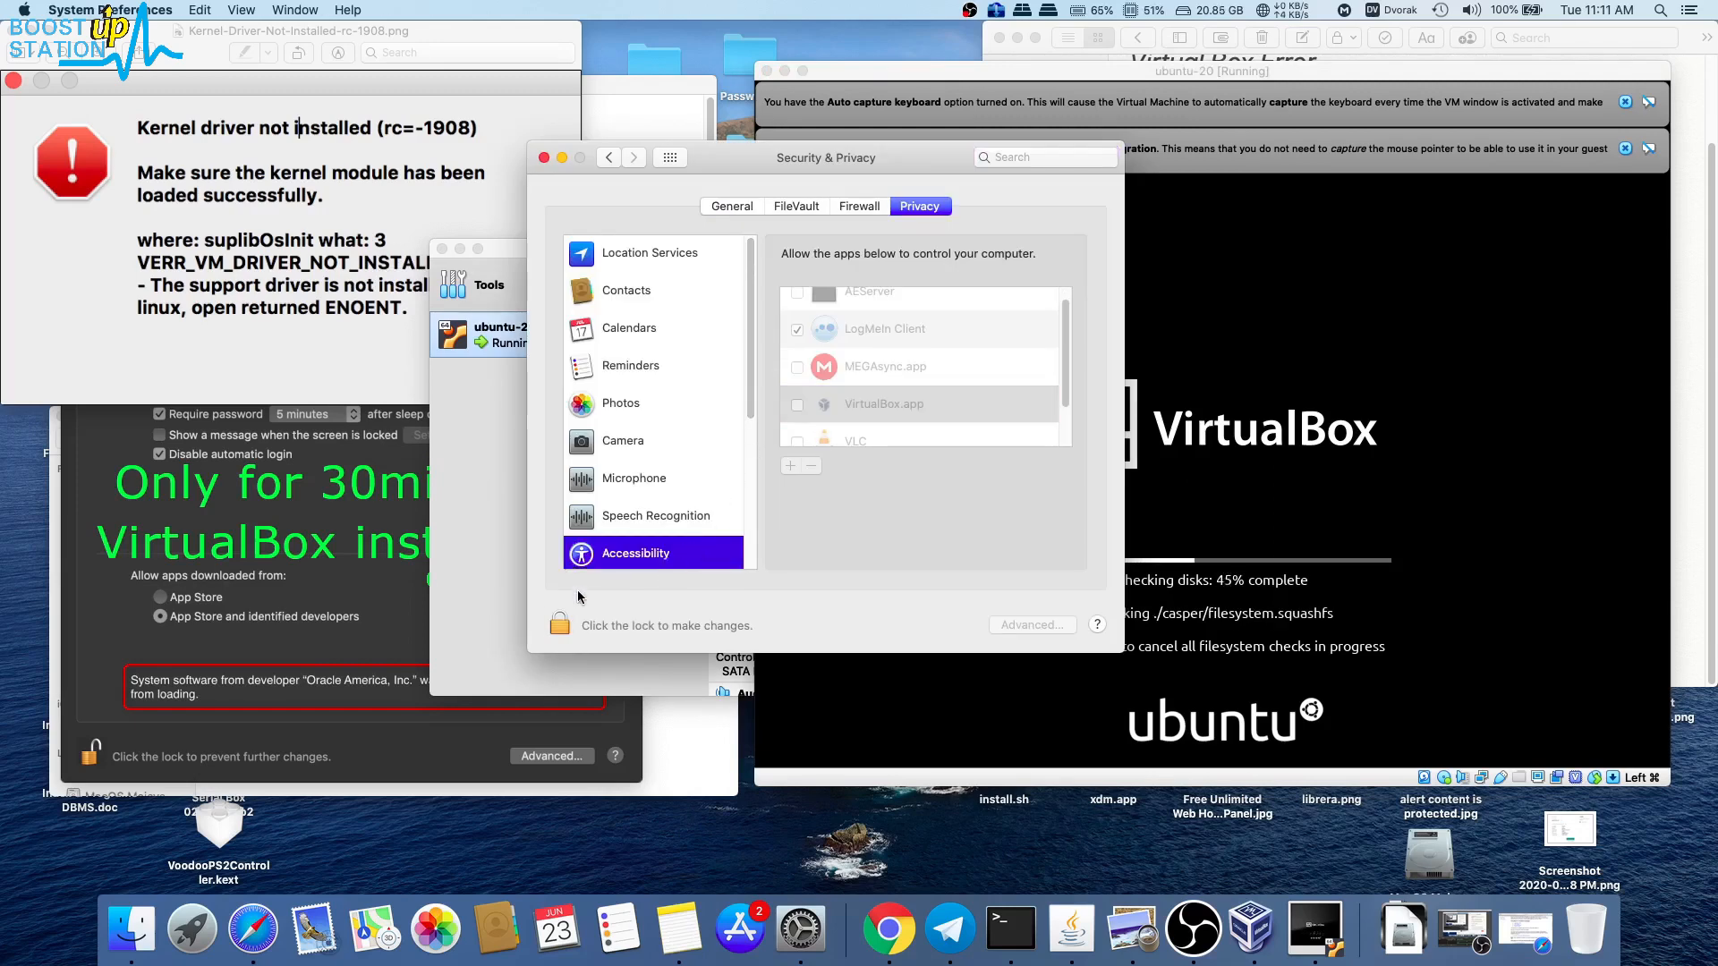
{"action": "left_click", "coordinate": [559, 624]}
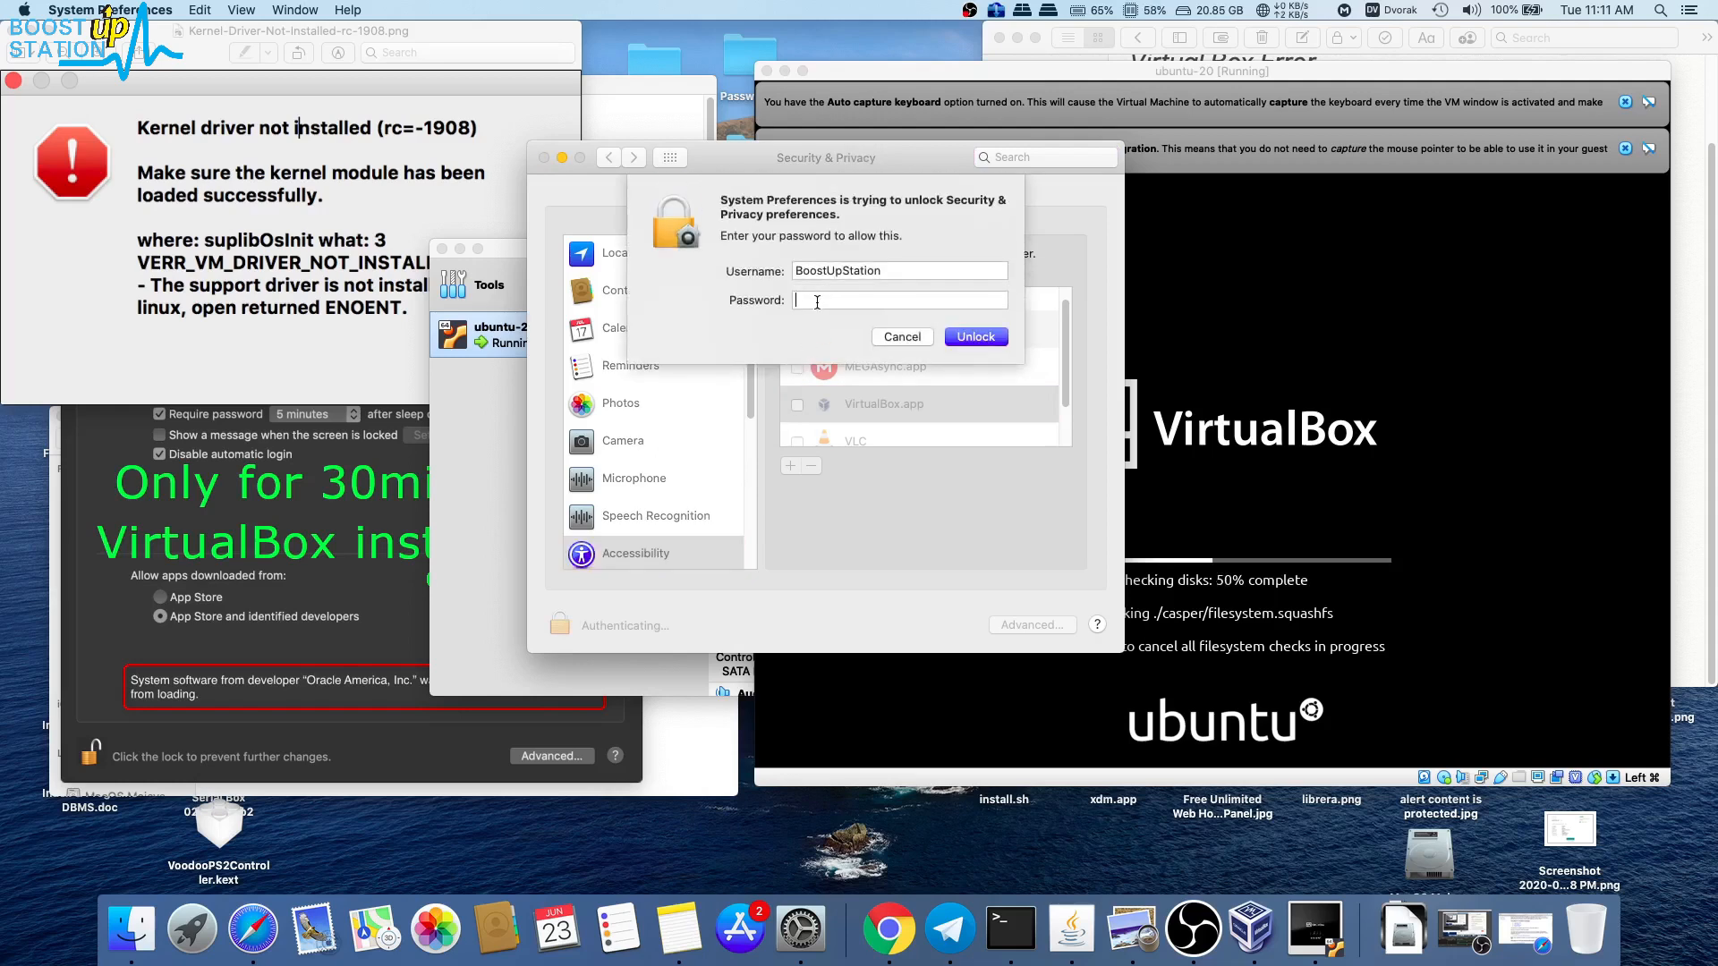
{"action": "type", "text": "password"}
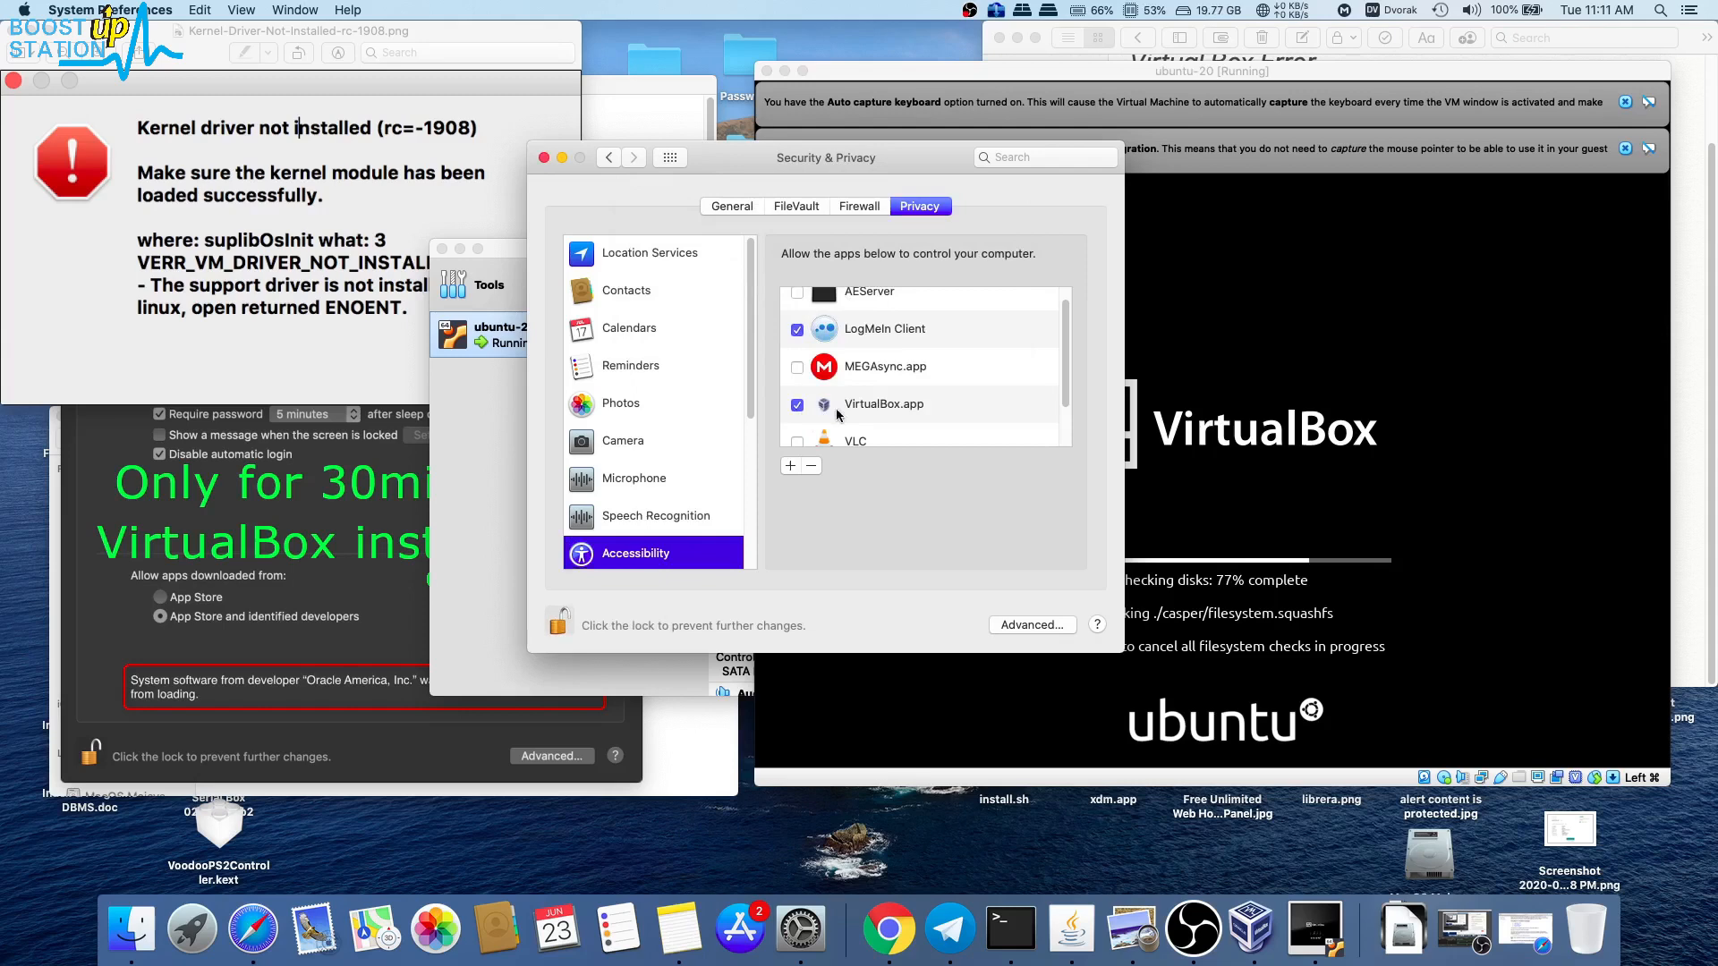
{"action": "left_click", "coordinate": [558, 621]}
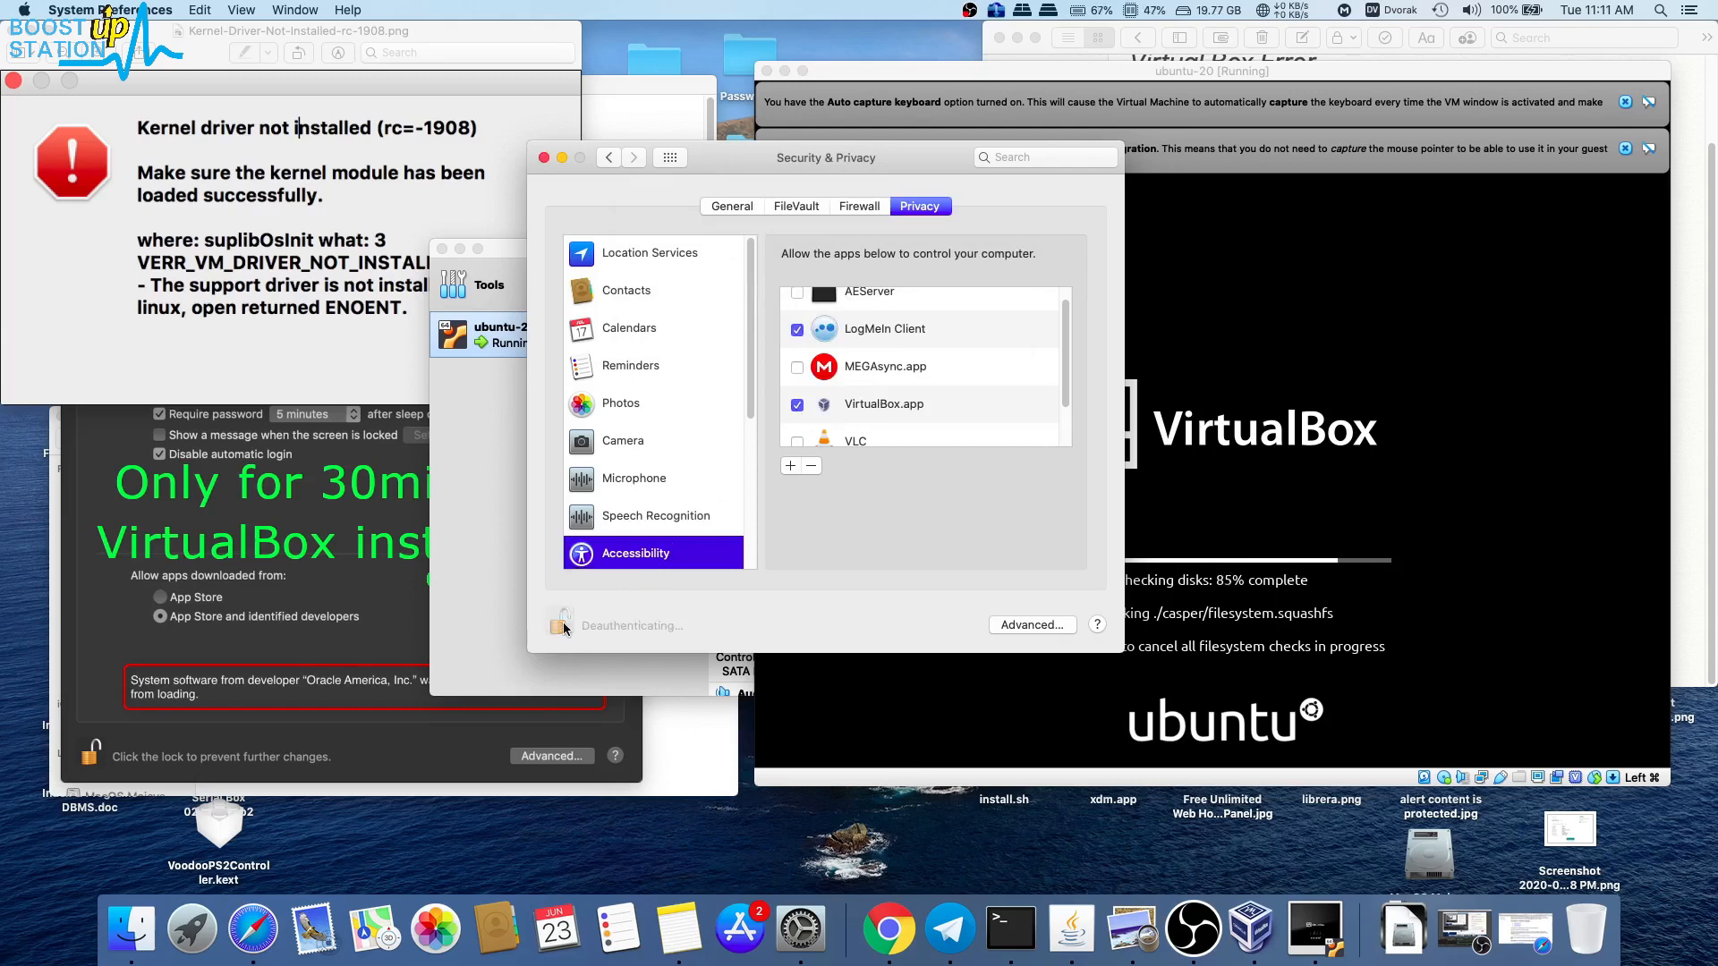
{"action": "left_click", "coordinate": [560, 625]}
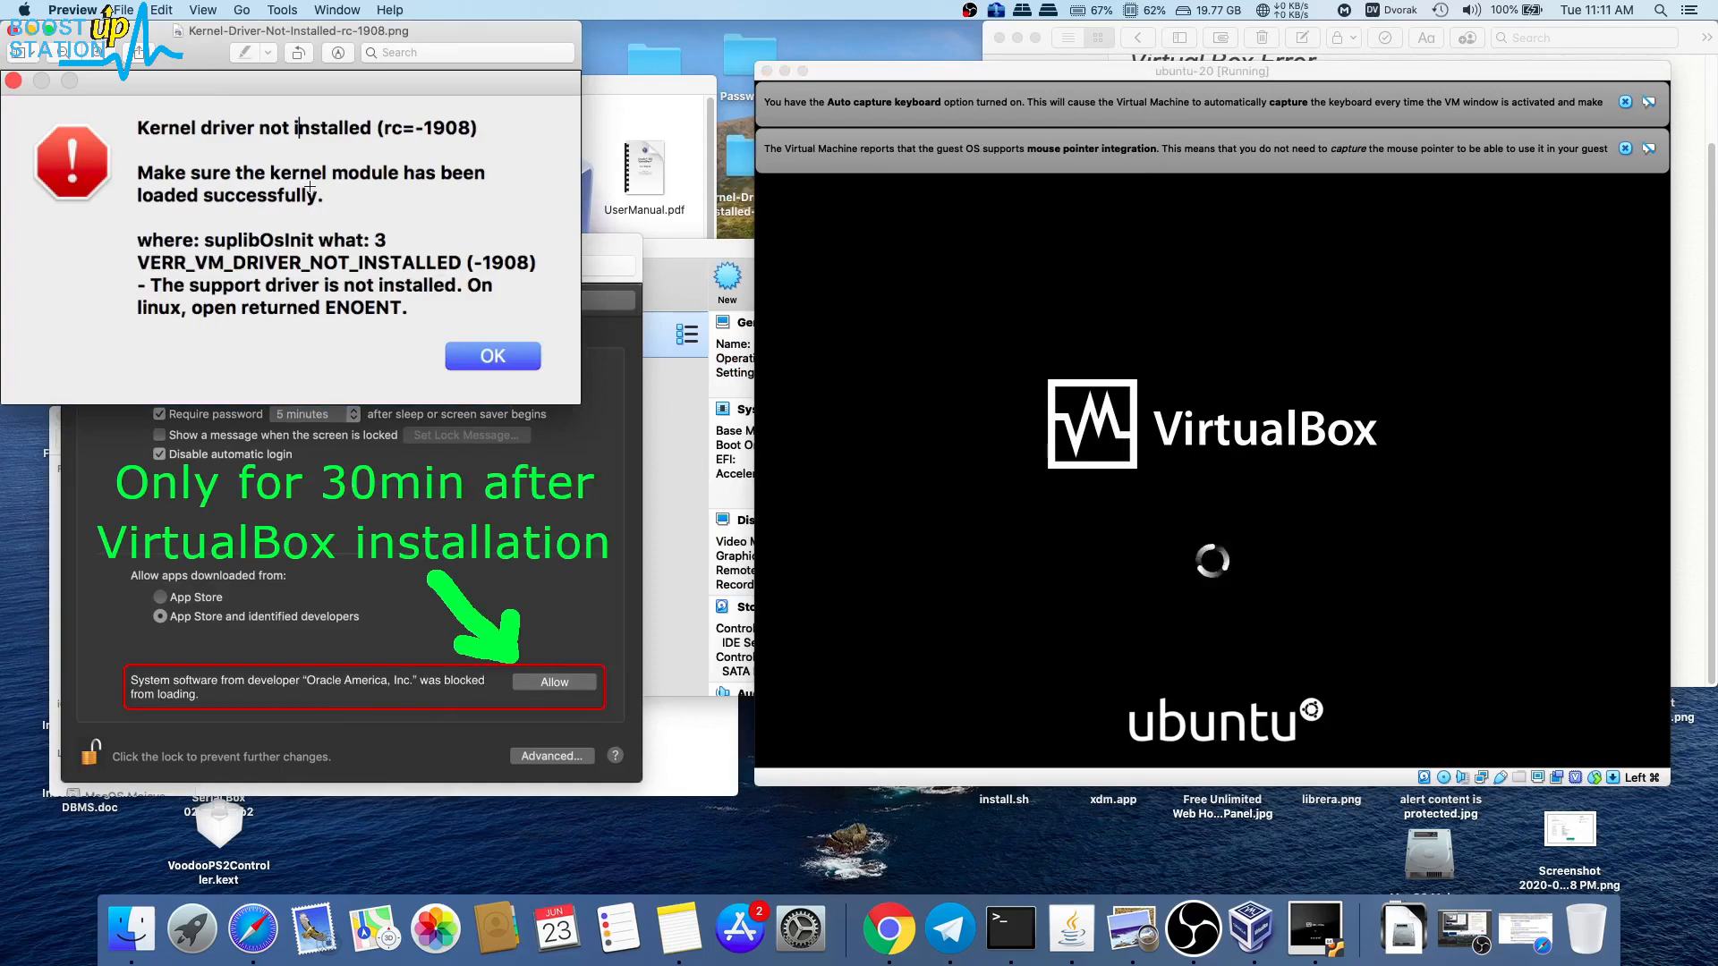
After Ubuntu boots, switch to Notes and scroll to the top of the fix checklist.
{"action": "left_click", "coordinate": [493, 356]}
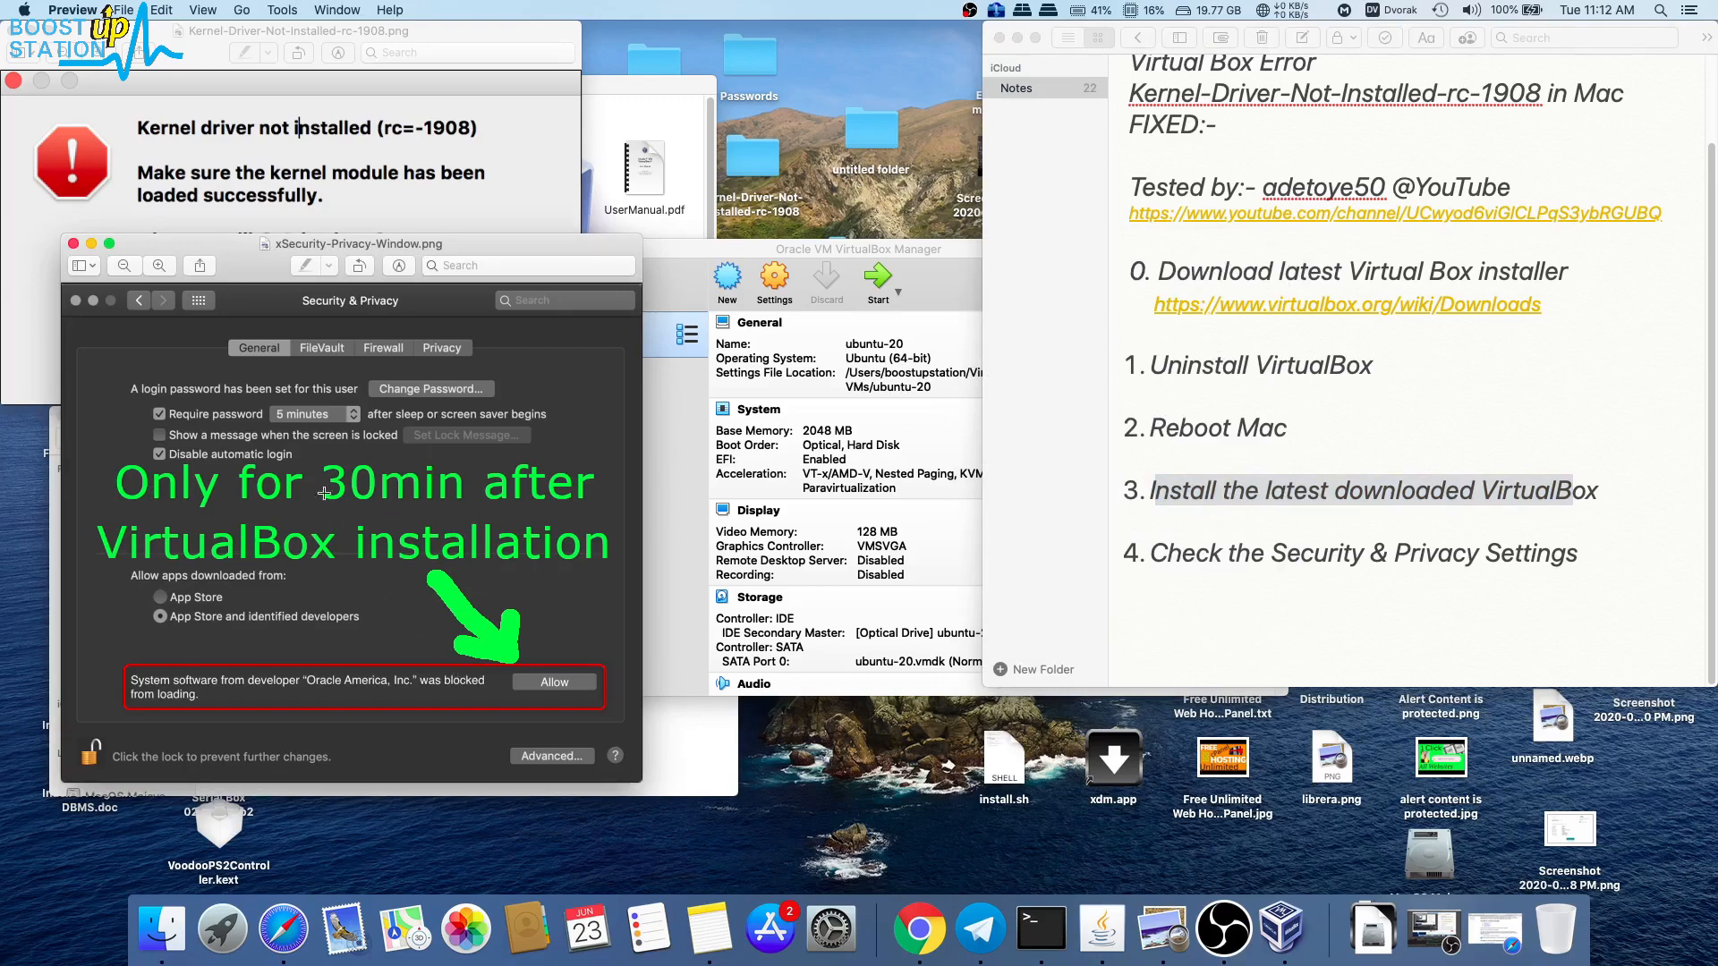
{"action": "mouse_move", "coordinate": [425, 614]}
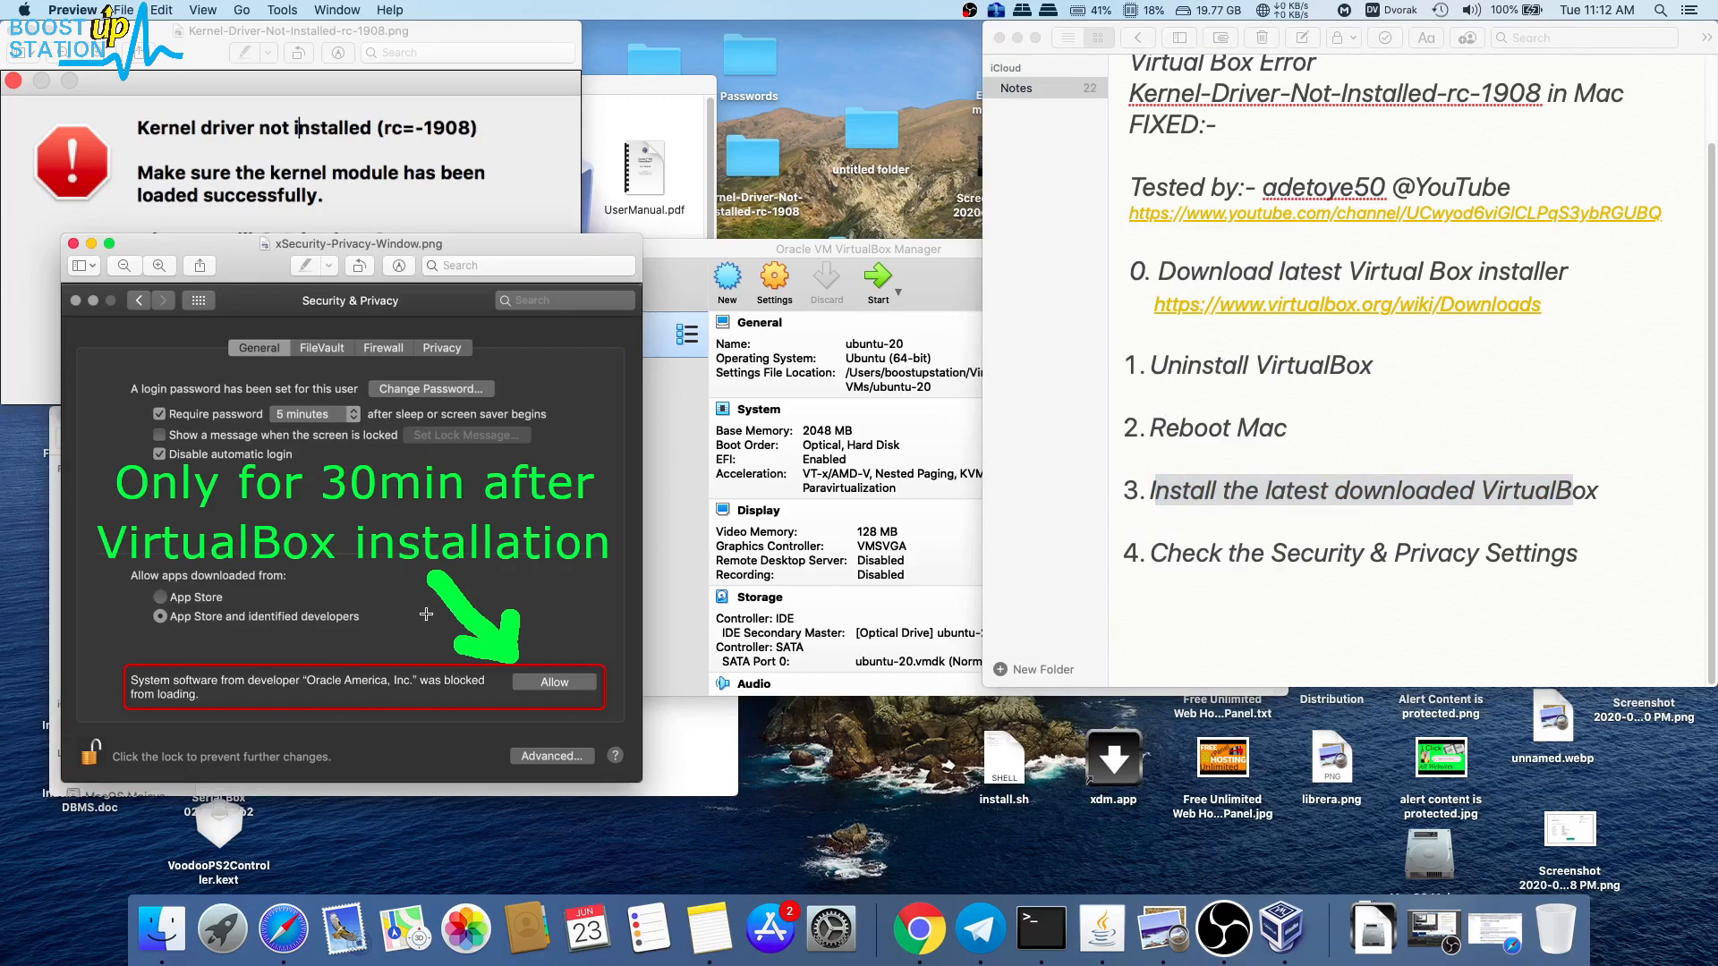
{"action": "mouse_move", "coordinate": [423, 335]}
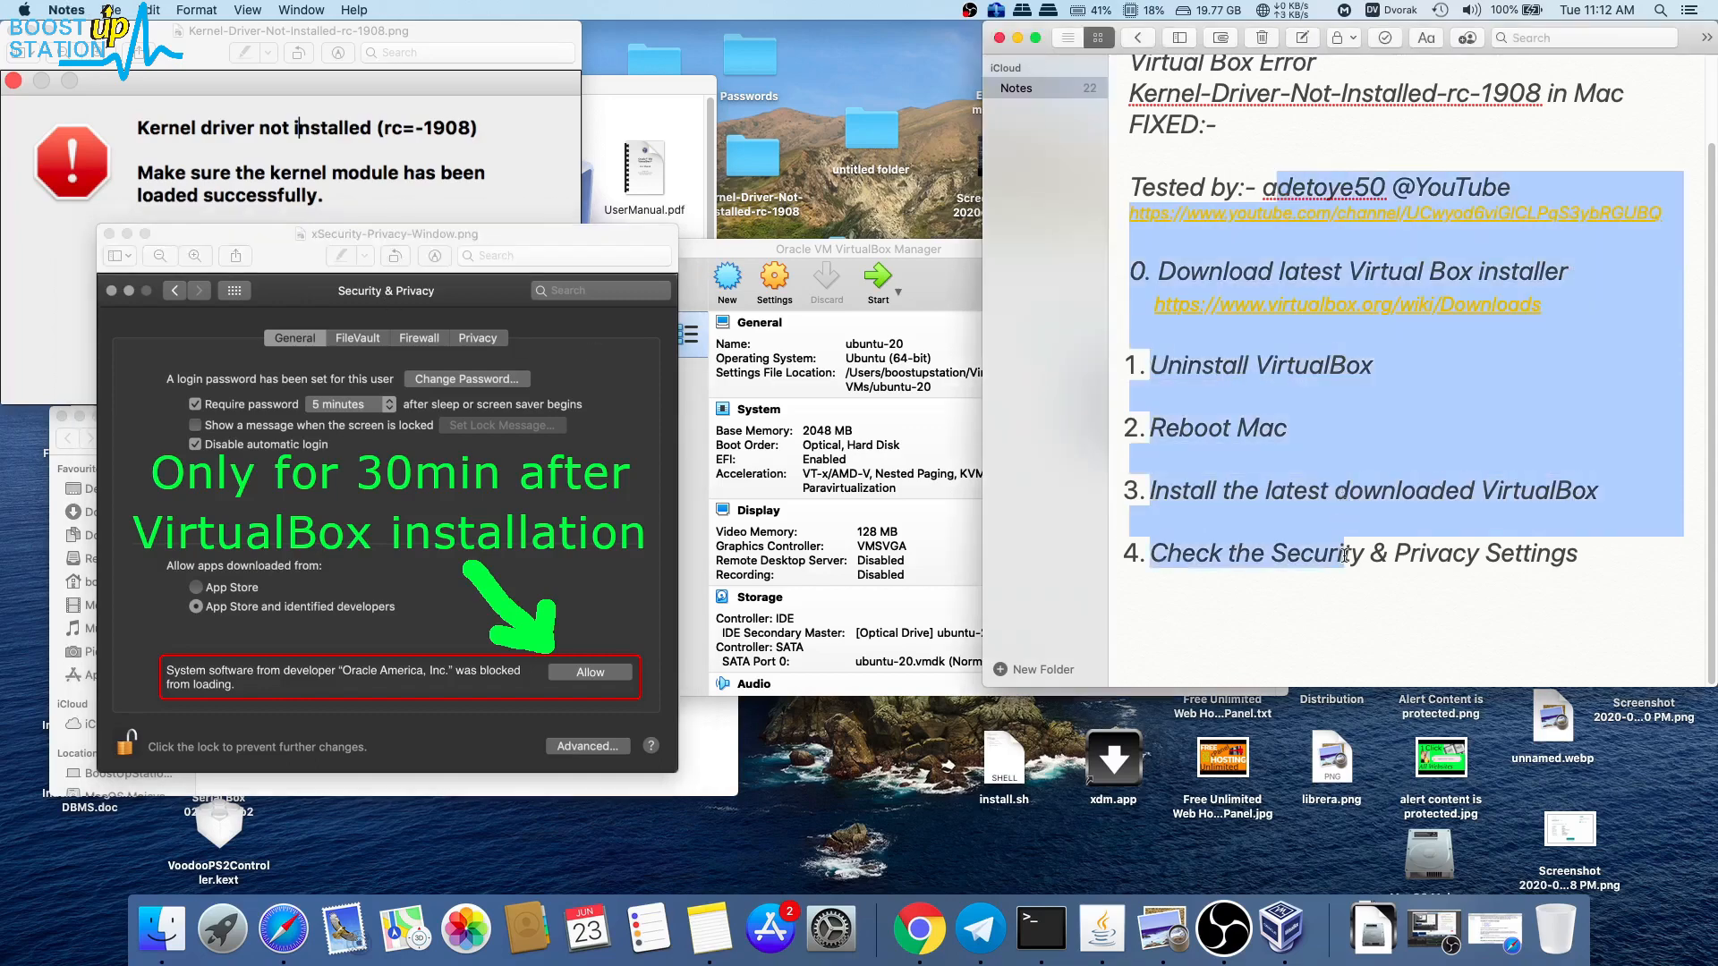
{"action": "scroll", "scroll_direction": "up", "scroll_amount": 3}
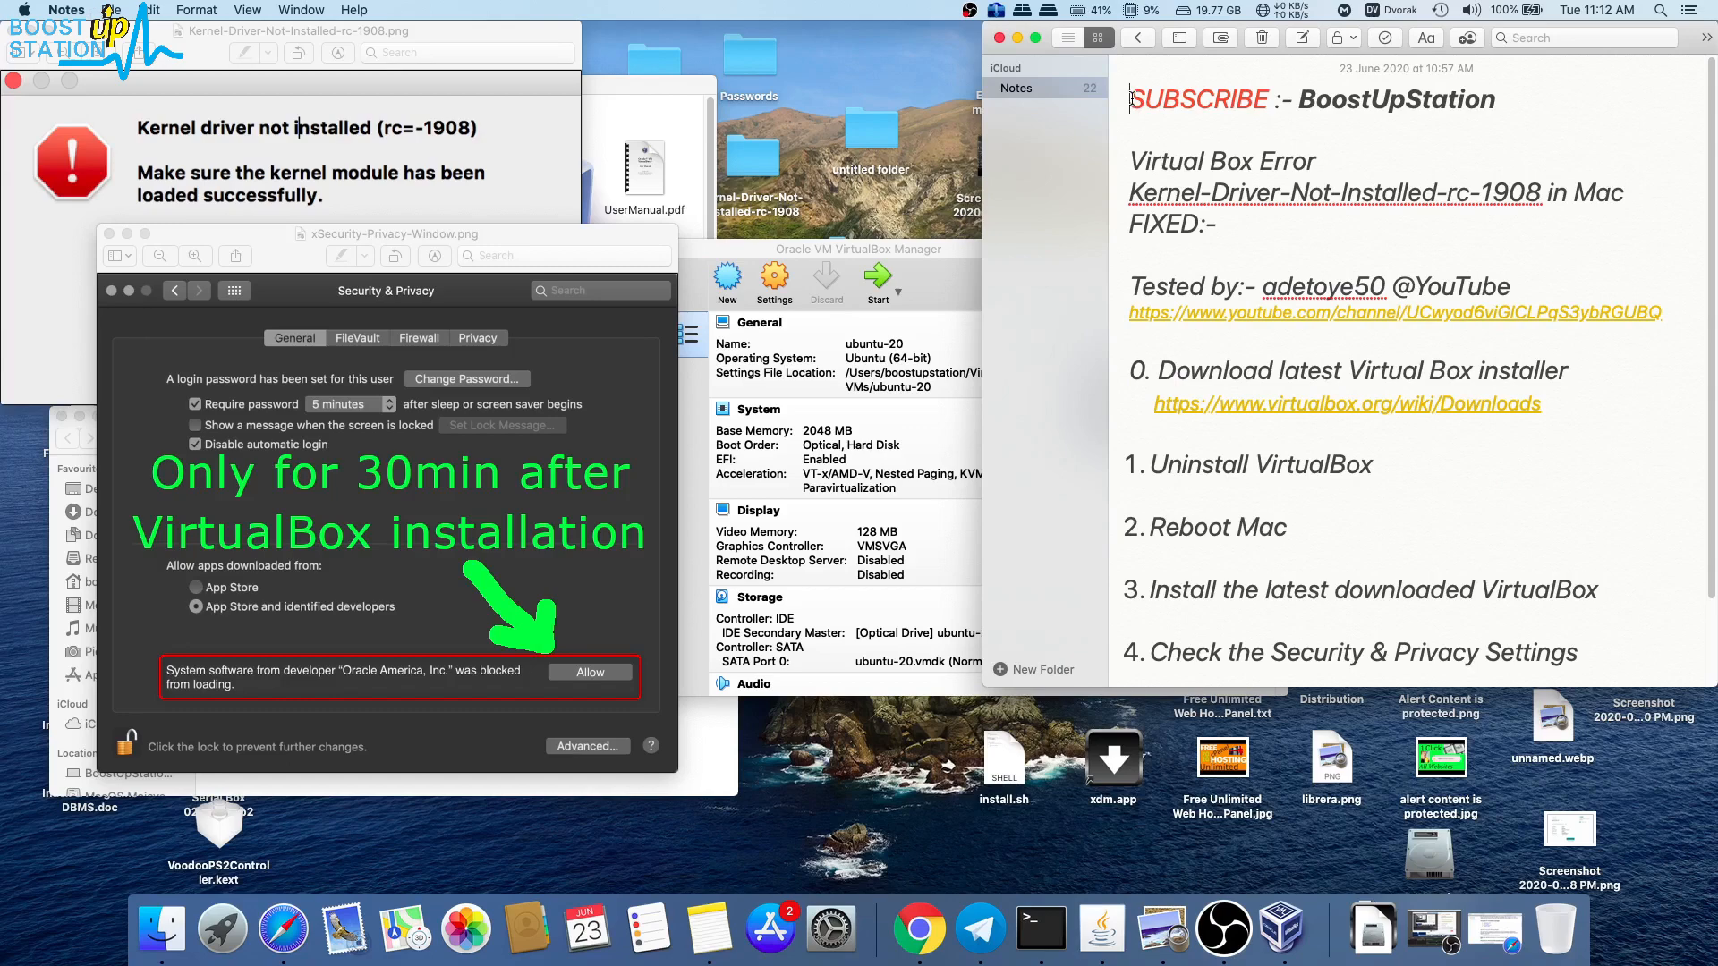